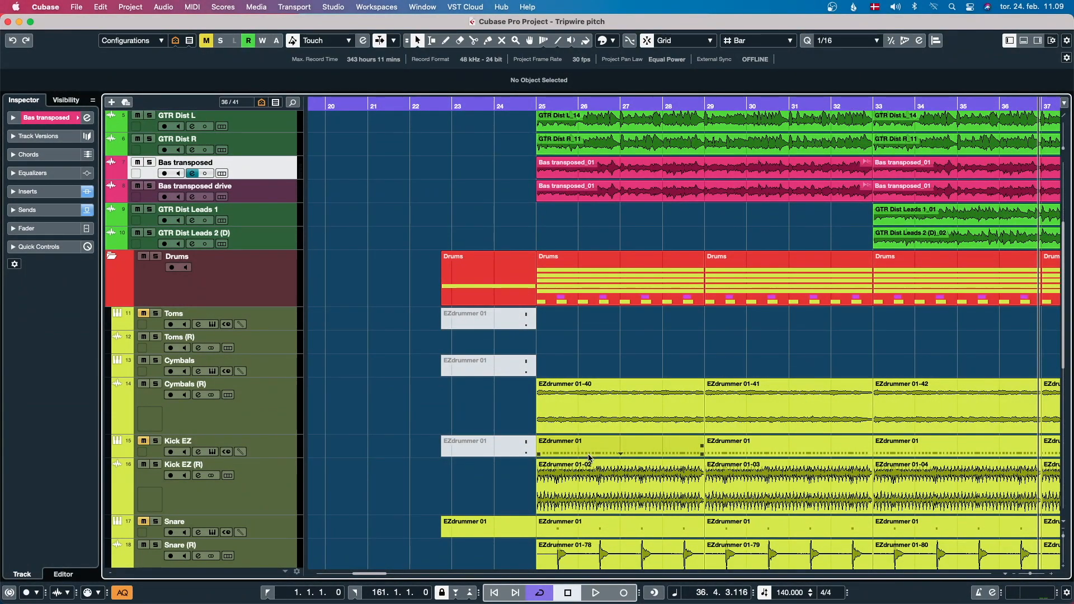
- Start playback around bar 17 and bring the synth tracks into view
scroll(down, 3)
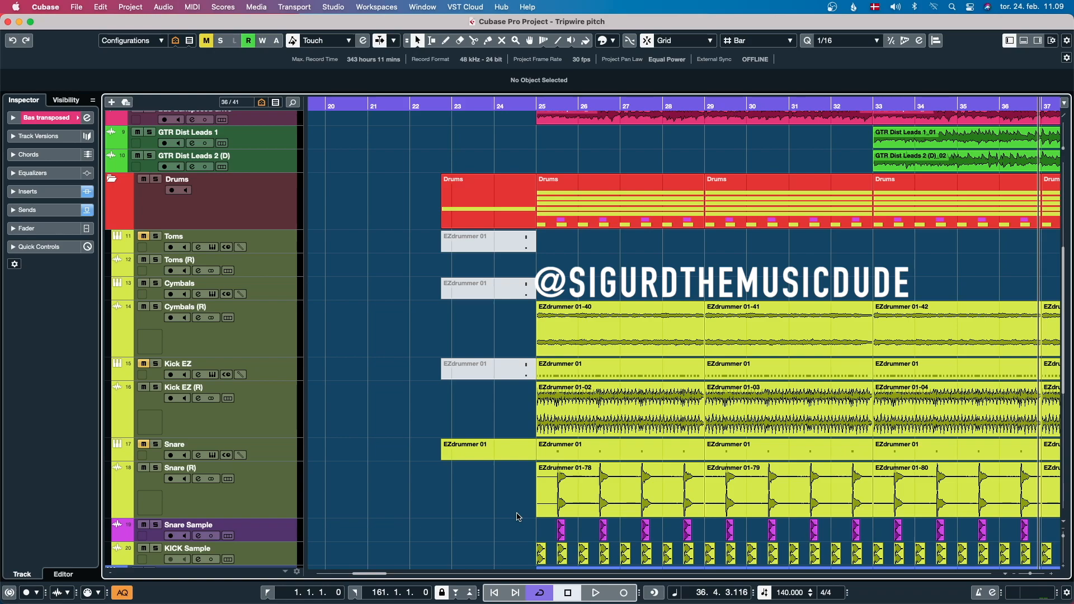
mouse_move(481, 475)
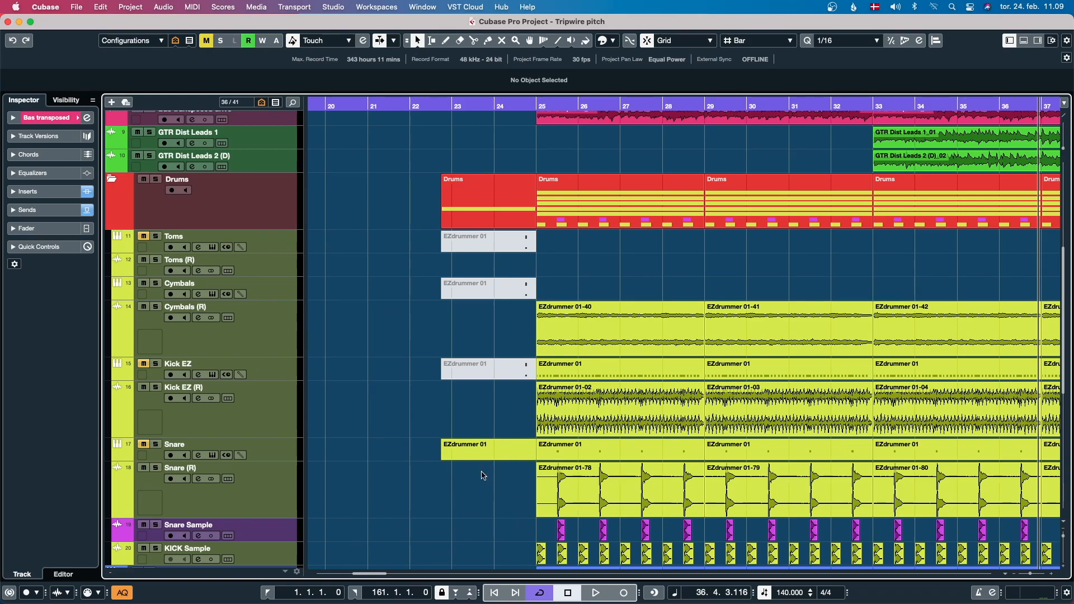
mouse_move(476, 495)
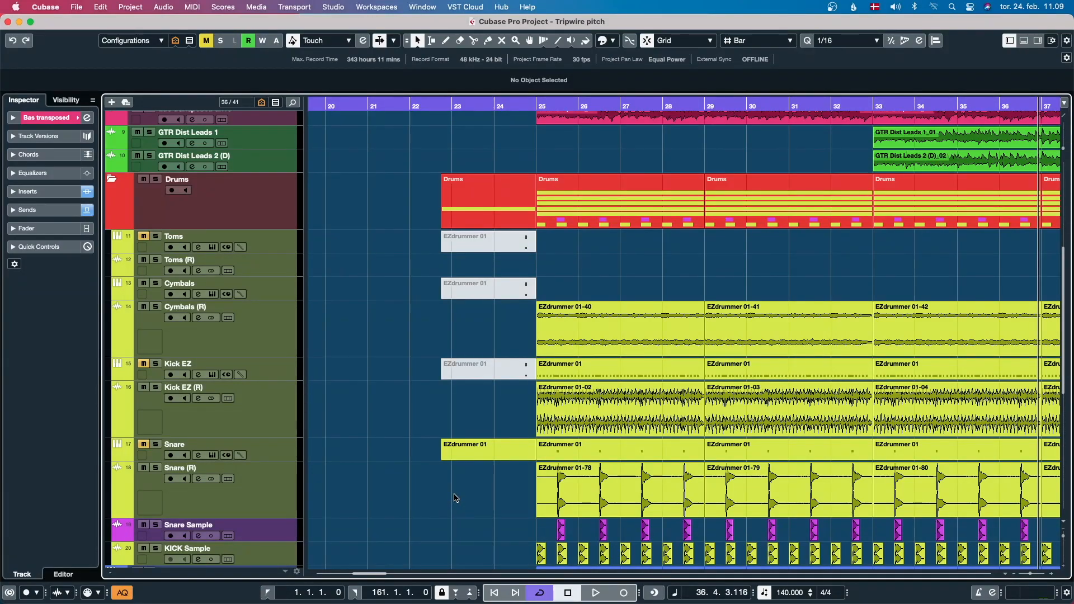
mouse_move(448, 467)
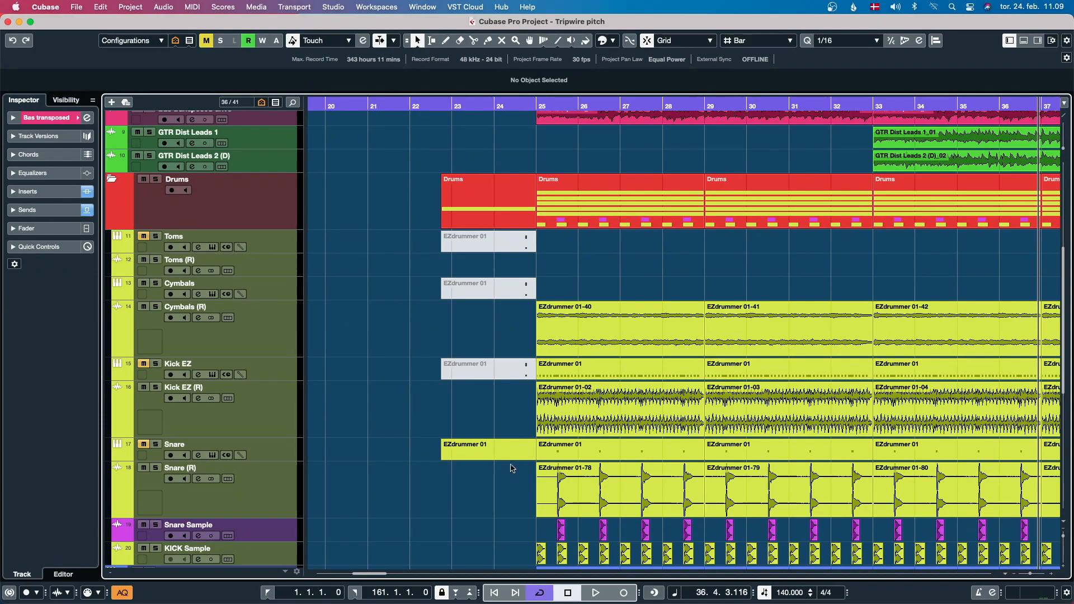
mouse_move(515, 503)
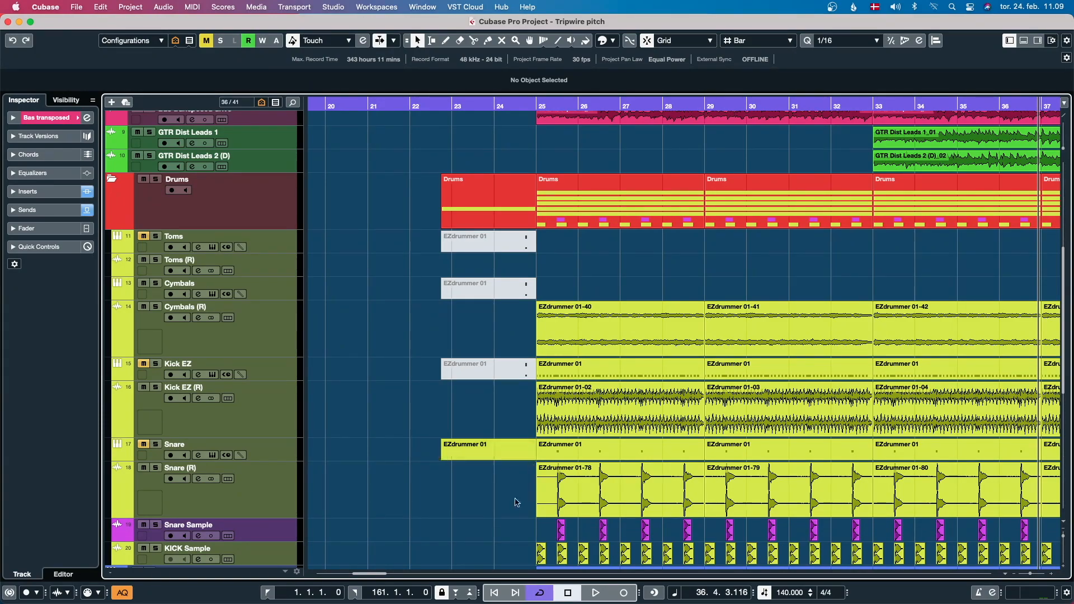
mouse_move(452, 551)
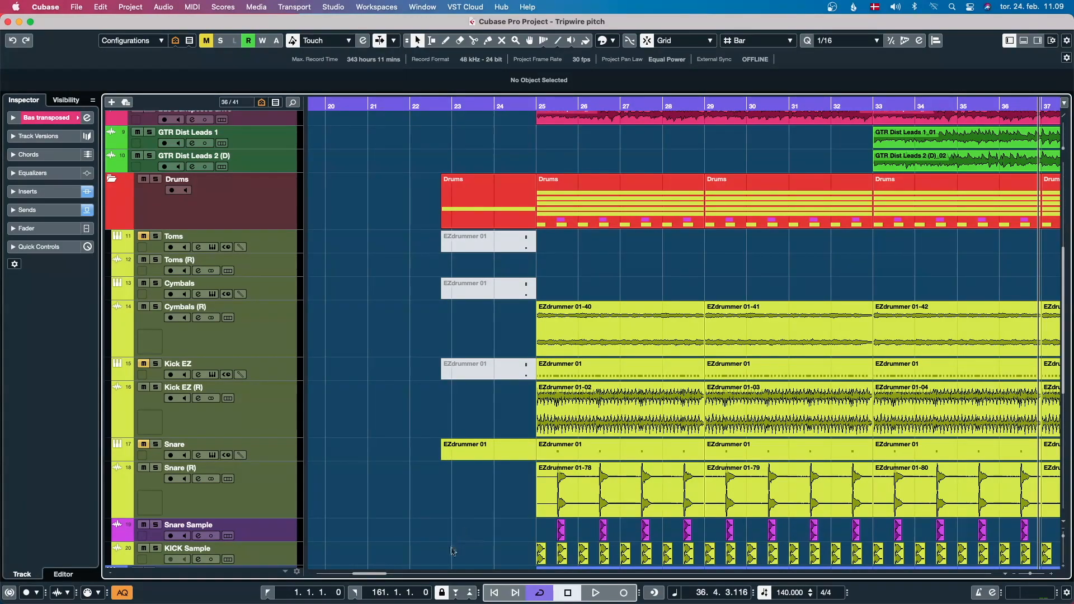
mouse_move(477, 492)
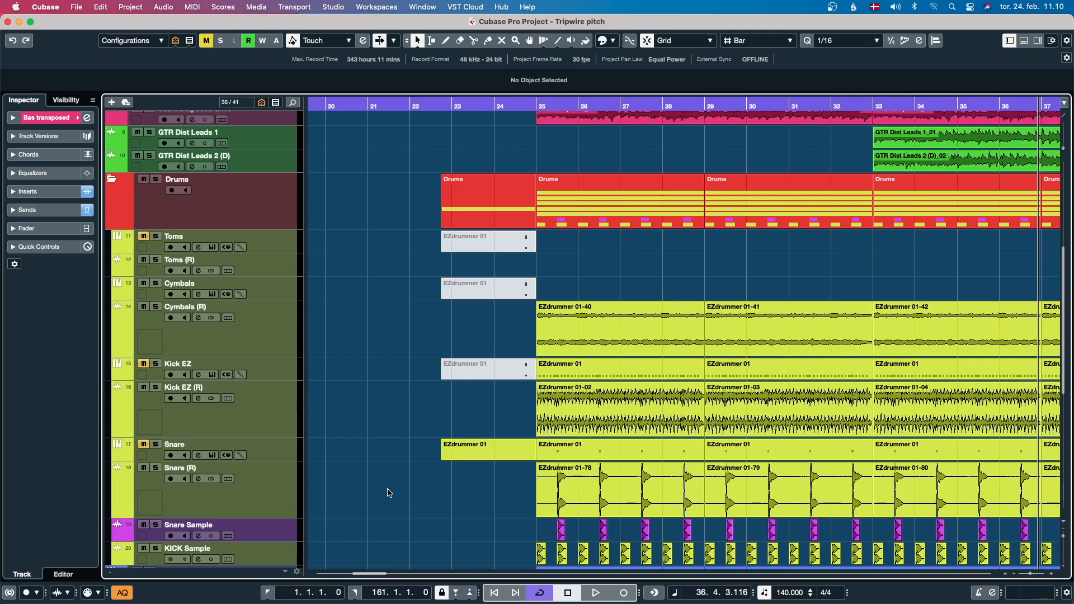
mouse_move(406, 533)
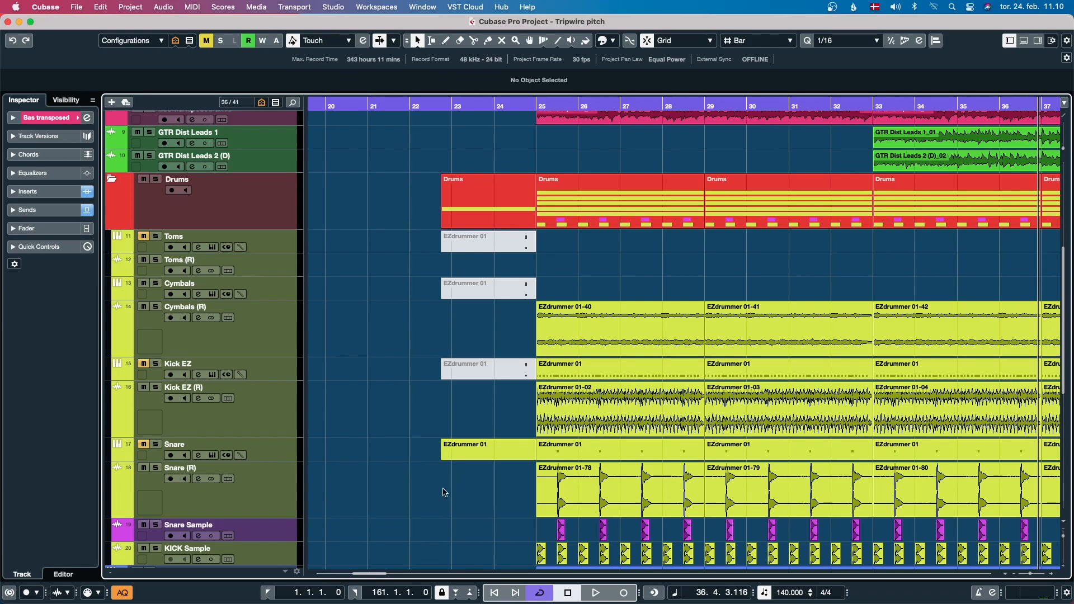
scroll(down, 3)
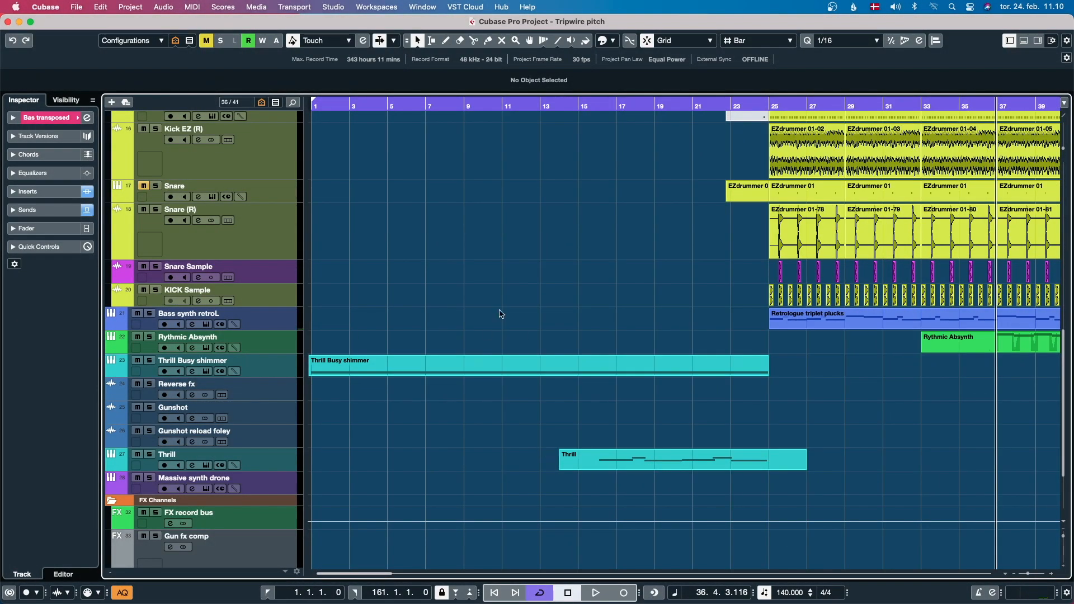
click(594, 593)
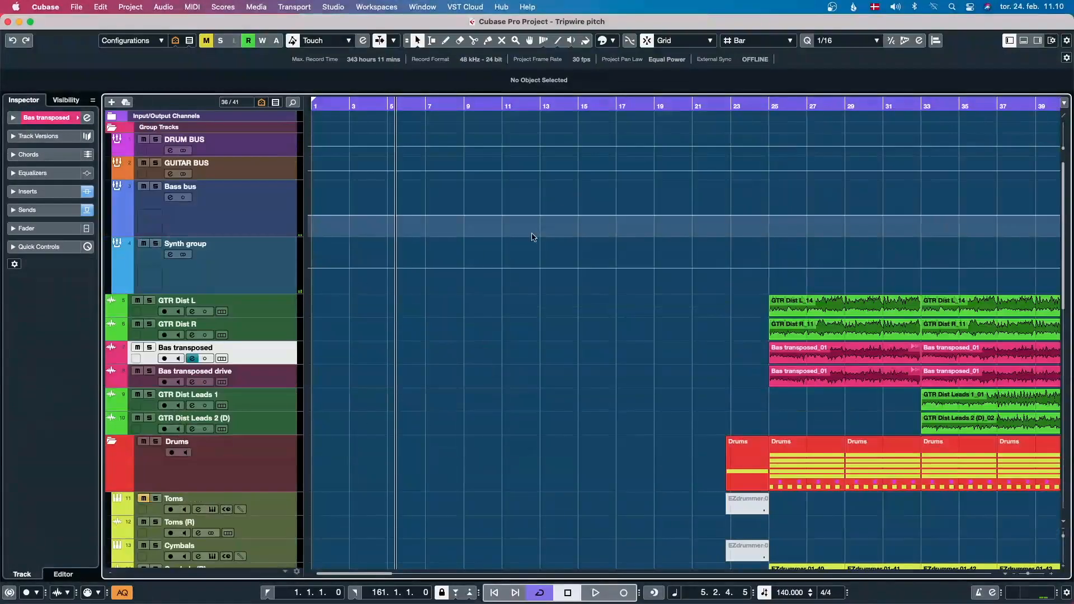
scroll(down, 3)
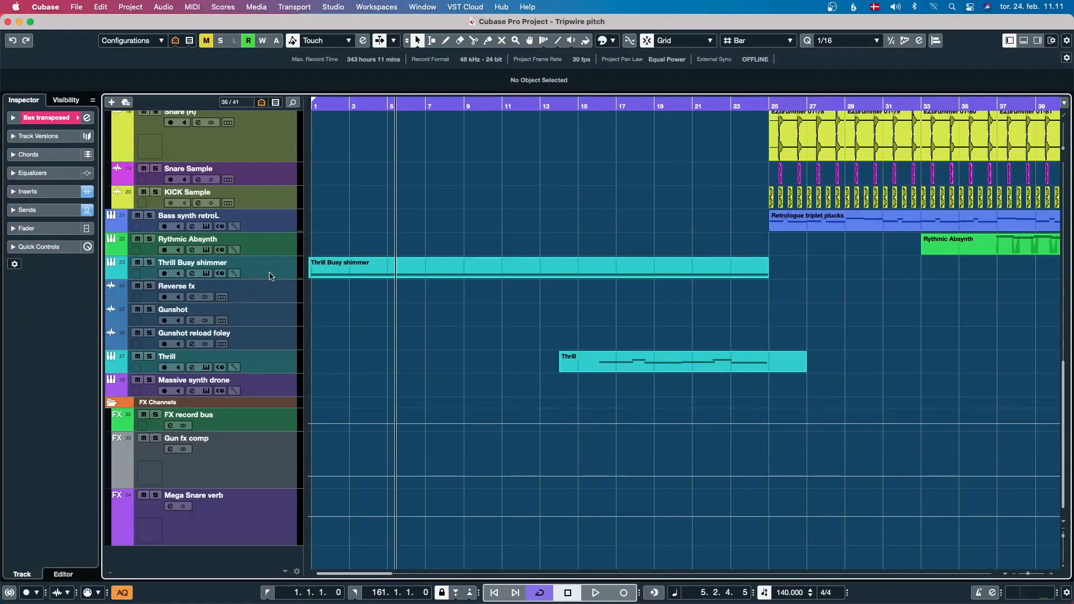
- Select Thrill Busy shimmer, then the Thrill Kontakt track, and restart playback
click(193, 262)
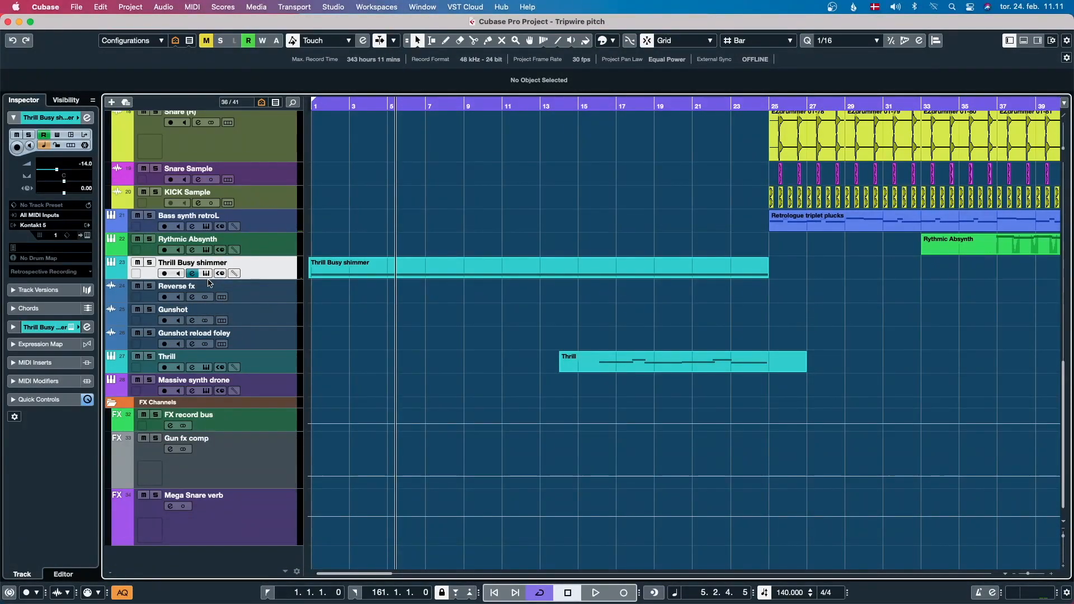
click(192, 273)
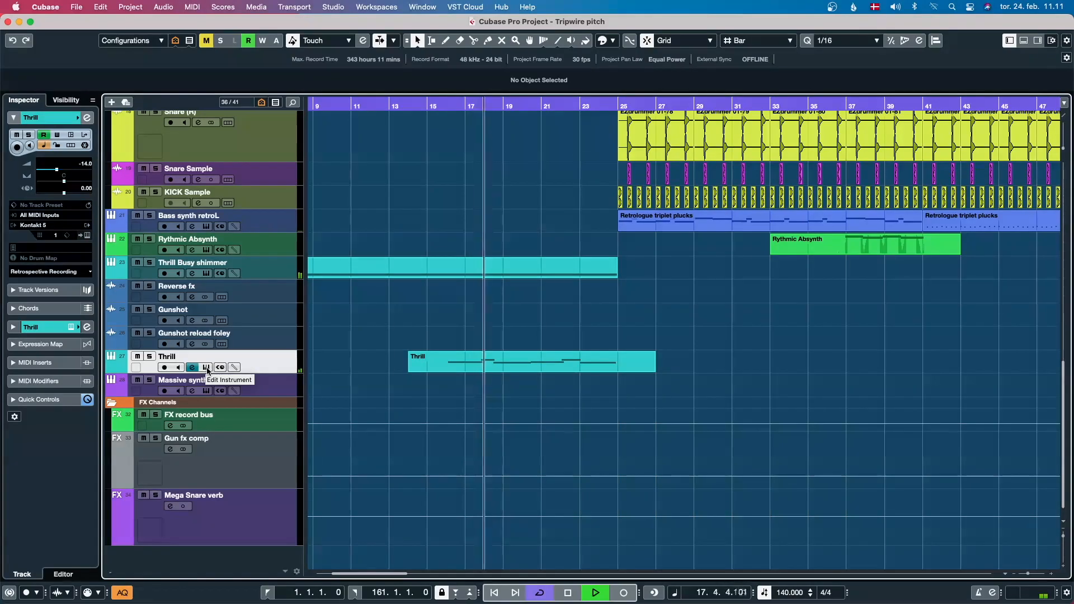
click(595, 593)
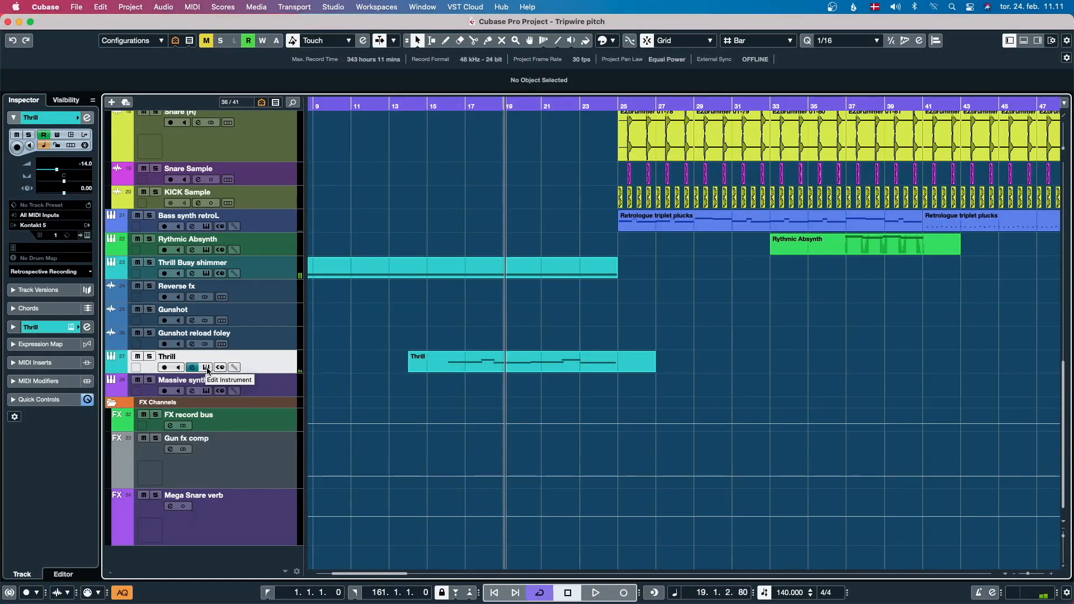
- Bring up the Thrill Kontakt instrument and morph its XY pad toward the soft buildup side
click(206, 367)
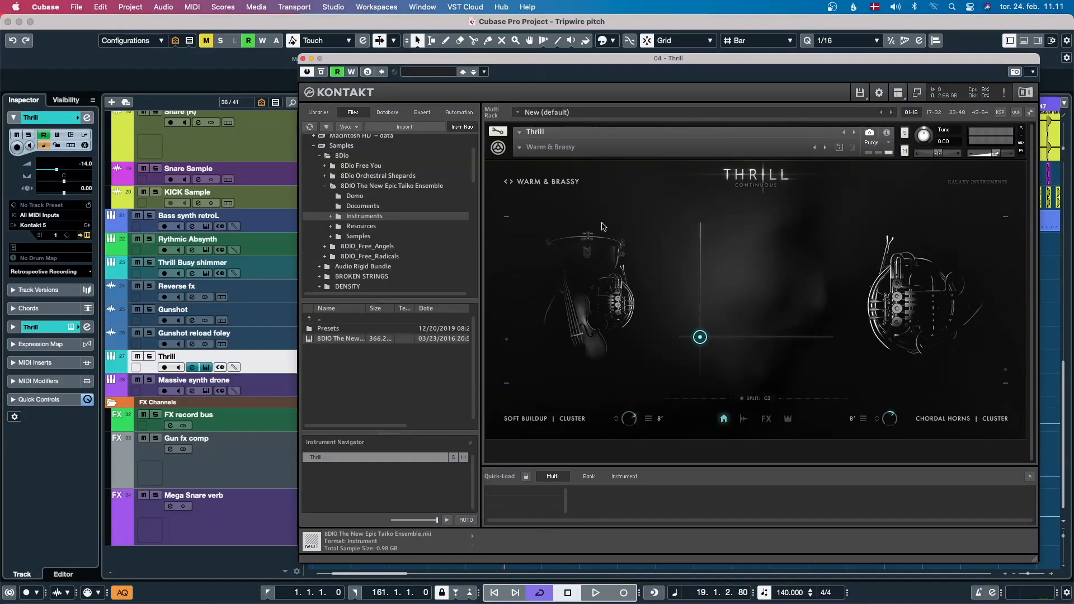
mouse_move(680, 397)
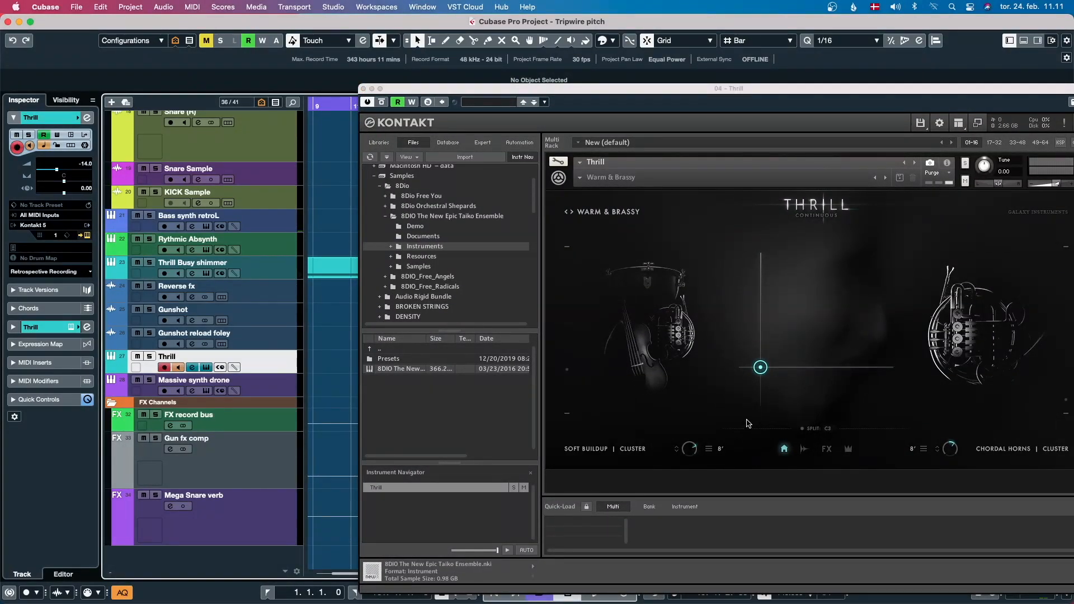
mouse_move(677, 359)
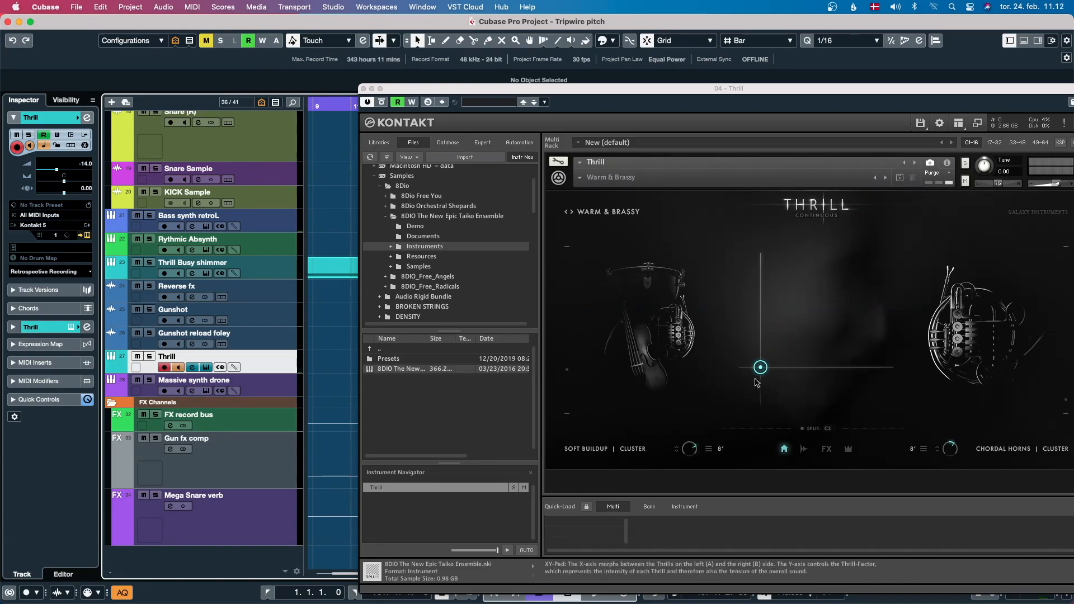
drag(760, 367, 796, 377)
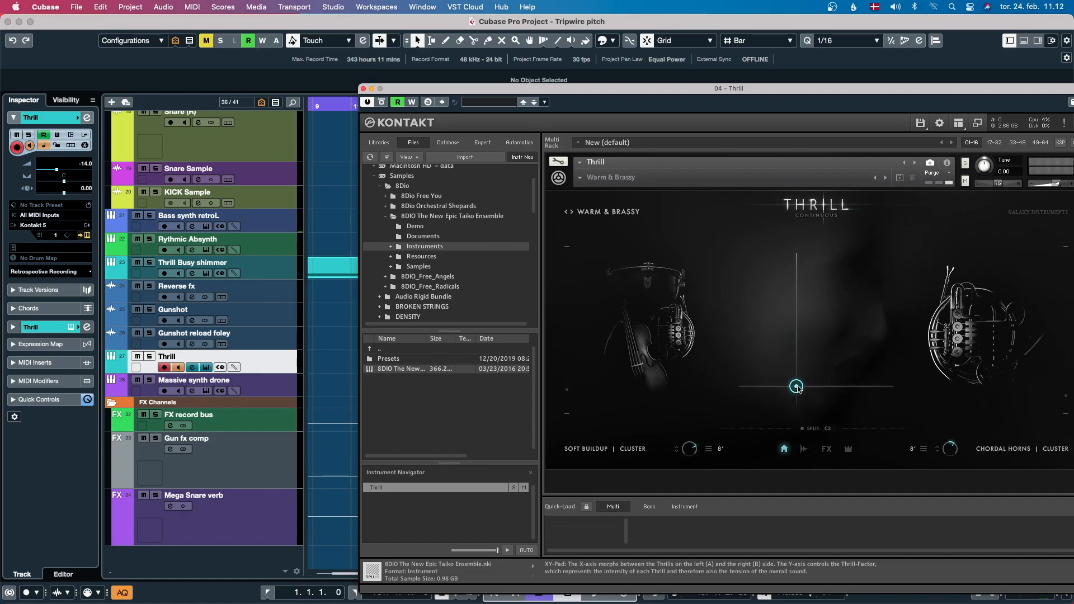
drag(797, 386, 801, 356)
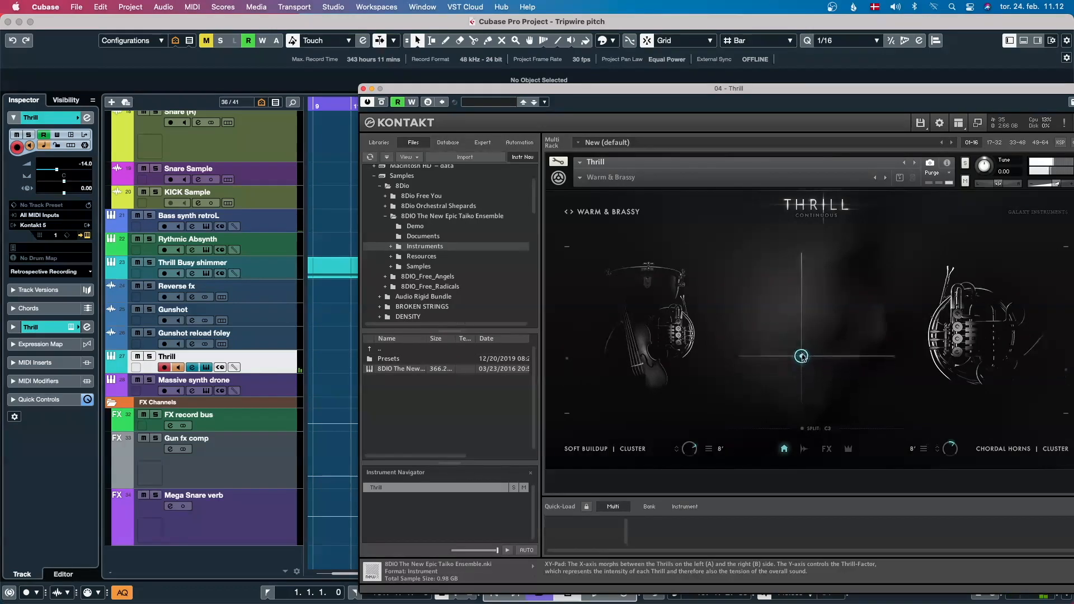
drag(801, 356, 748, 310)
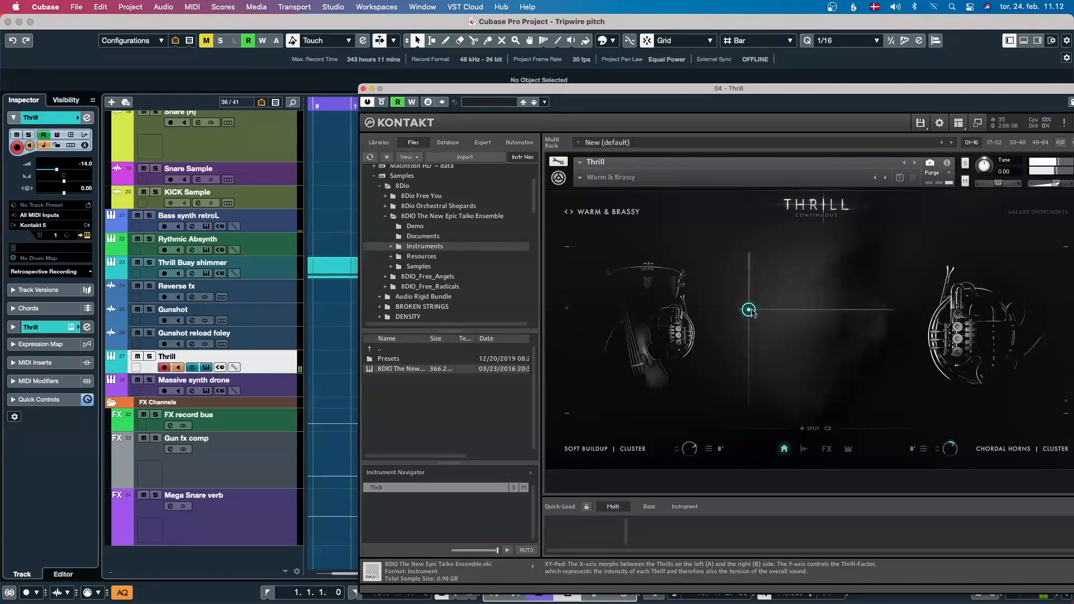
- Raise the Thrill intensity to maximum and close the instrument window
drag(748, 310, 741, 279)
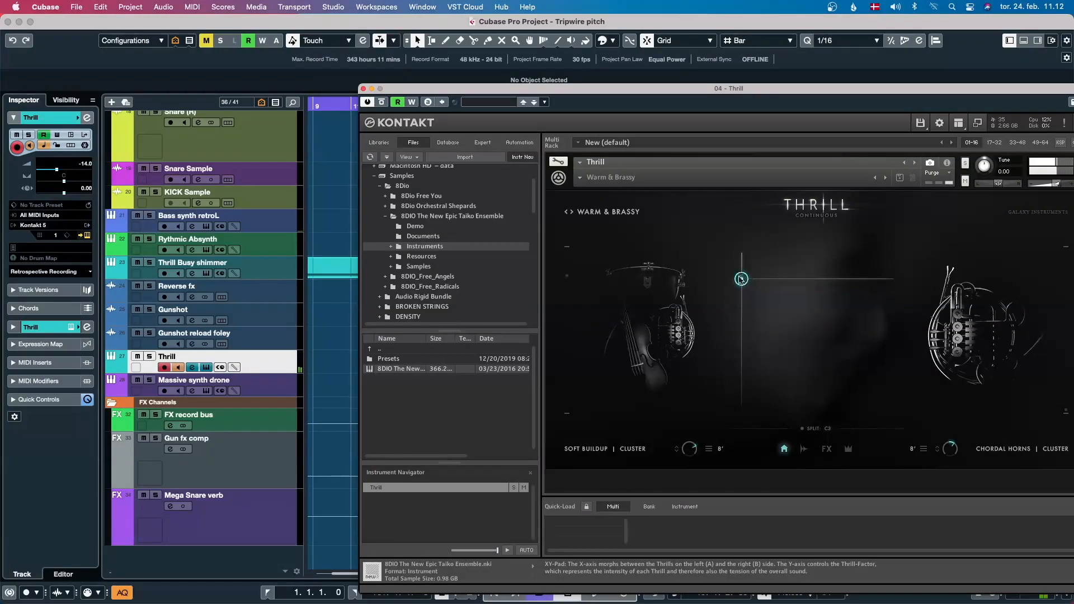
drag(740, 279, 740, 259)
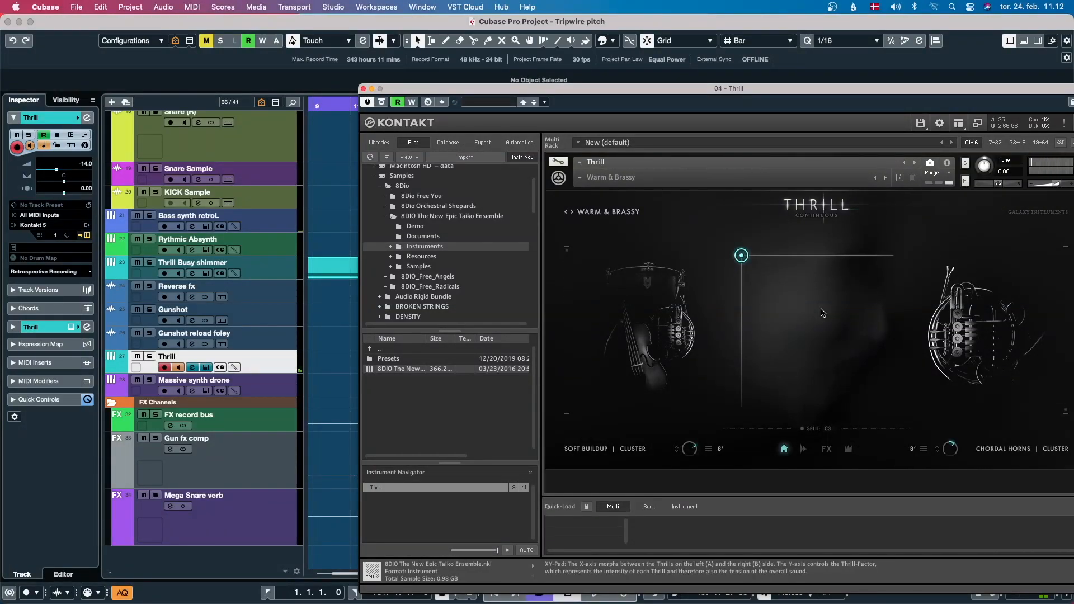
mouse_move(766, 303)
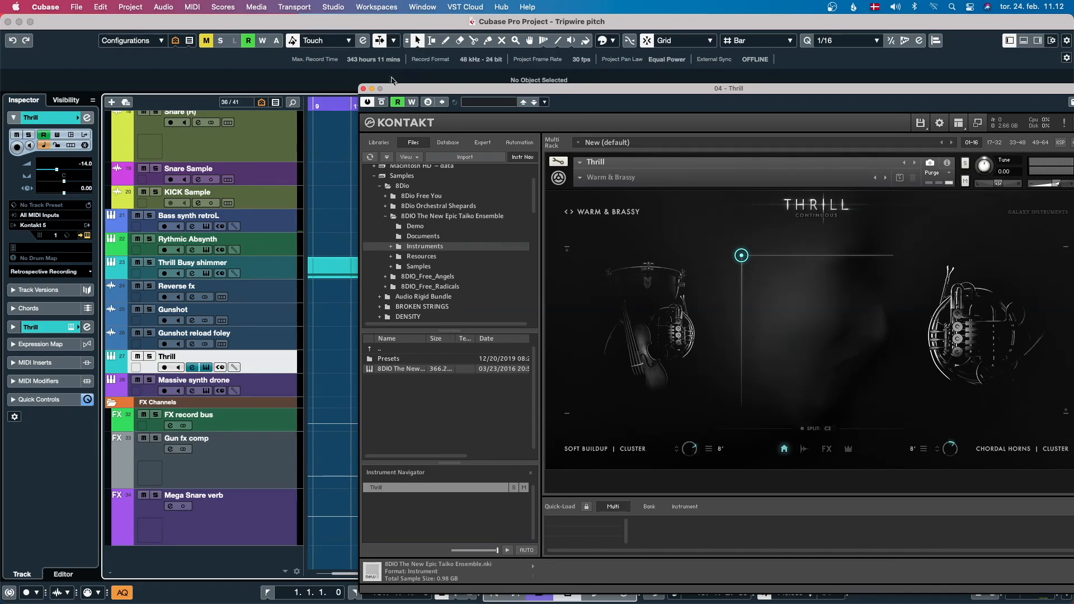
click(363, 88)
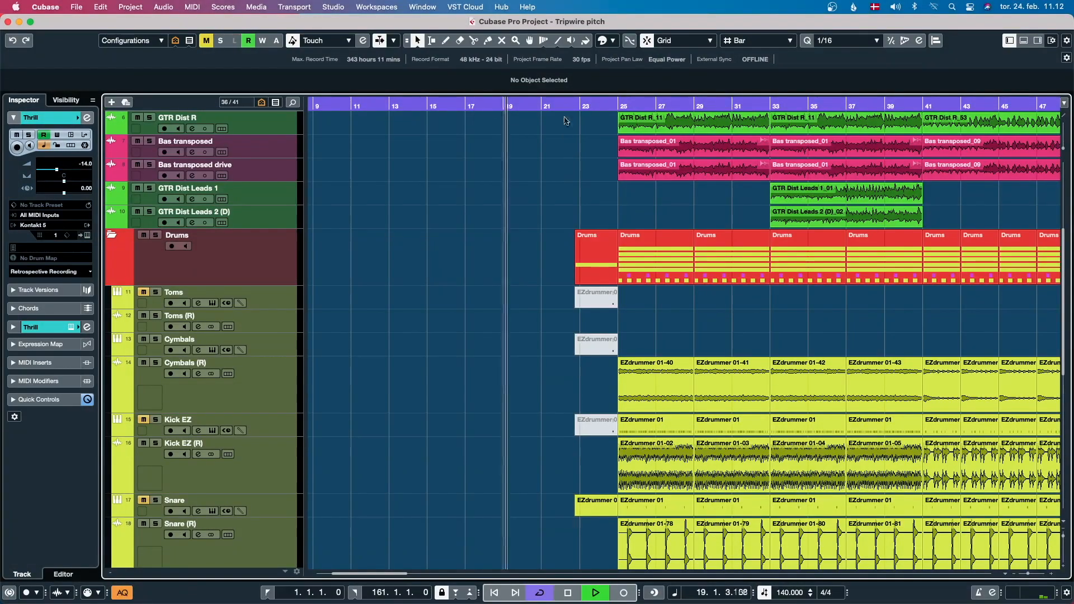
- Stop near bar 33, scroll up to the guitar and bass tracks and select GTR Dist L
scroll(down, 3)
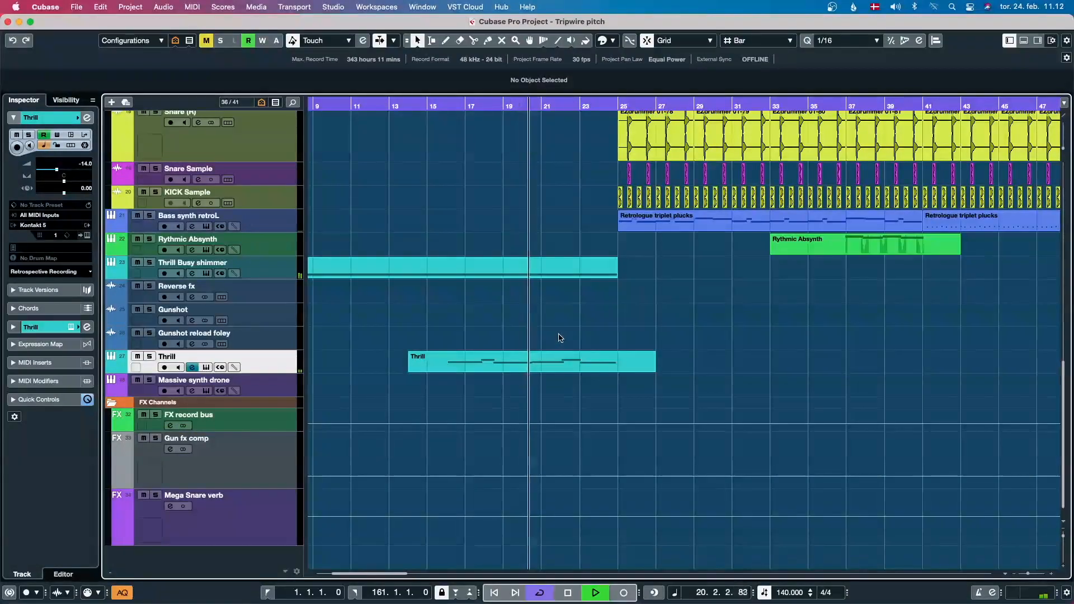
click(551, 104)
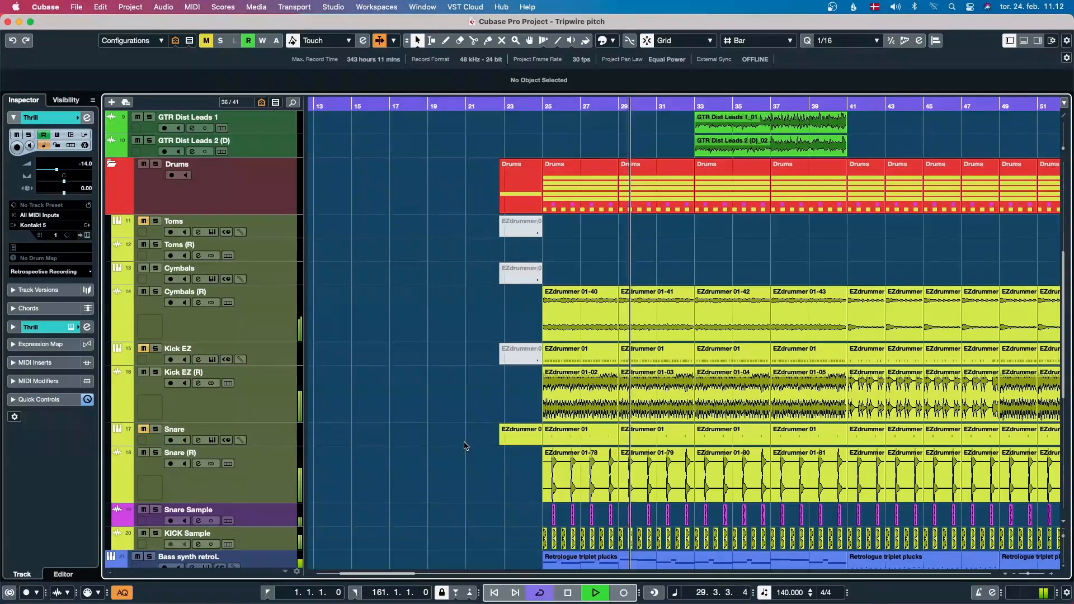
click(578, 316)
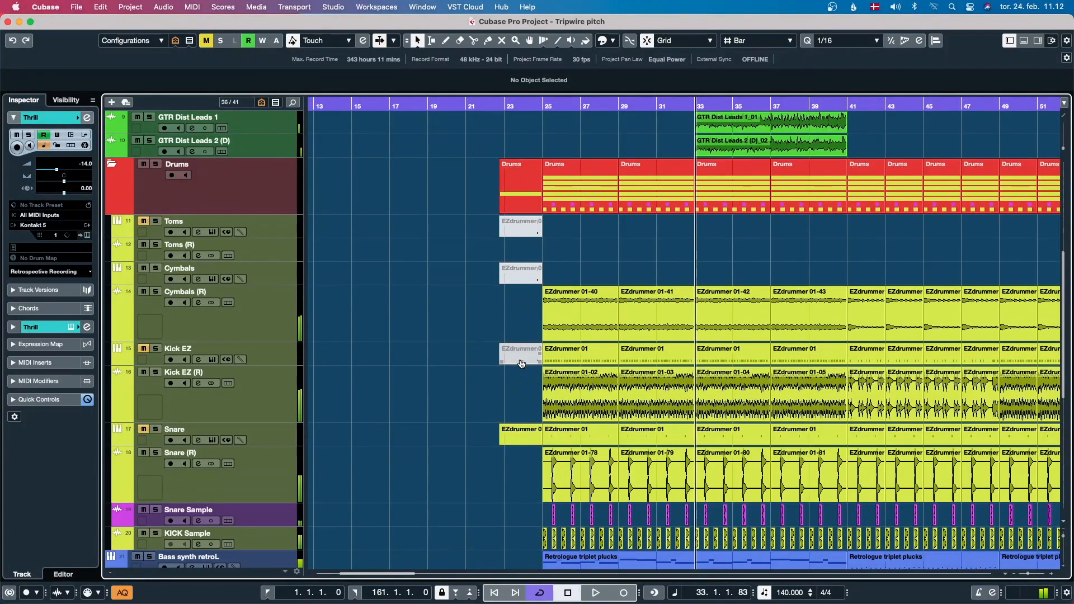
scroll(down, 3)
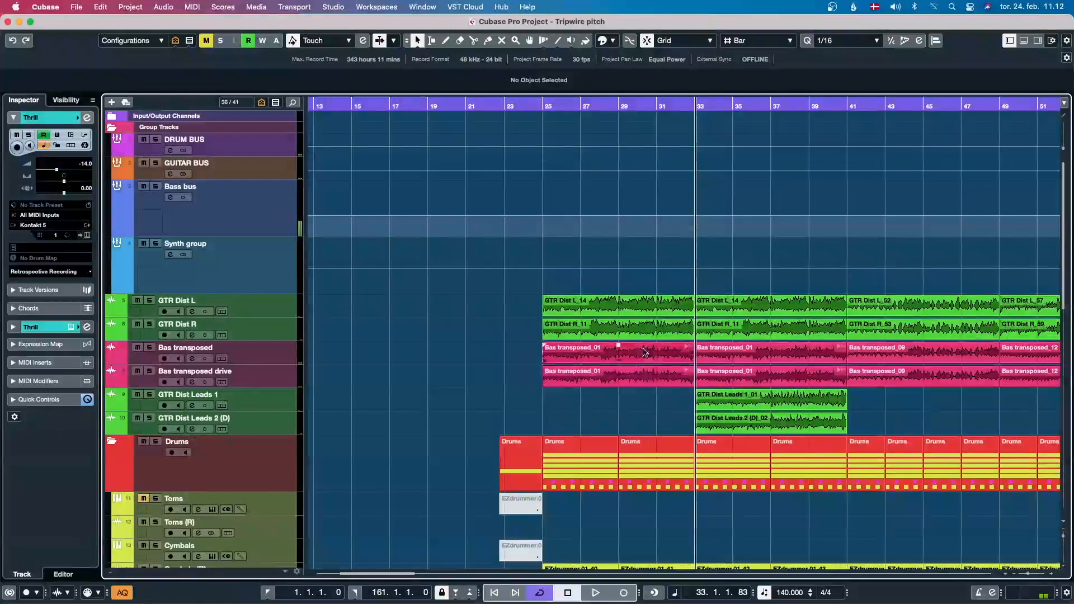
click(206, 304)
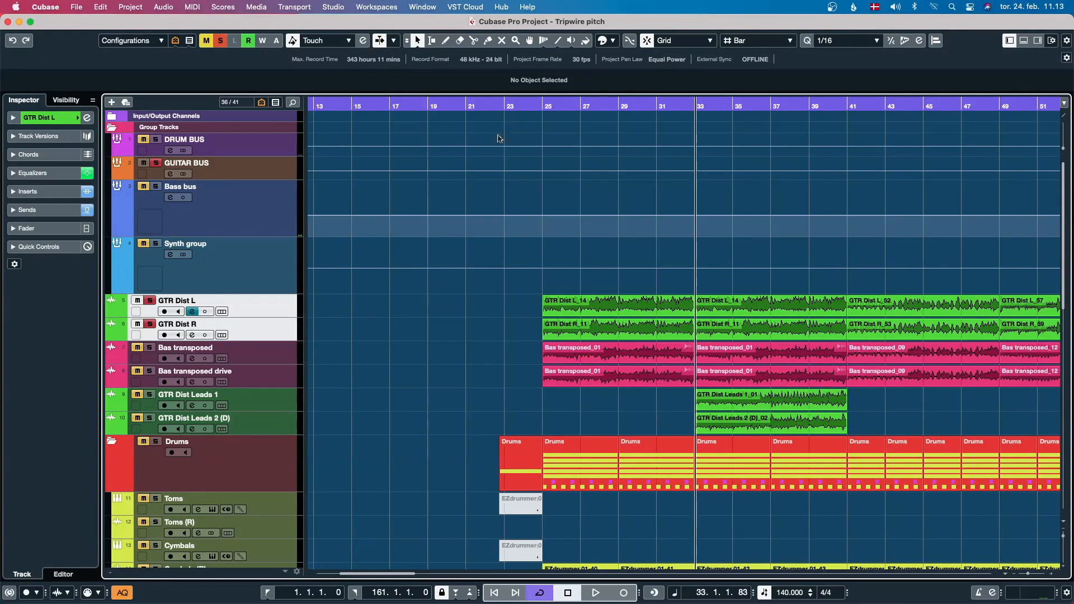
click(594, 593)
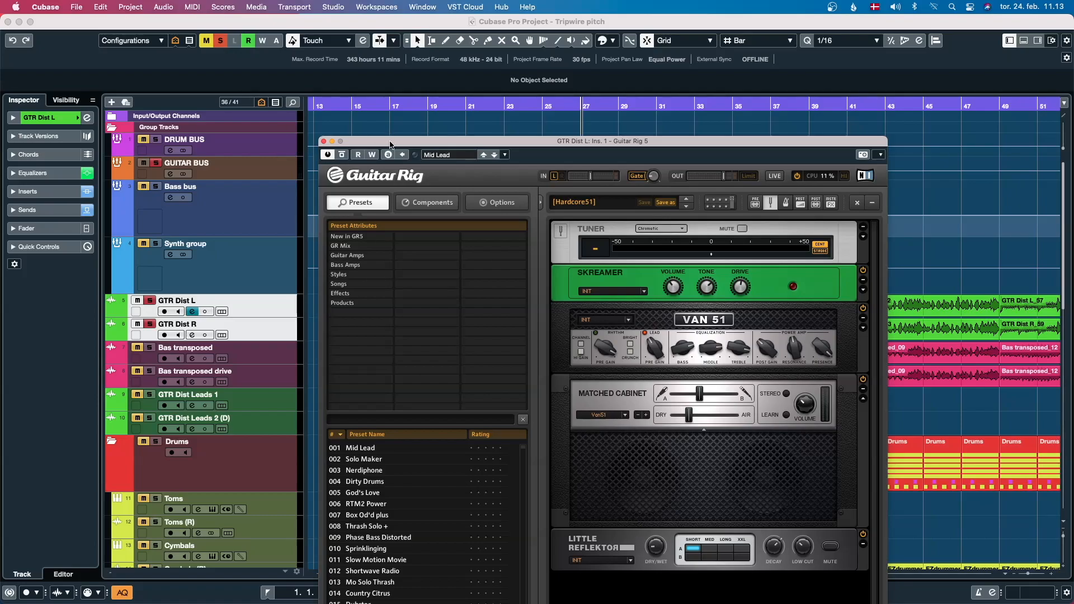
click(324, 141)
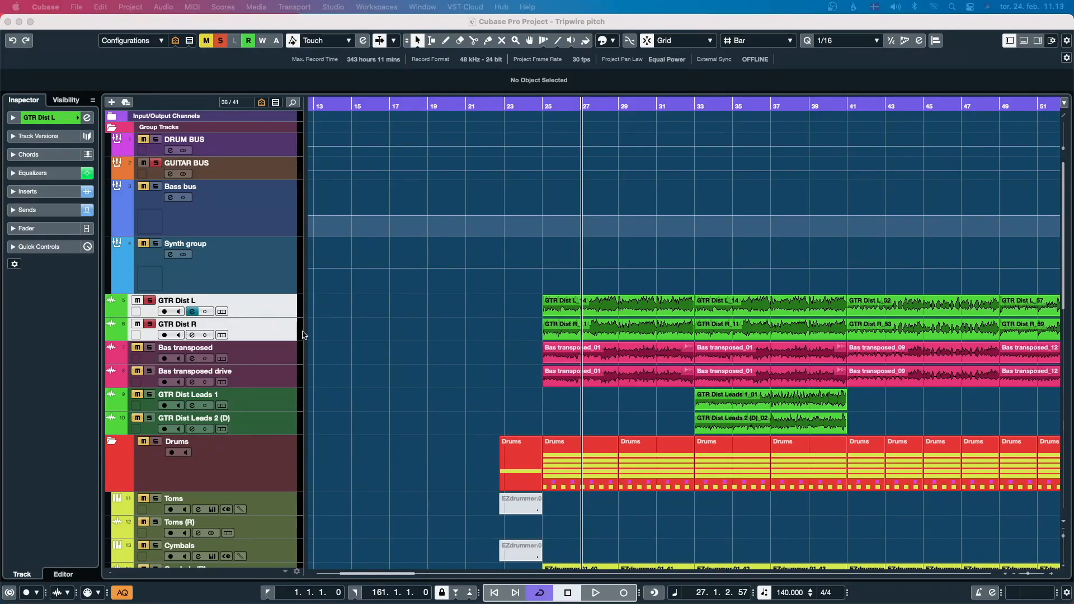
mouse_move(303, 345)
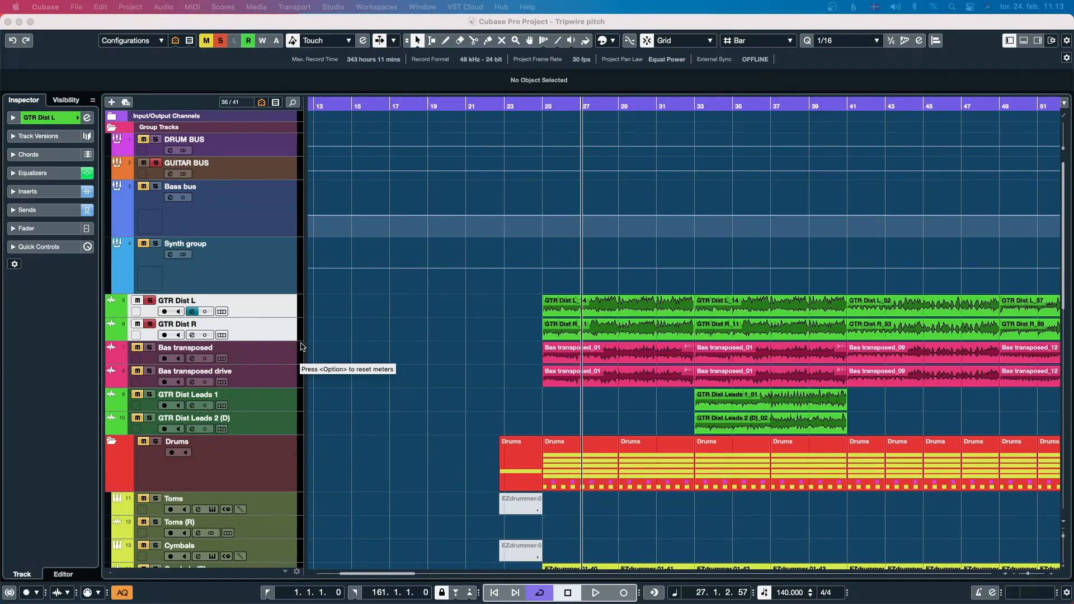
mouse_move(332, 255)
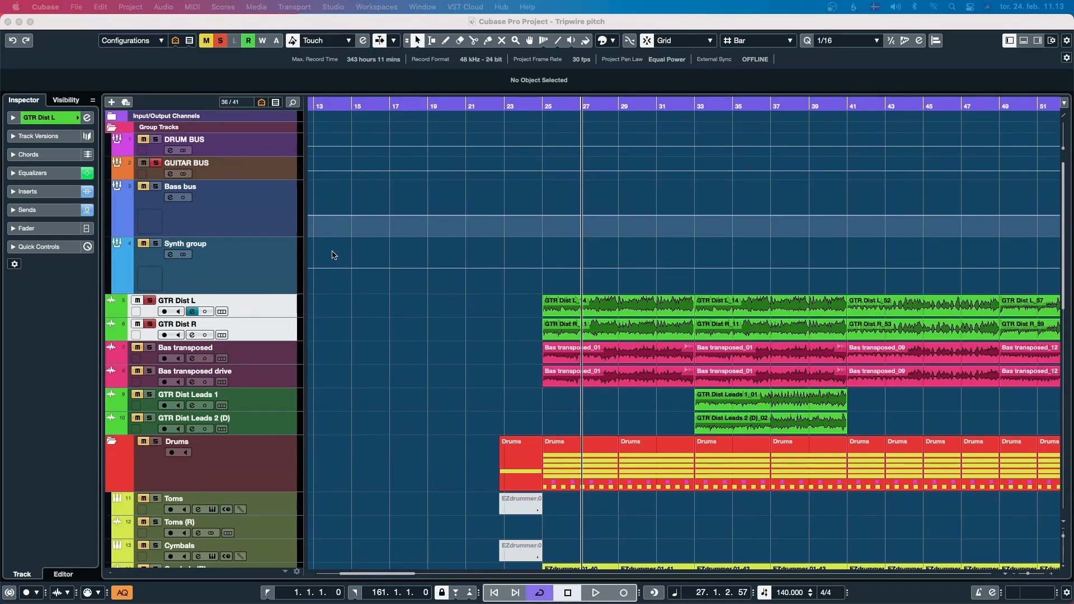
mouse_move(330, 267)
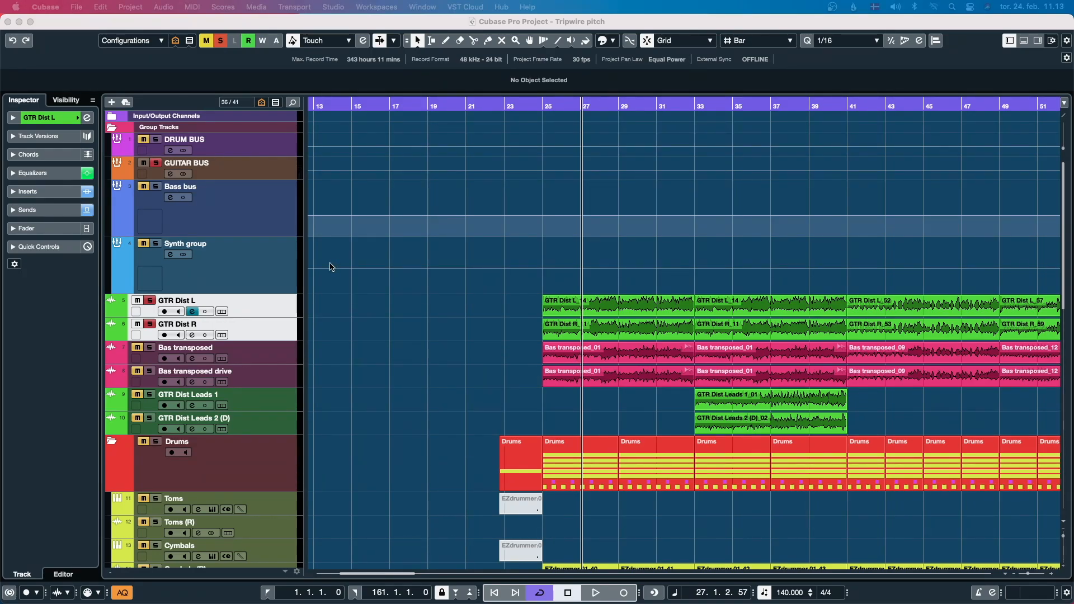
mouse_move(279, 304)
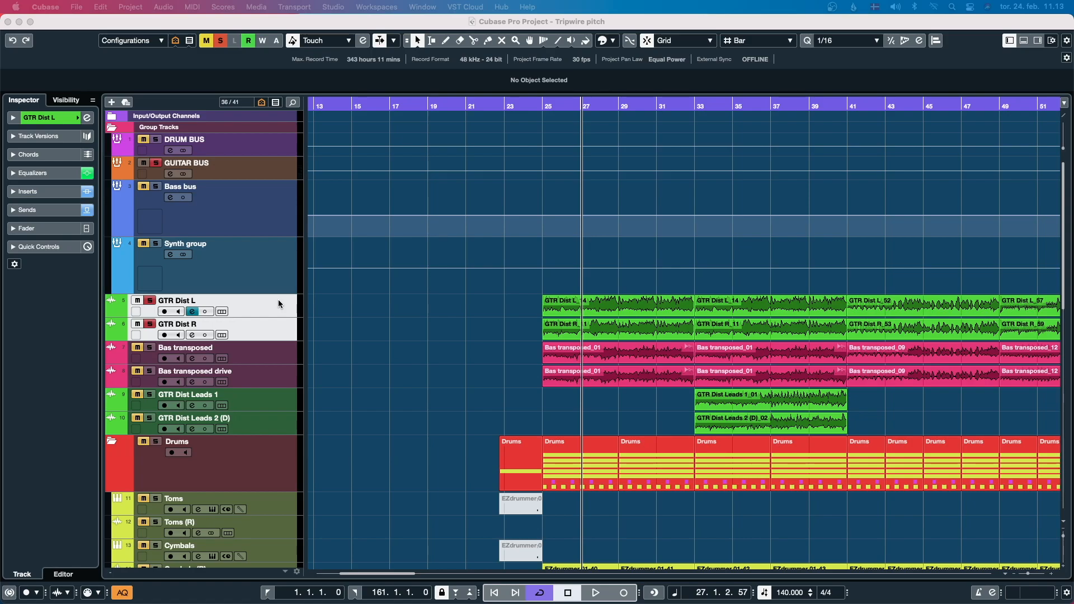
mouse_move(277, 293)
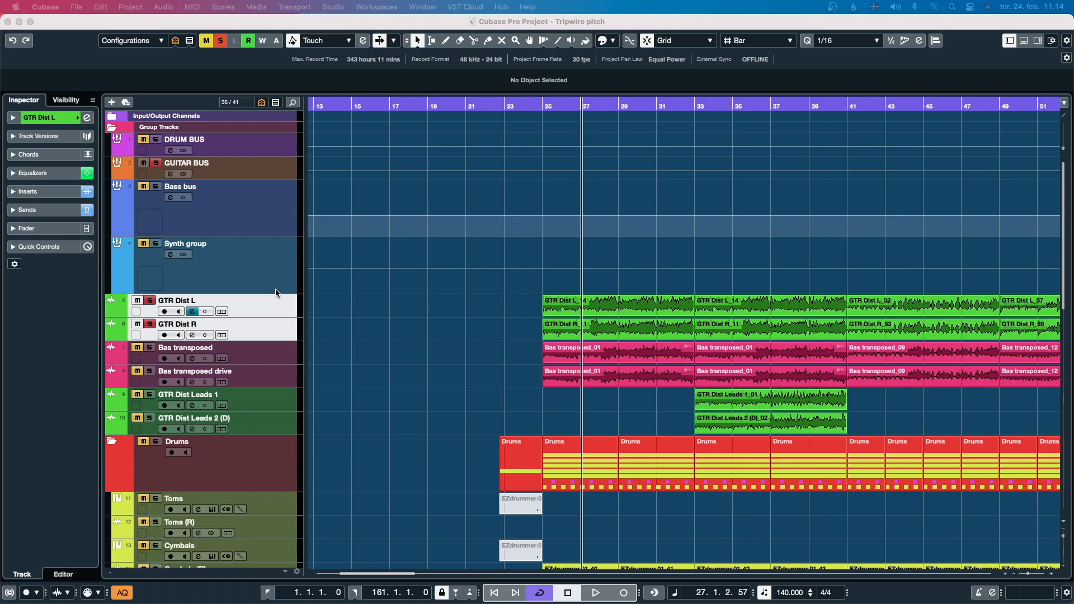
mouse_move(274, 293)
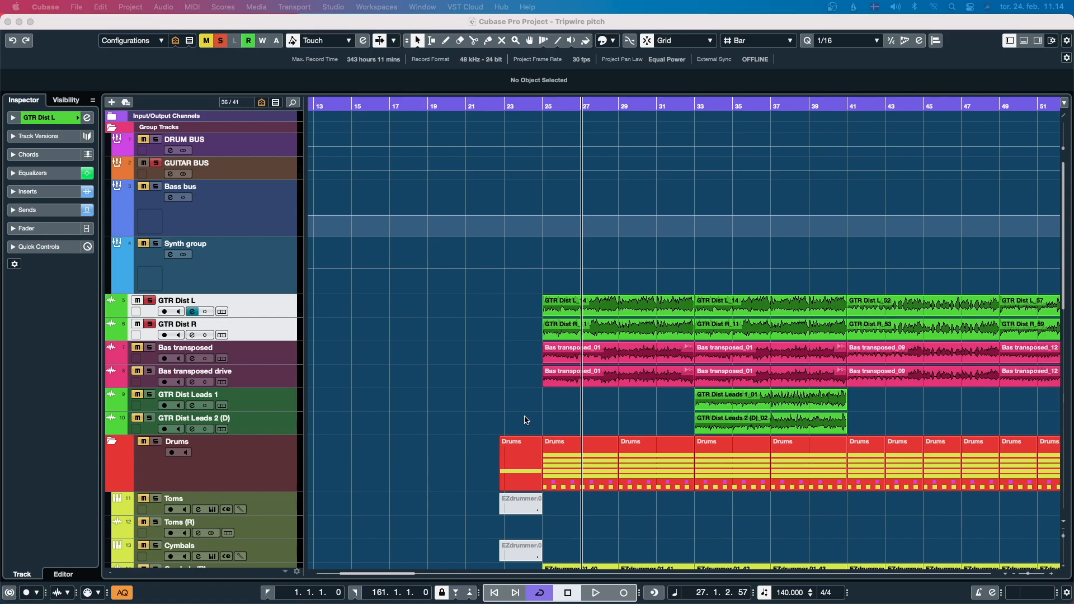
mouse_move(707, 287)
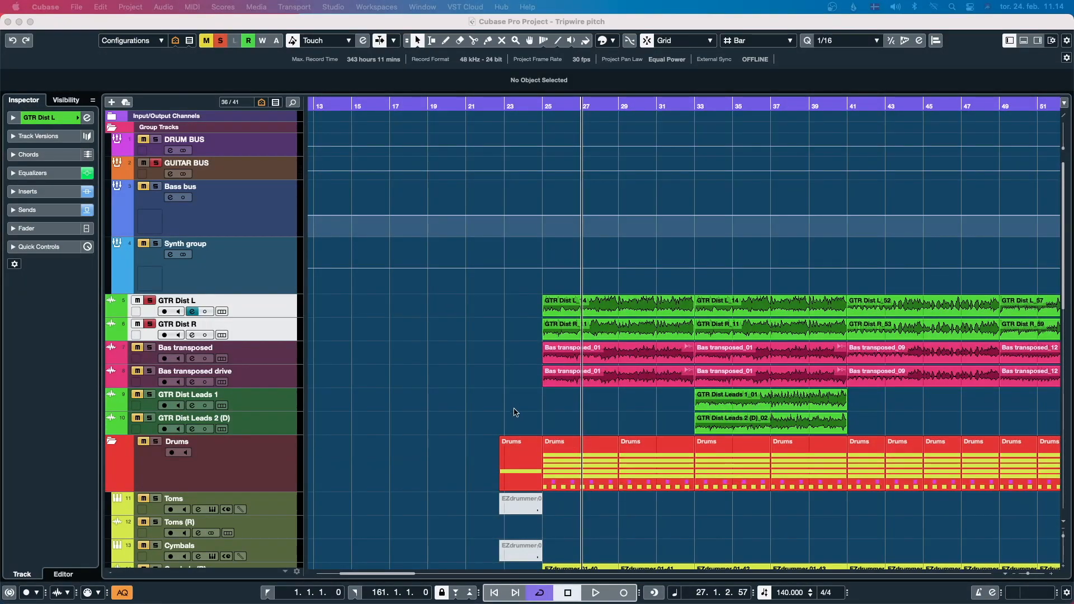
mouse_move(496, 447)
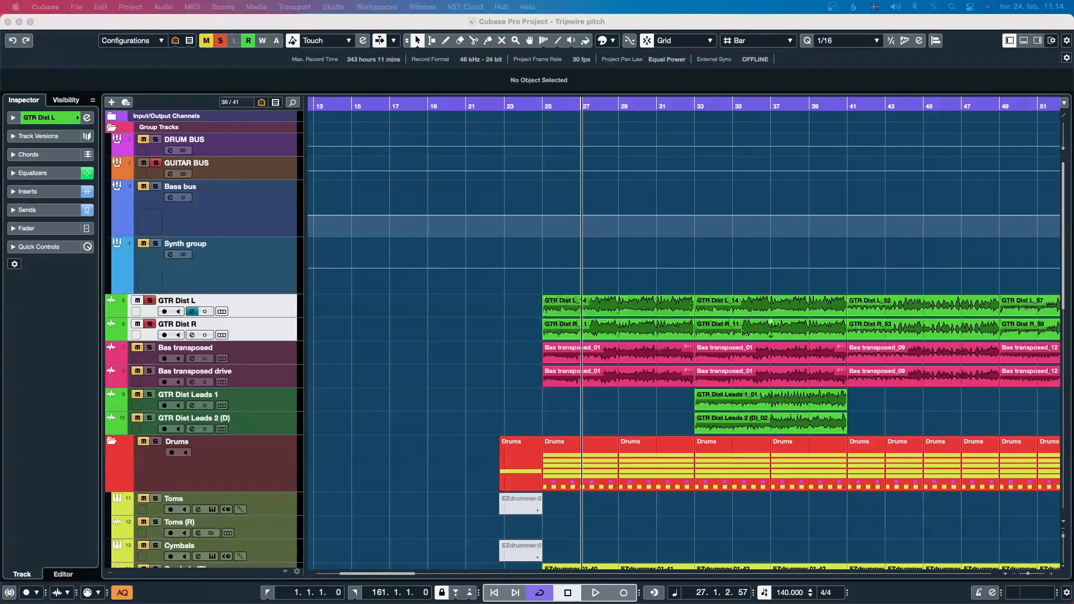
scroll(down, 3)
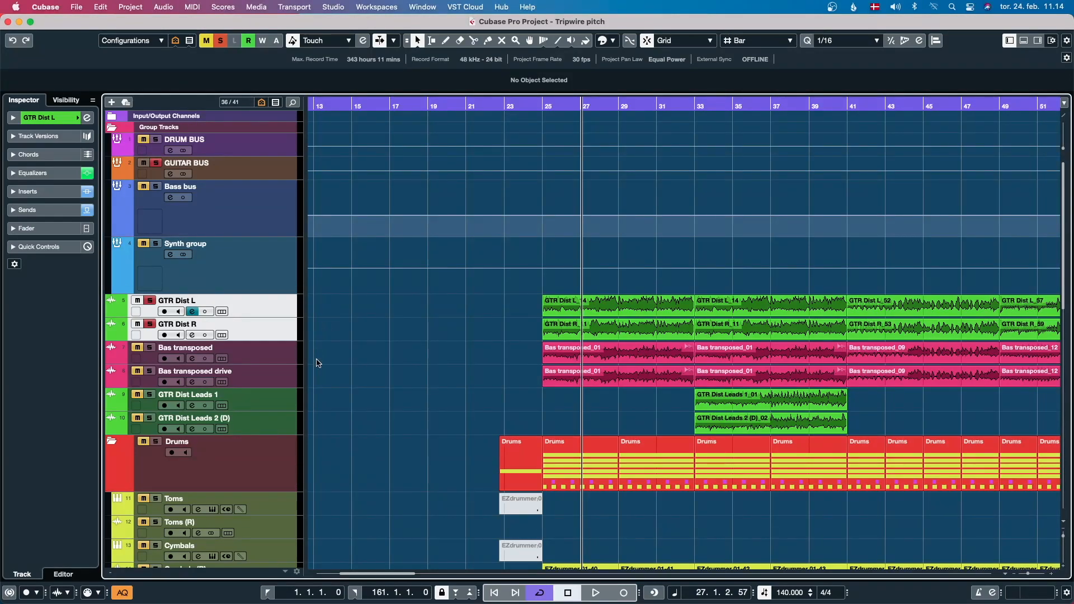
mouse_move(309, 333)
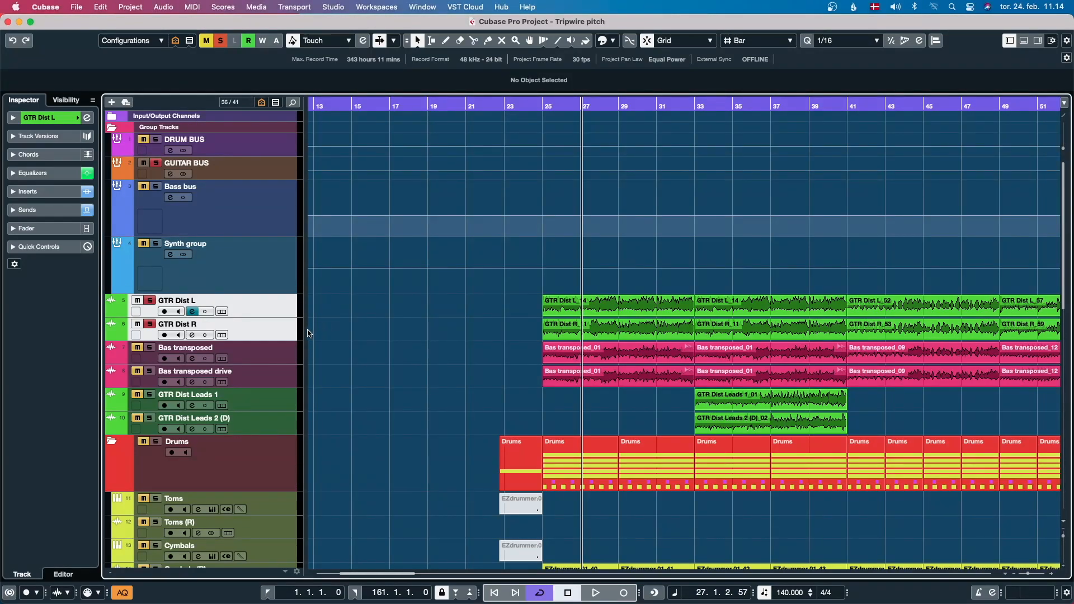
mouse_move(303, 341)
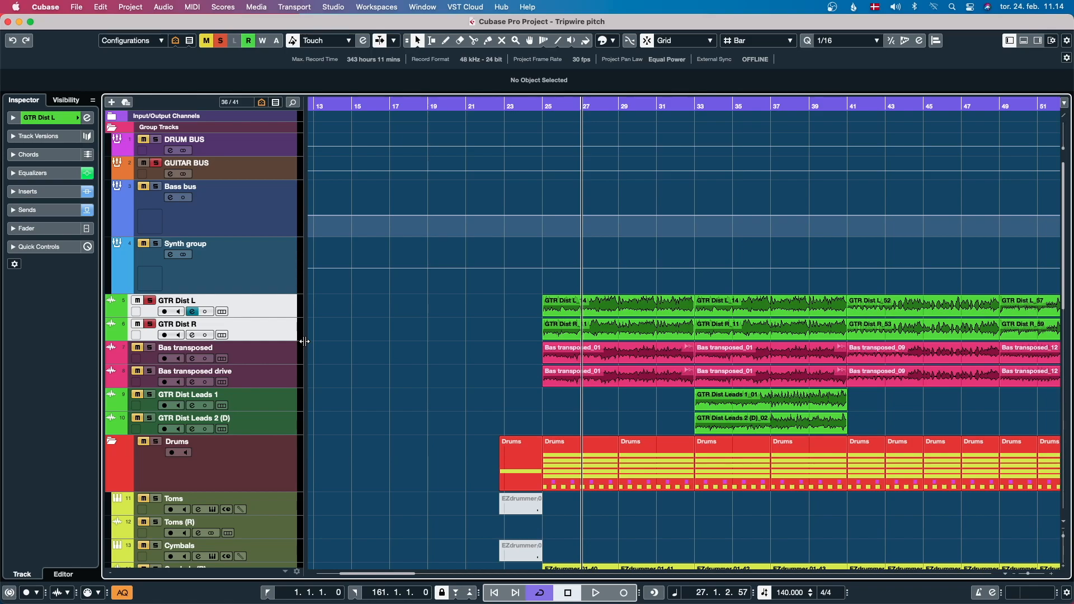
mouse_move(423, 450)
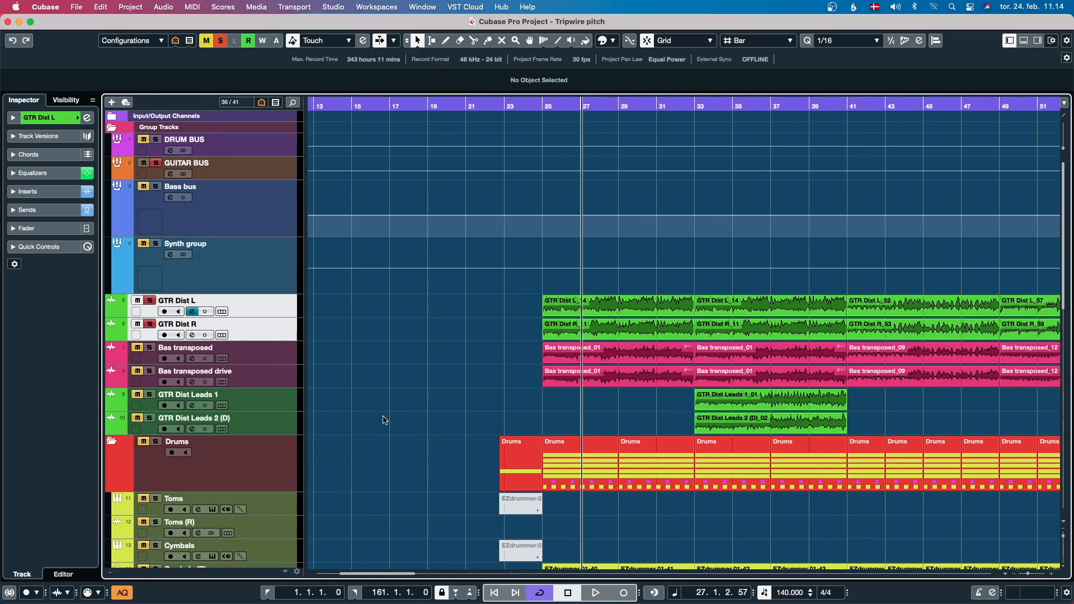
mouse_move(381, 425)
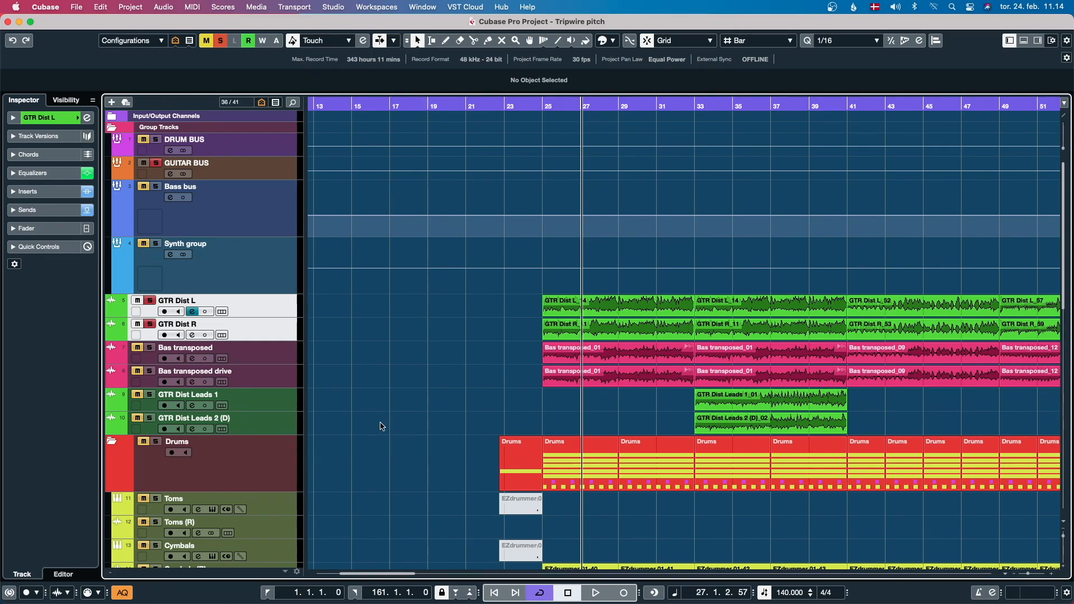
mouse_move(377, 433)
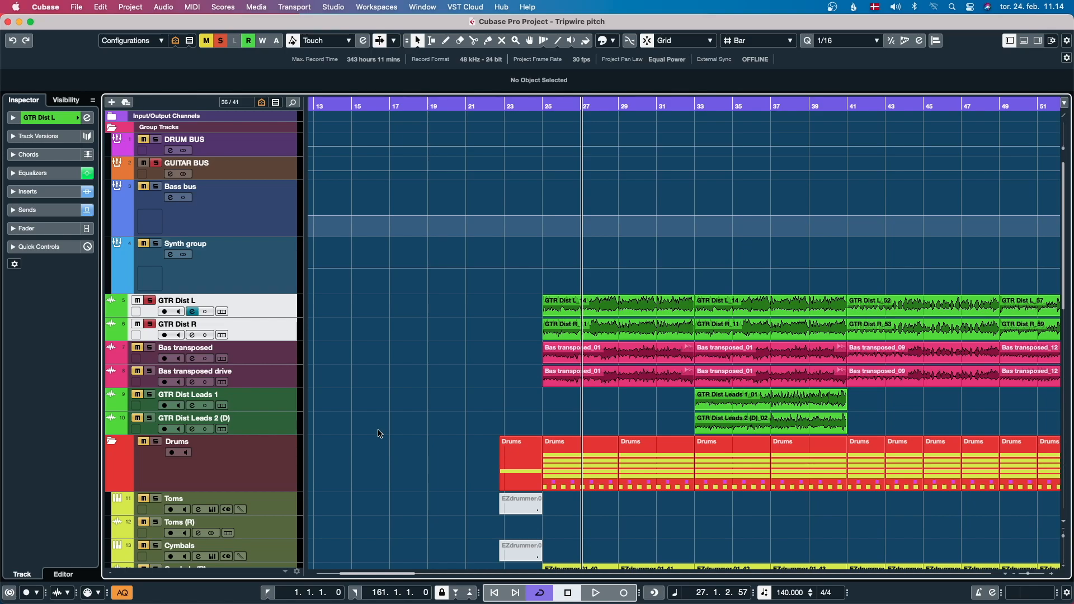
mouse_move(446, 422)
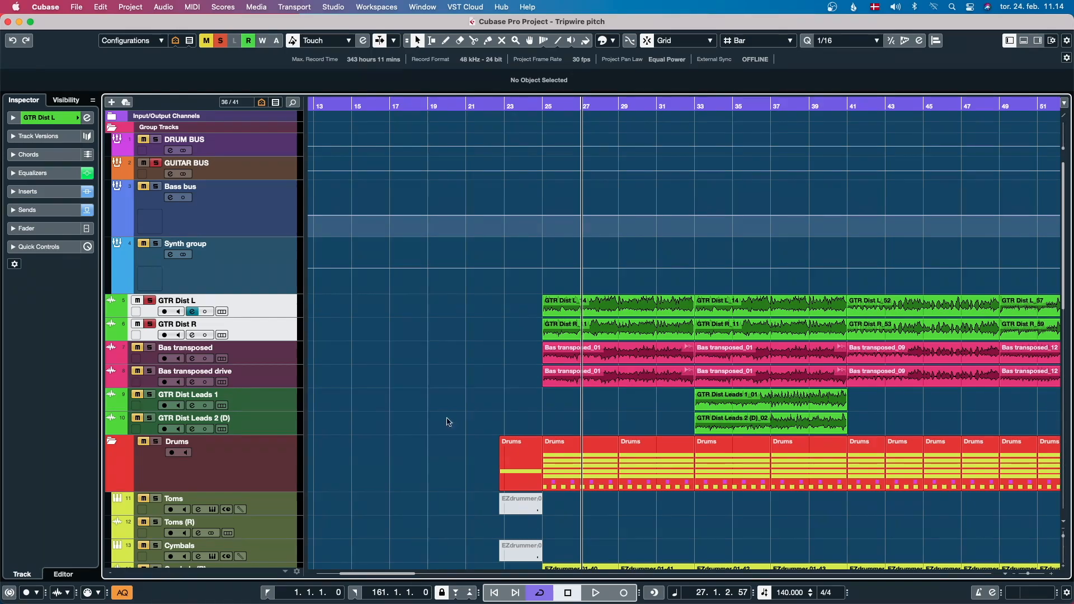
mouse_move(427, 442)
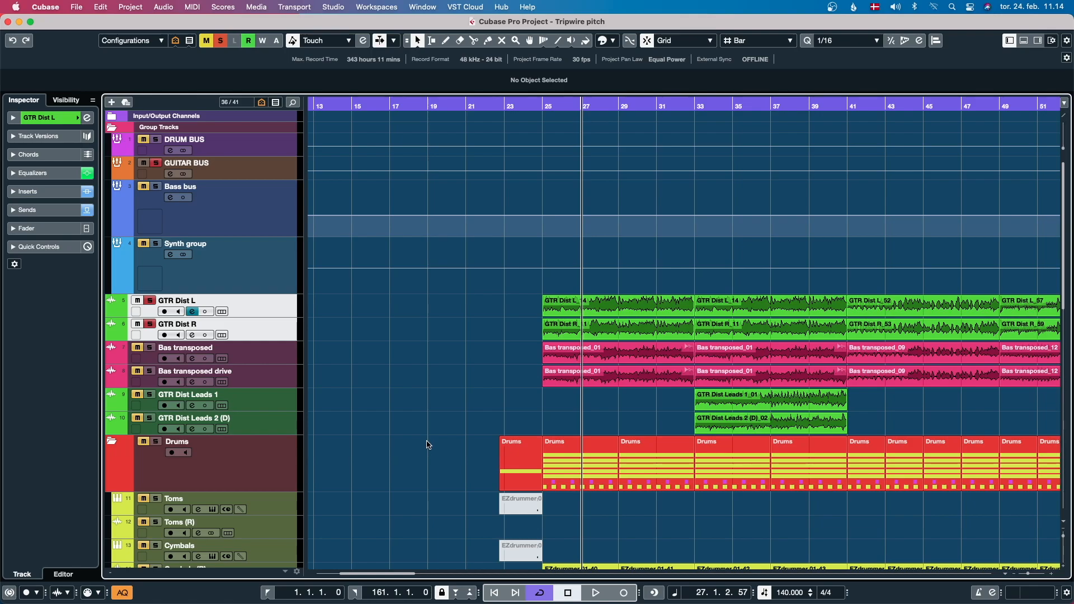
click(767, 417)
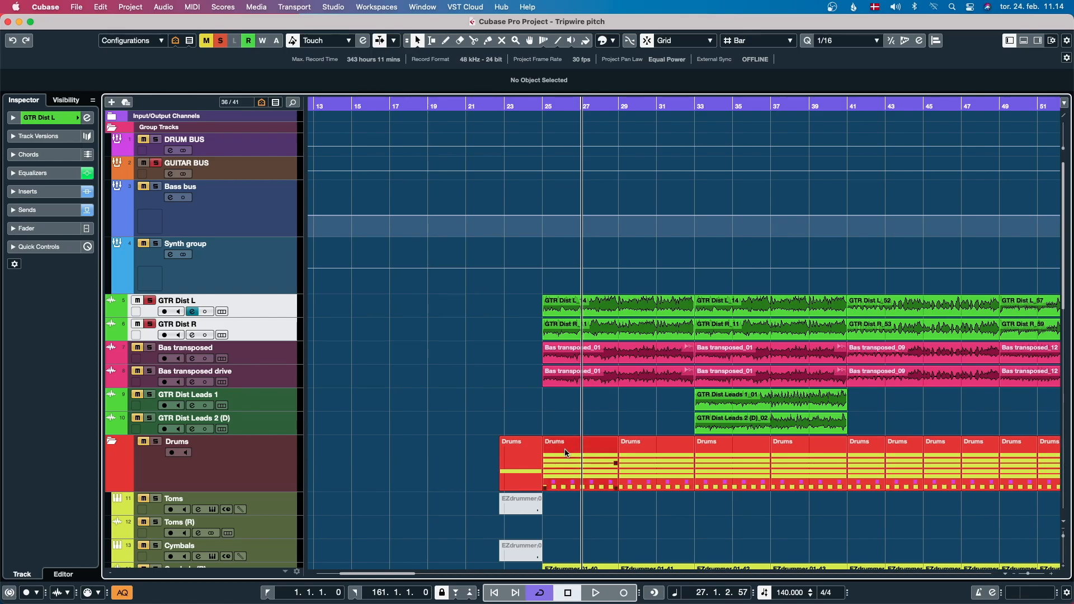
mouse_move(554, 423)
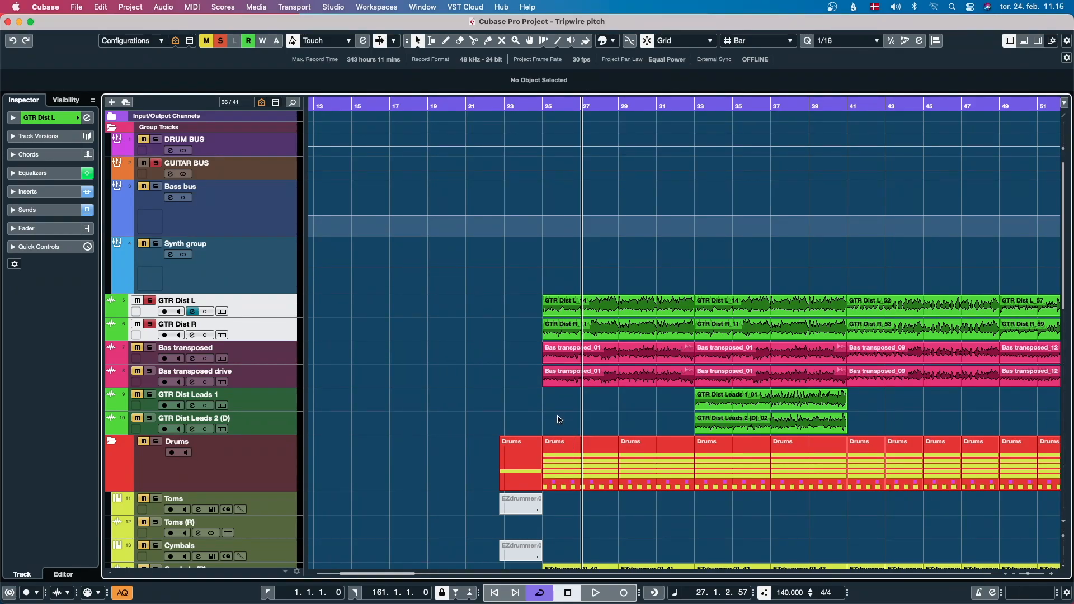
mouse_move(602, 279)
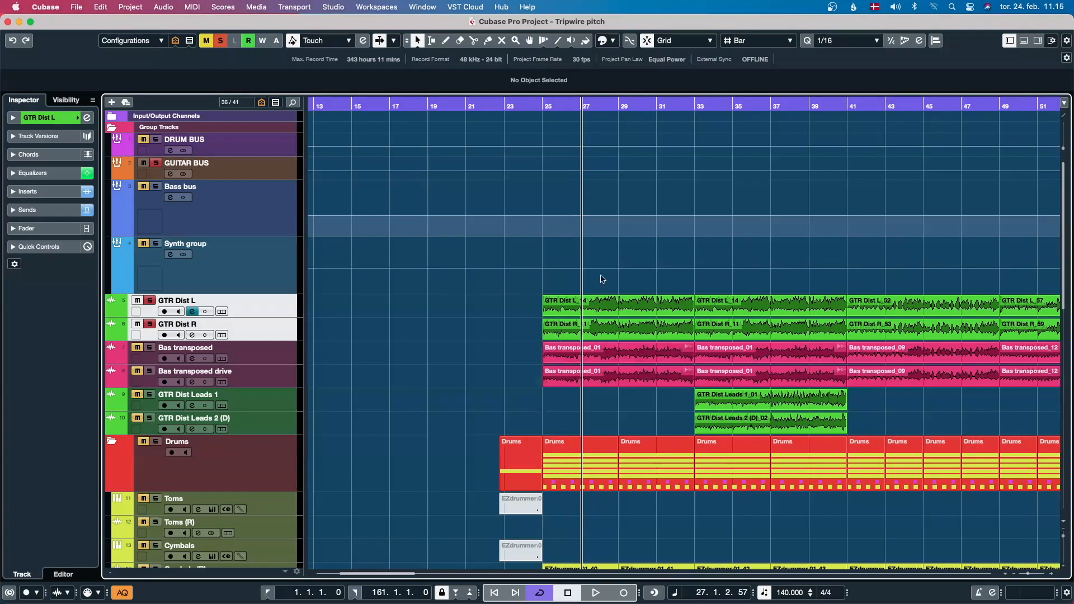
- Play the section around bars 25–28 and select the Bas transposed bass track
click(594, 593)
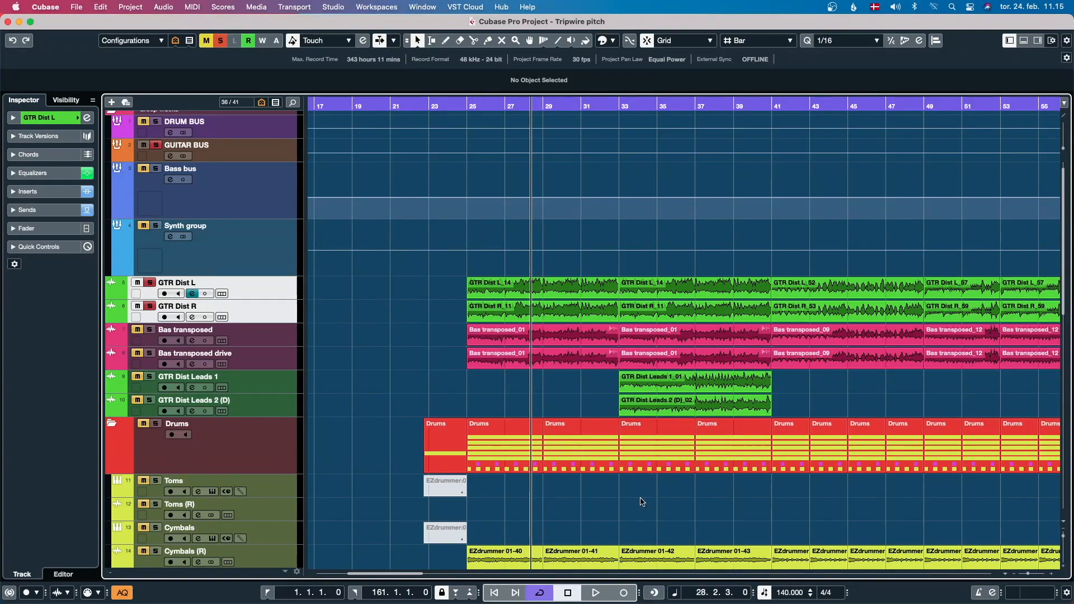
click(691, 382)
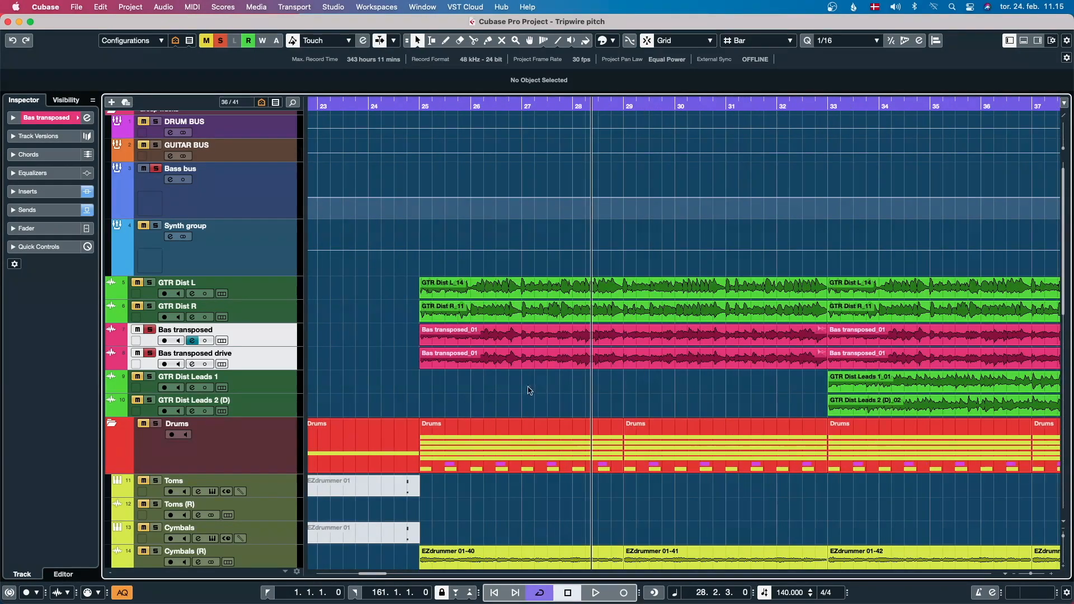
mouse_move(374, 363)
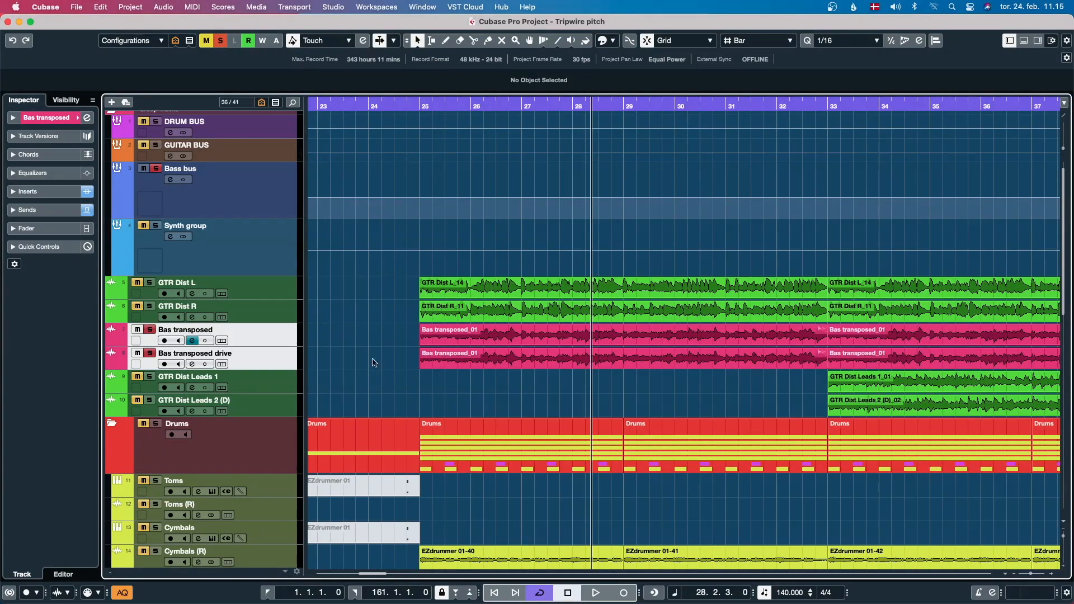
mouse_move(347, 377)
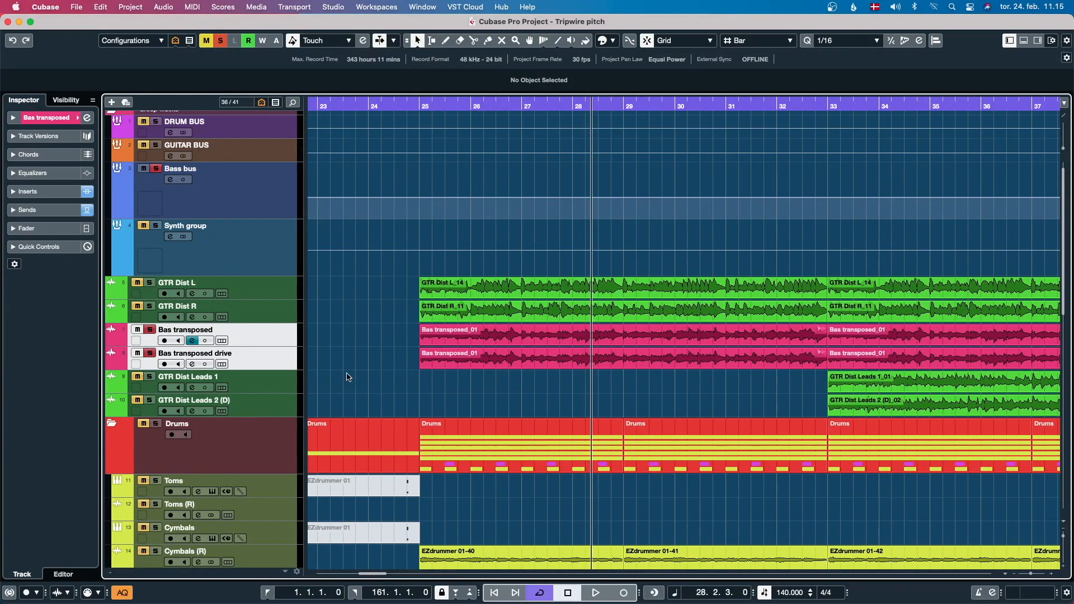
- Toggle playback near bar 30 before moving on to the GTR Dist Leads 1 track
click(594, 593)
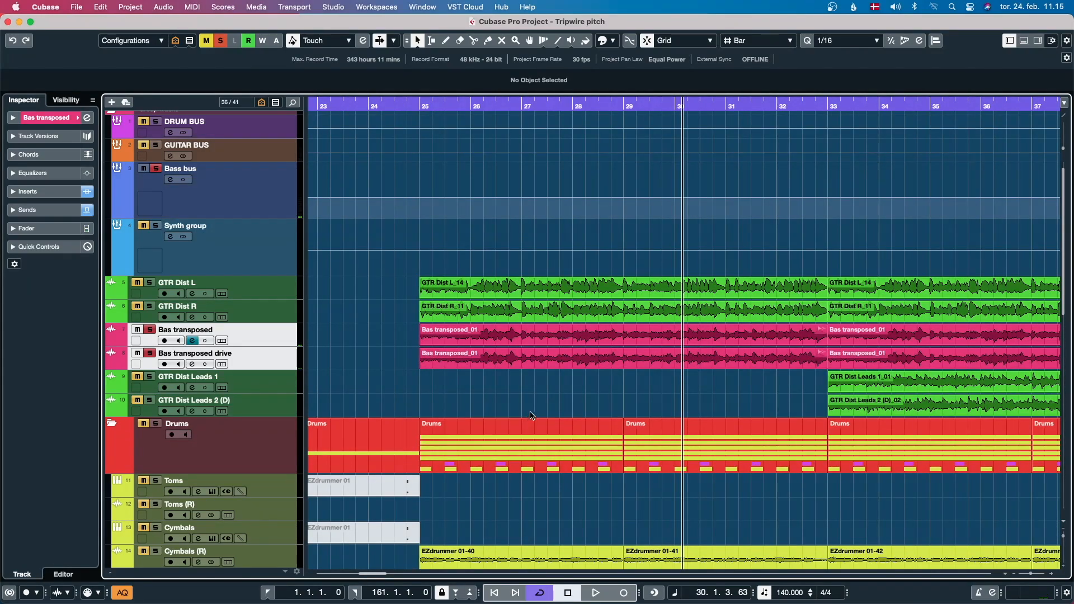
mouse_move(654, 400)
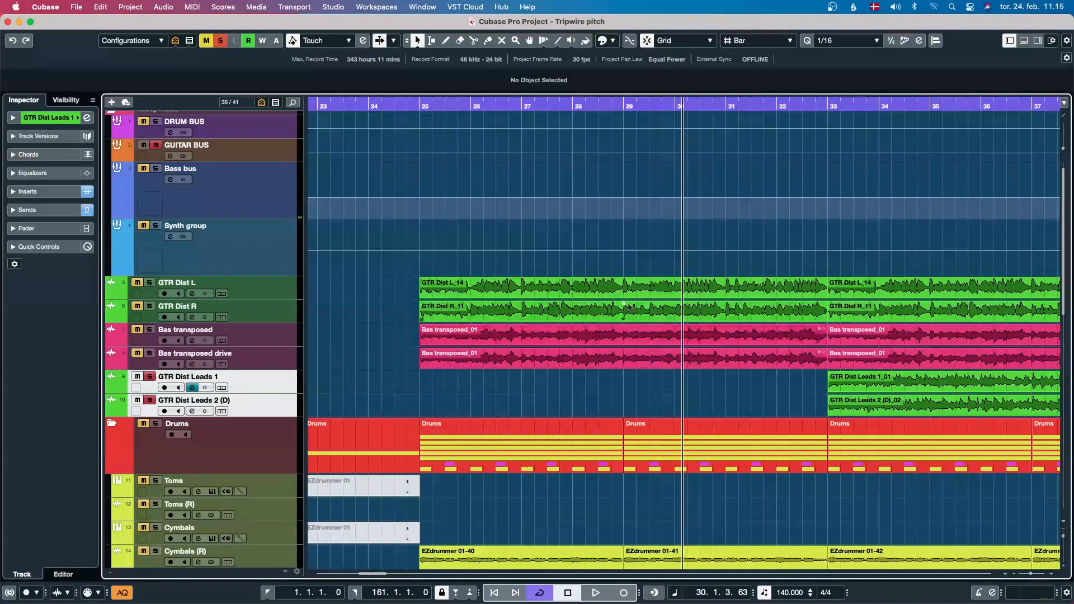
- Scroll the arrangement to bars 26–43 where the lead guitar parts begin at bar 32
scroll(right, 3)
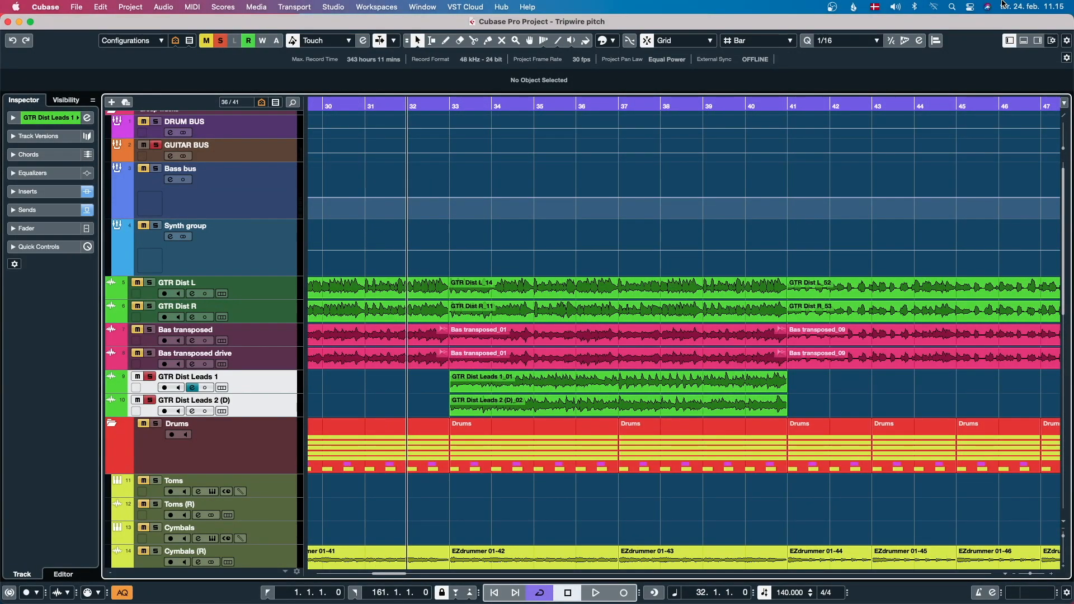
scroll(left, 3)
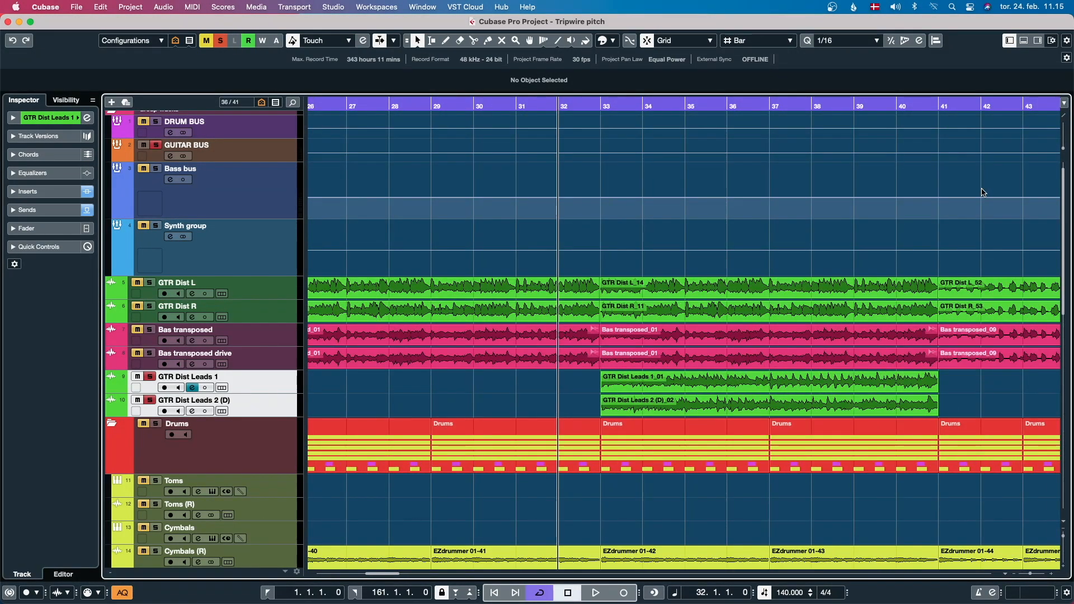
scroll(down, 3)
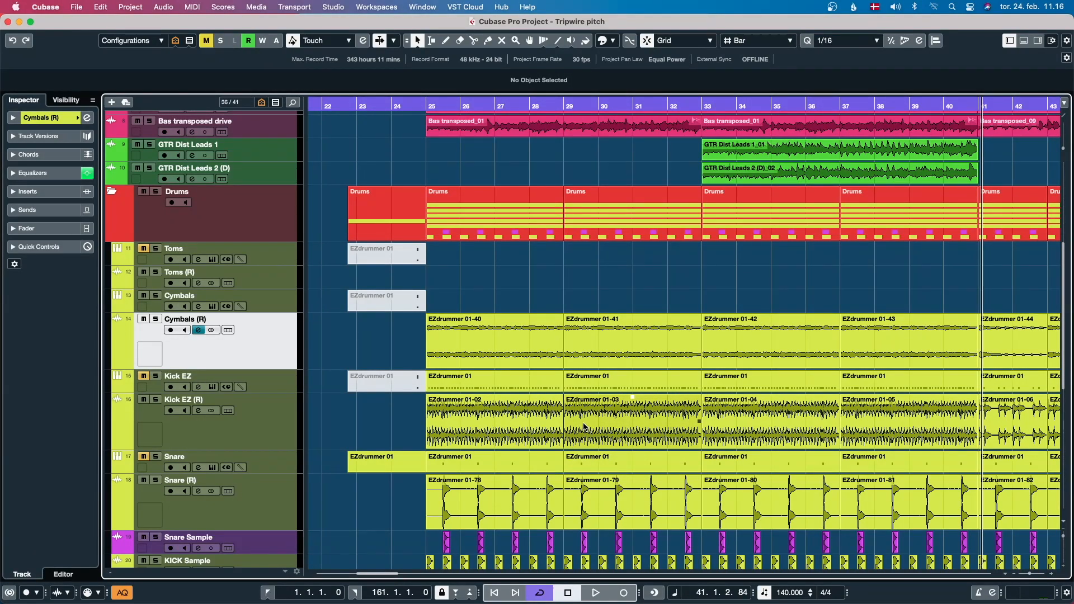
mouse_move(575, 429)
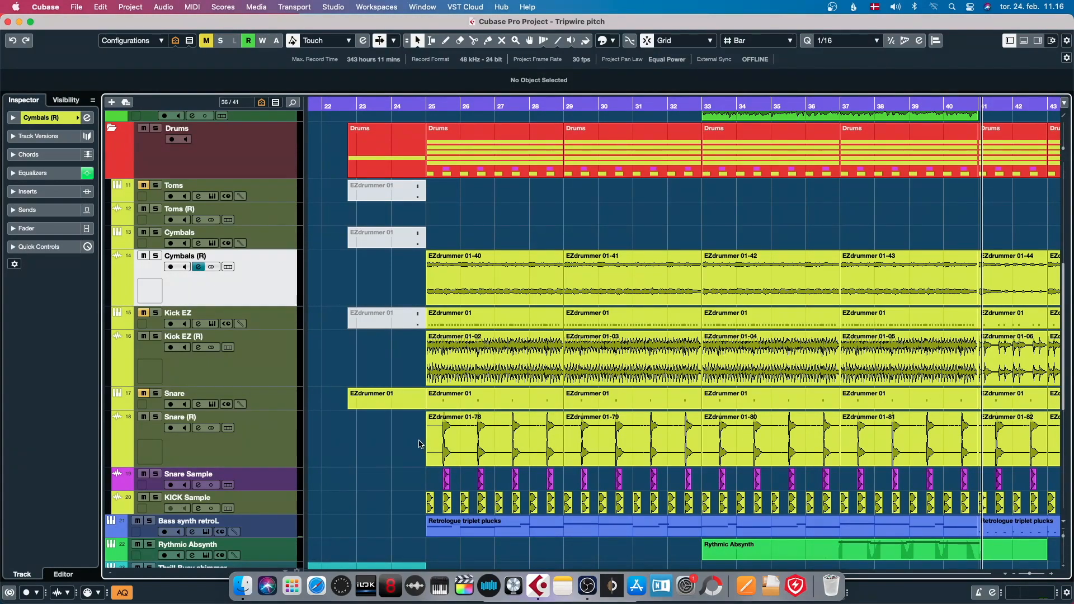
mouse_move(356, 343)
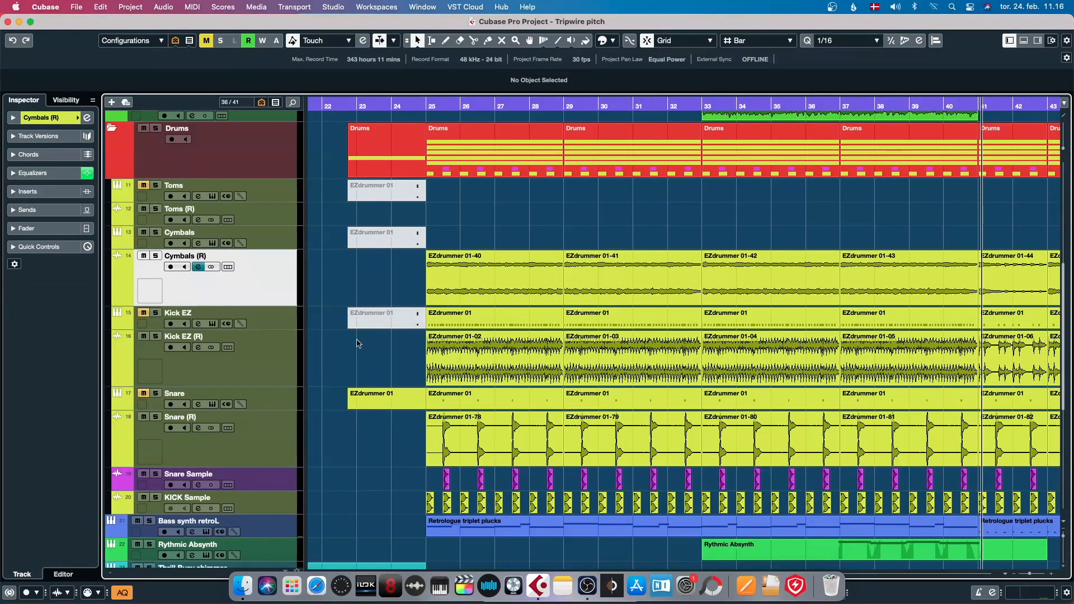
mouse_move(345, 468)
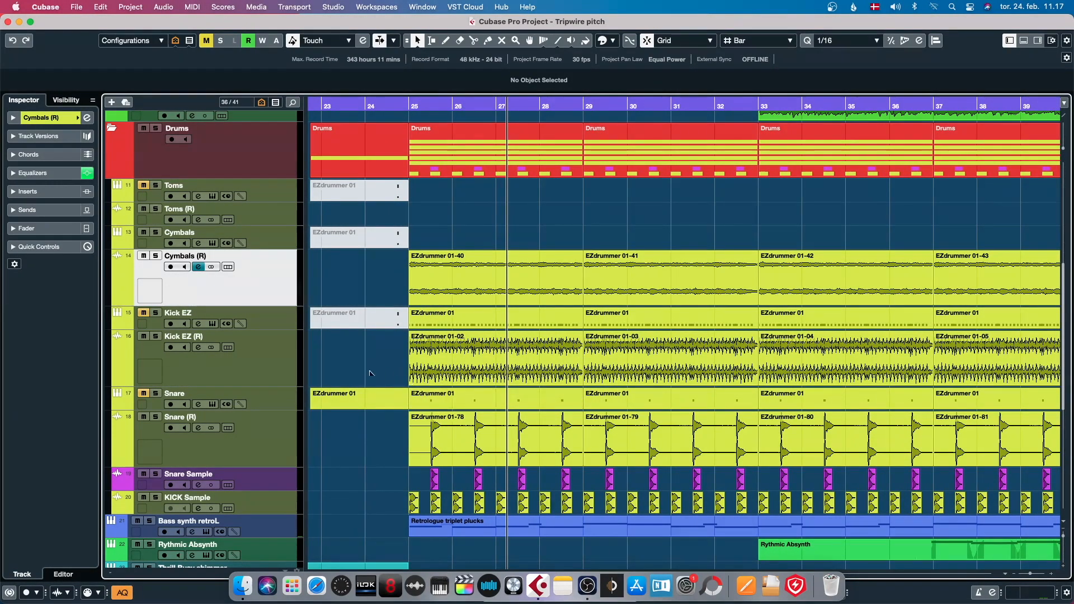
- Select Kick EZ (R) and scroll down through the snare tracks toward Cymbals (R)
click(182, 335)
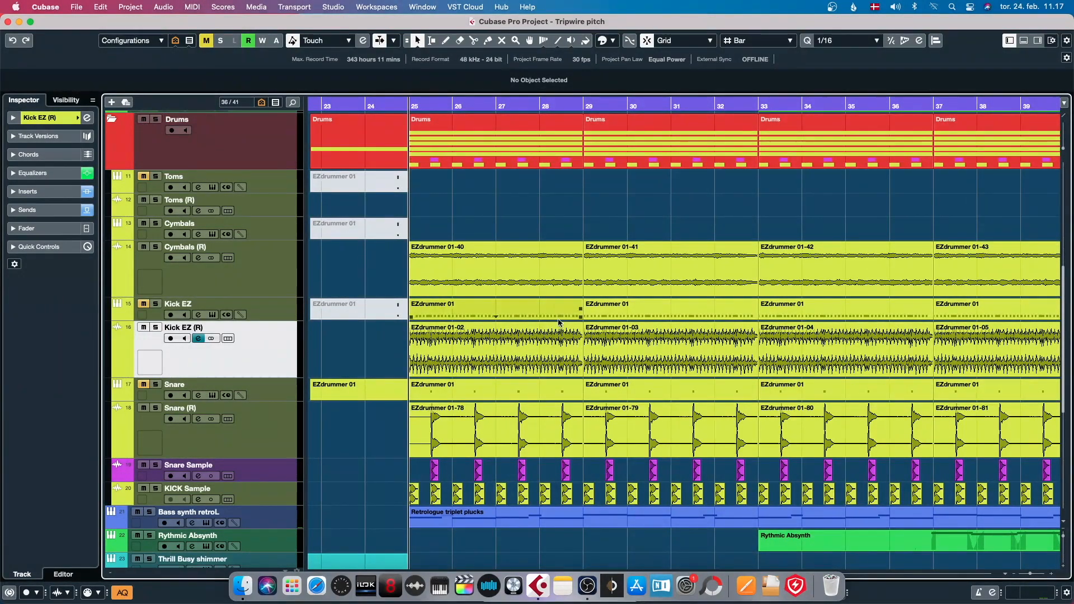
scroll(down, 3)
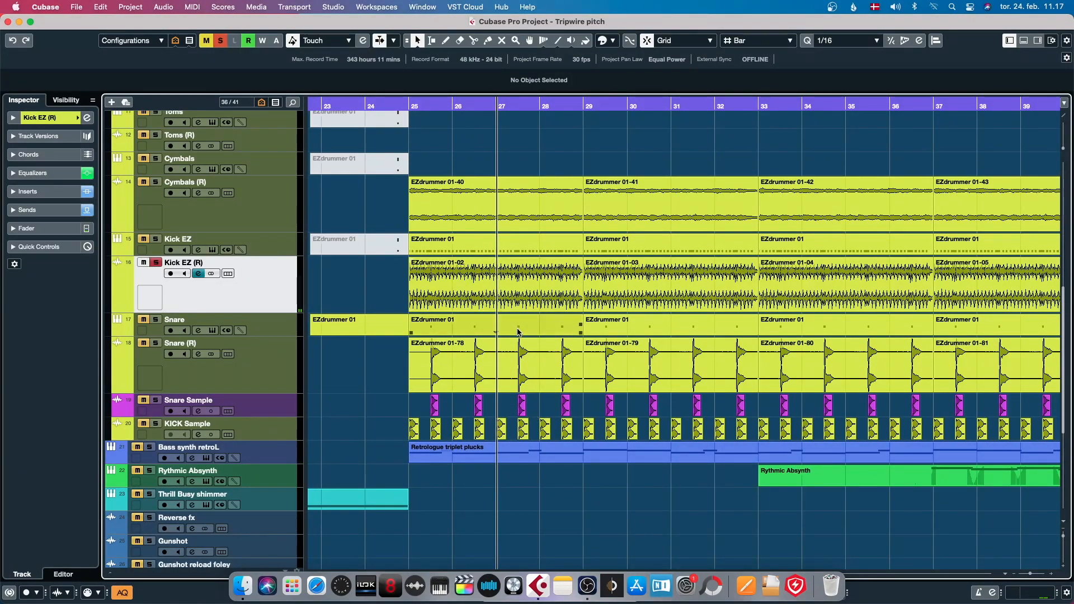
scroll(down, 3)
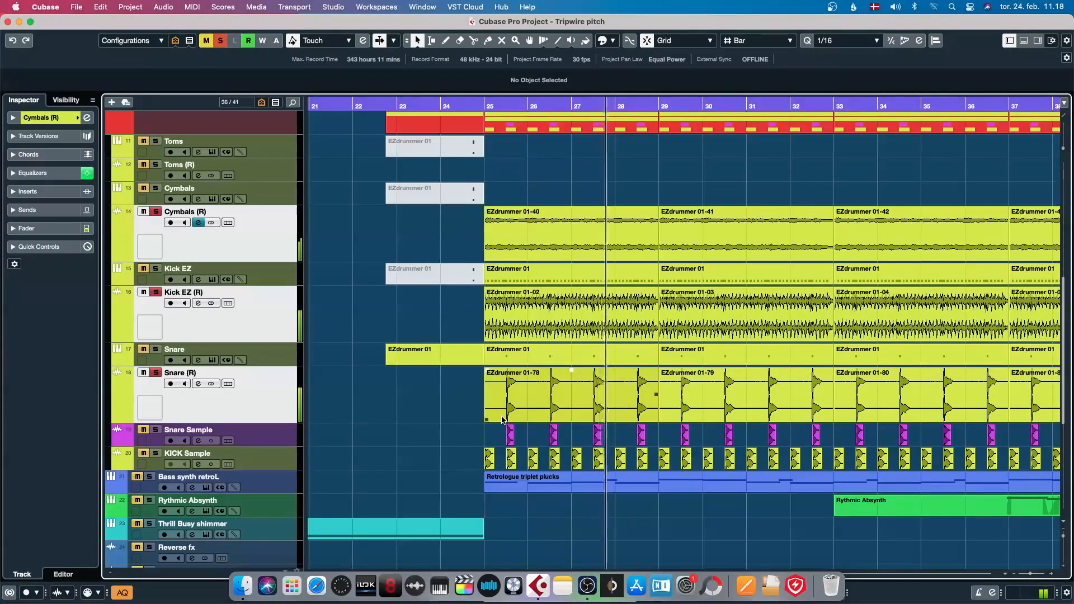
- Audition the Snare Sample and KICK Sample layers, then return to the Cymbals (R) track
click(206, 435)
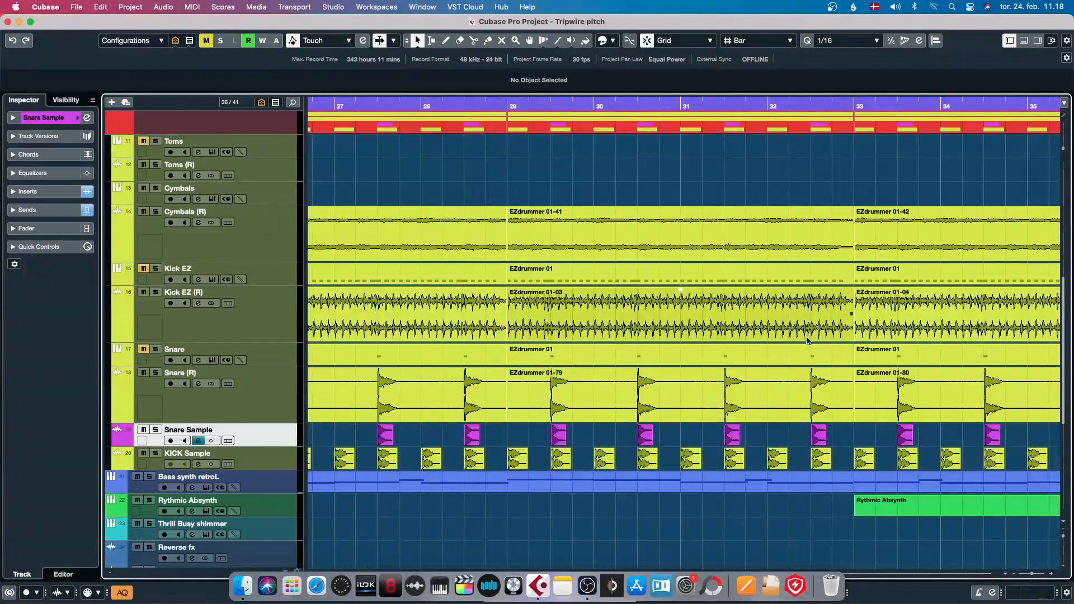
scroll(left, 3)
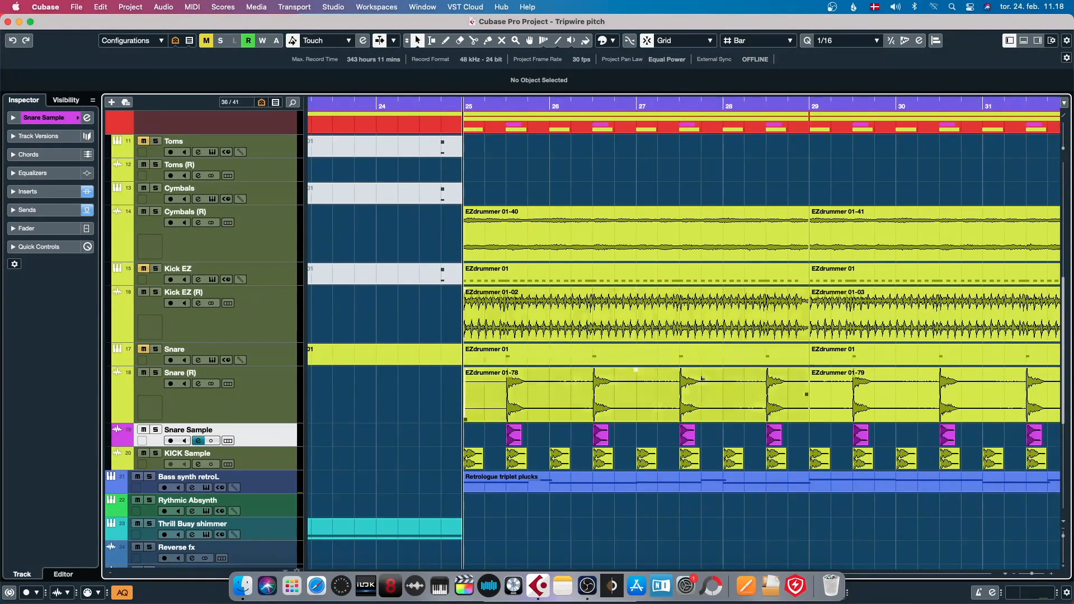
scroll(down, 3)
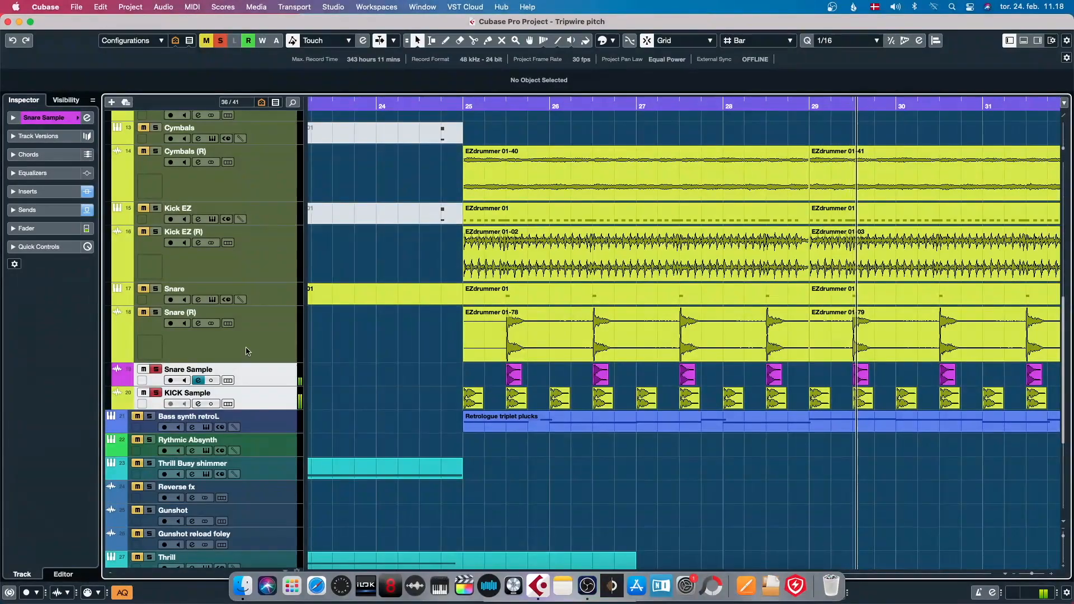
click(185, 151)
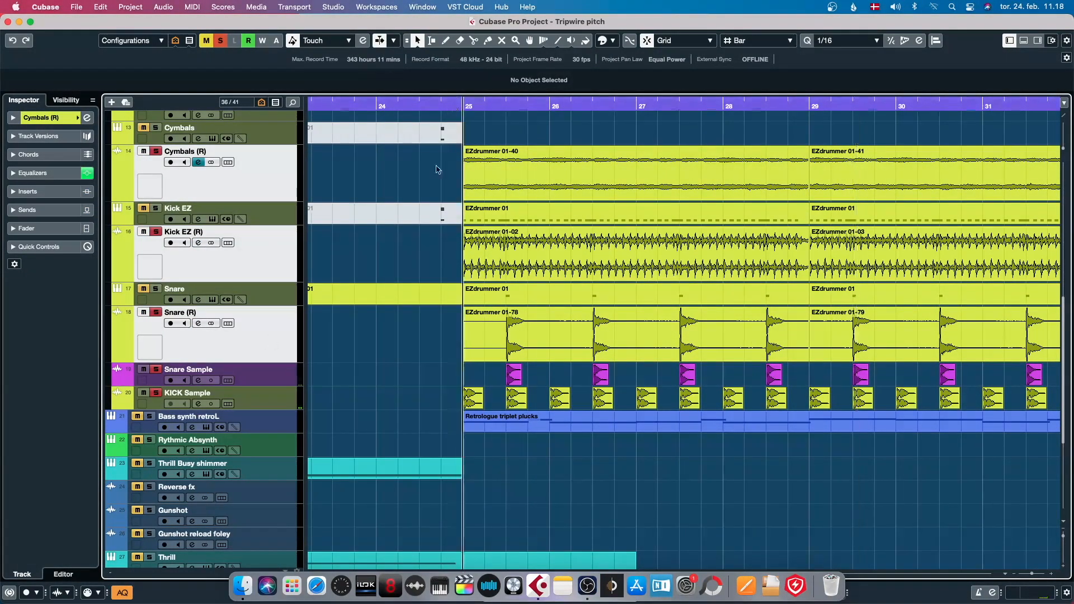
scroll(right, 3)
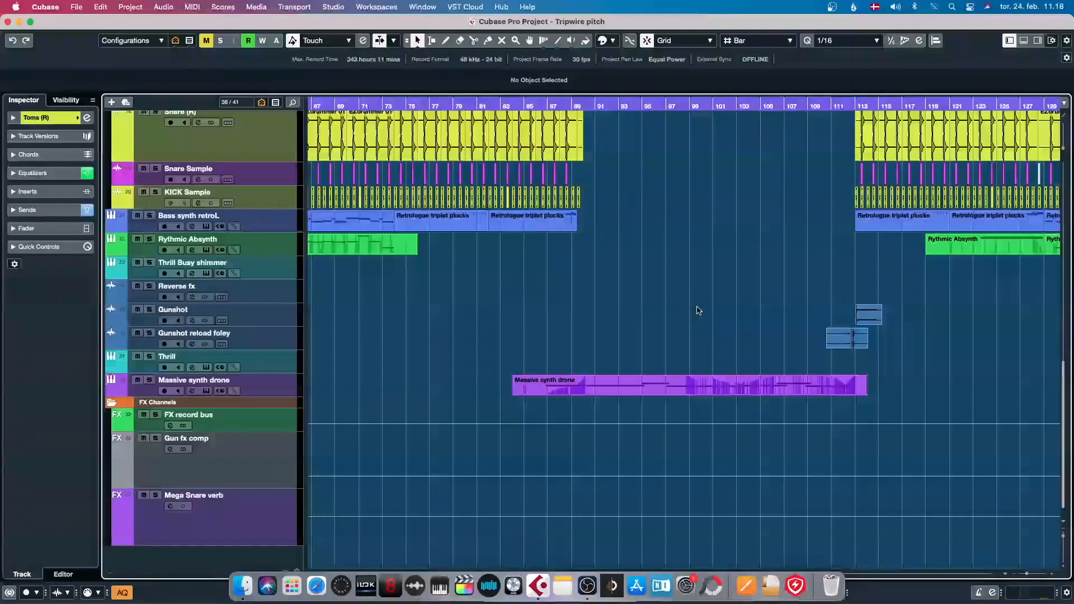
- Scroll to the song's end and select the Toms (R) fill event at bar 89
scroll(down, 3)
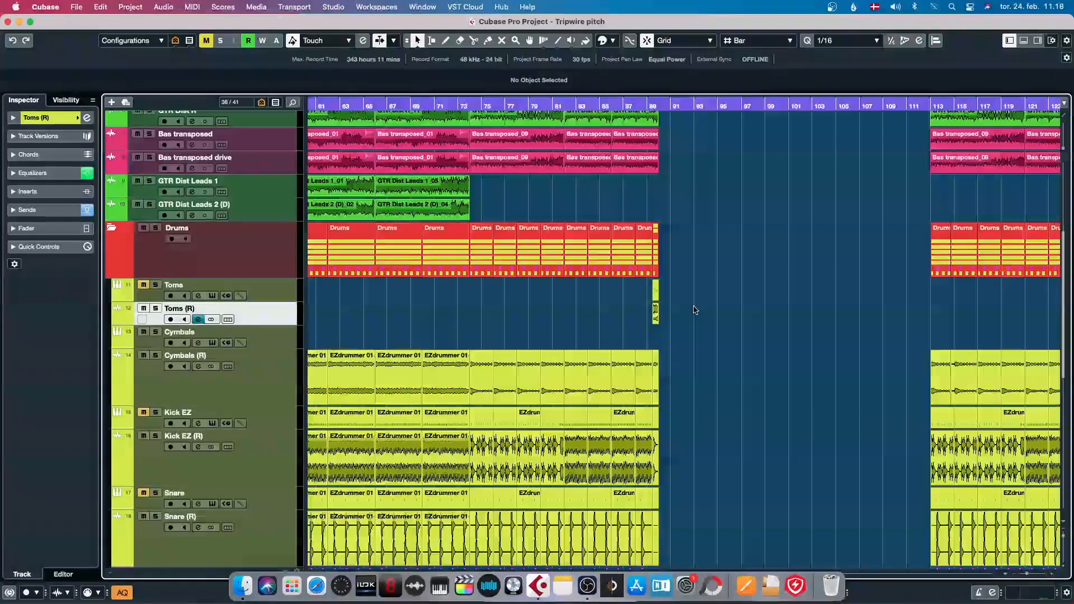
scroll(left, 3)
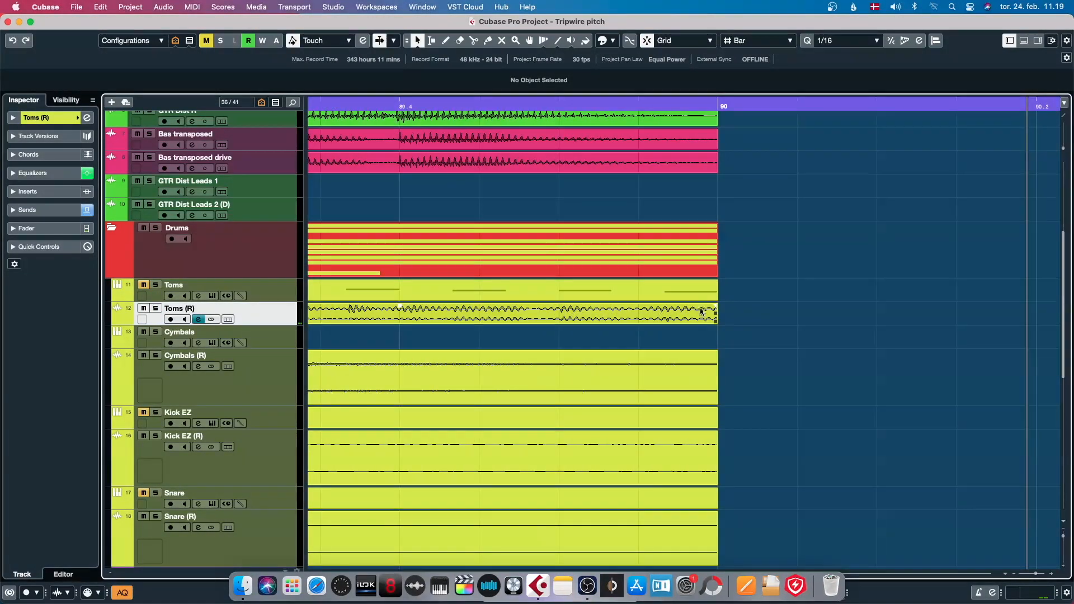
click(511, 314)
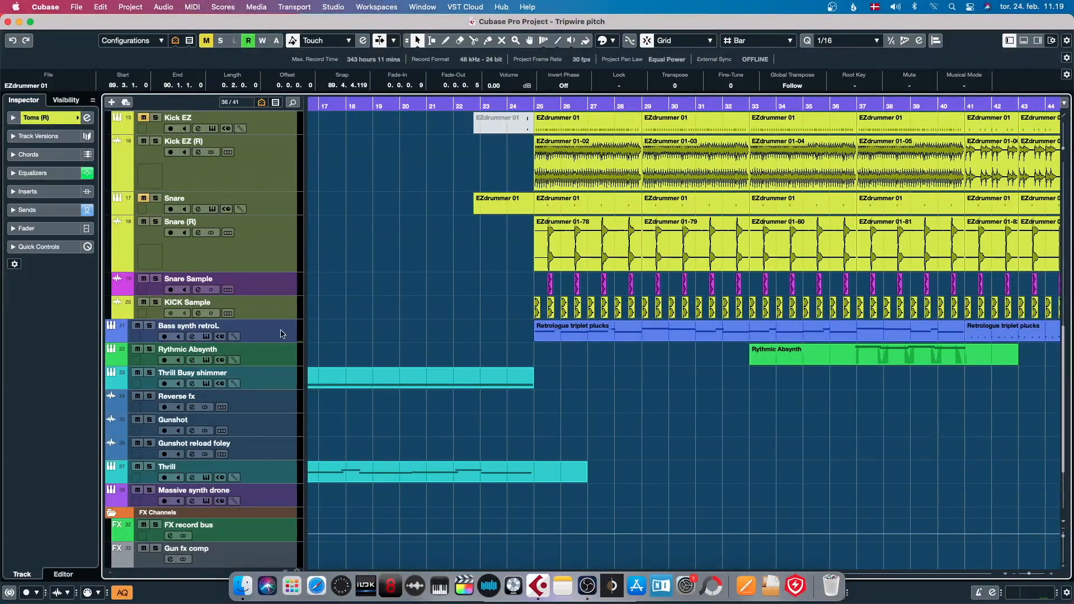
- Select Bass synth retroL and bring up its Retrologue 2 instrument with the Synthetic Guitar preset
click(188, 326)
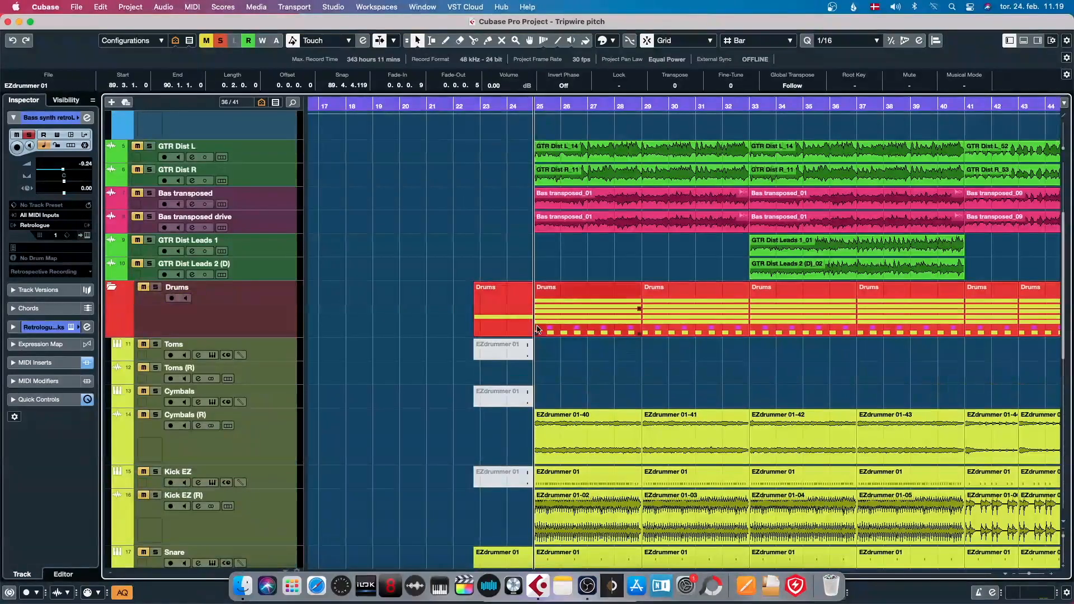
scroll(down, 3)
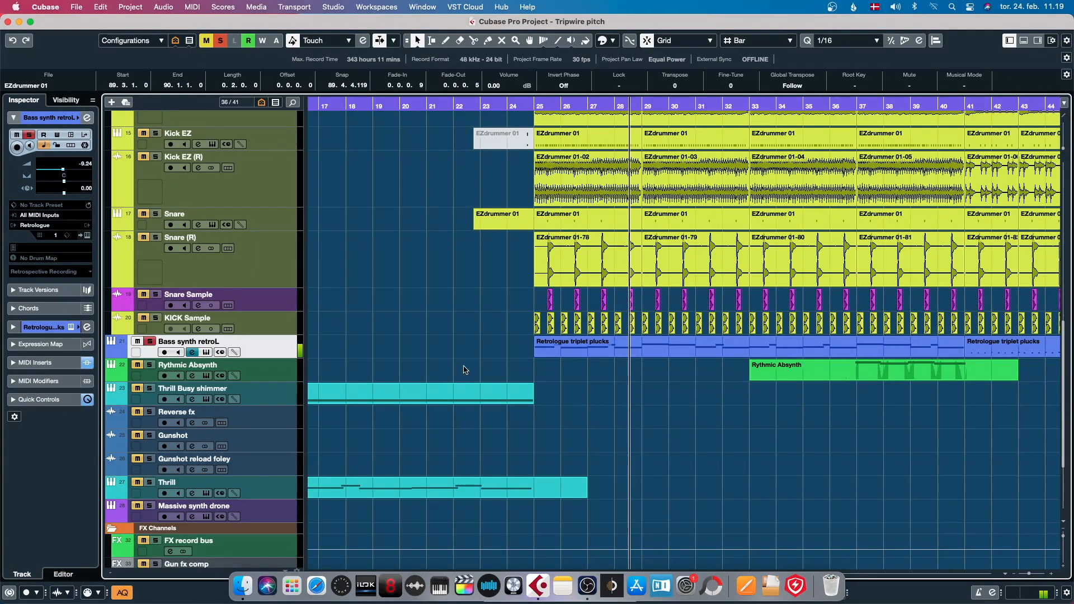
click(446, 488)
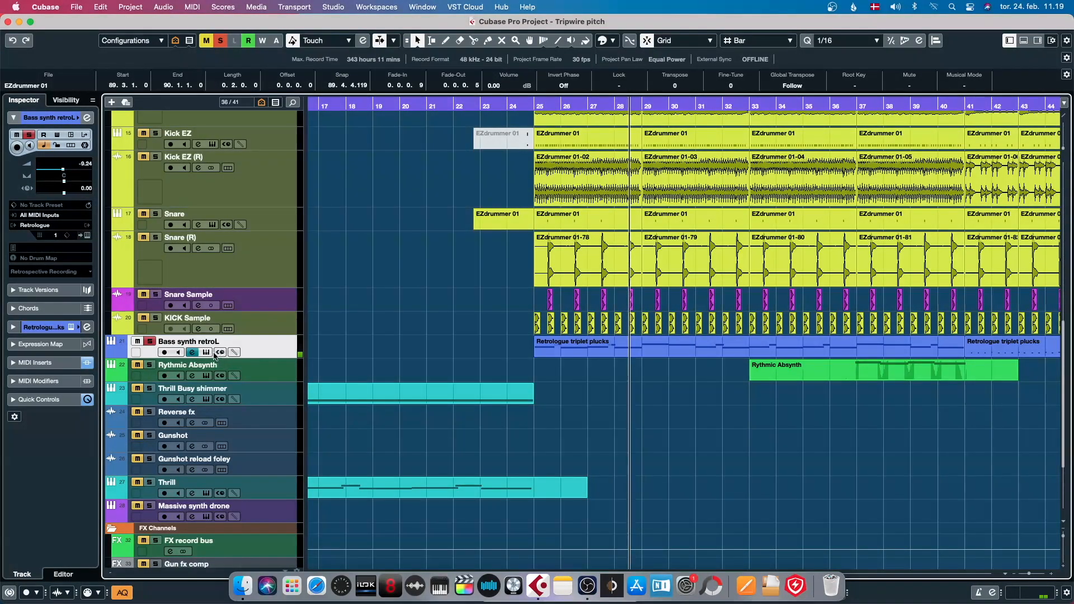
click(192, 352)
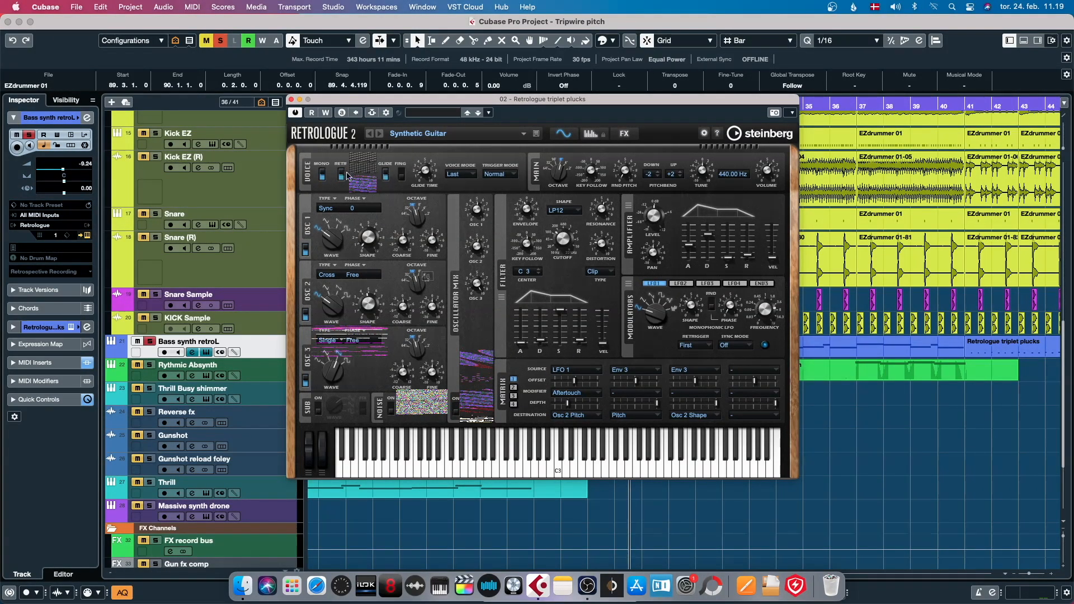
mouse_move(393, 381)
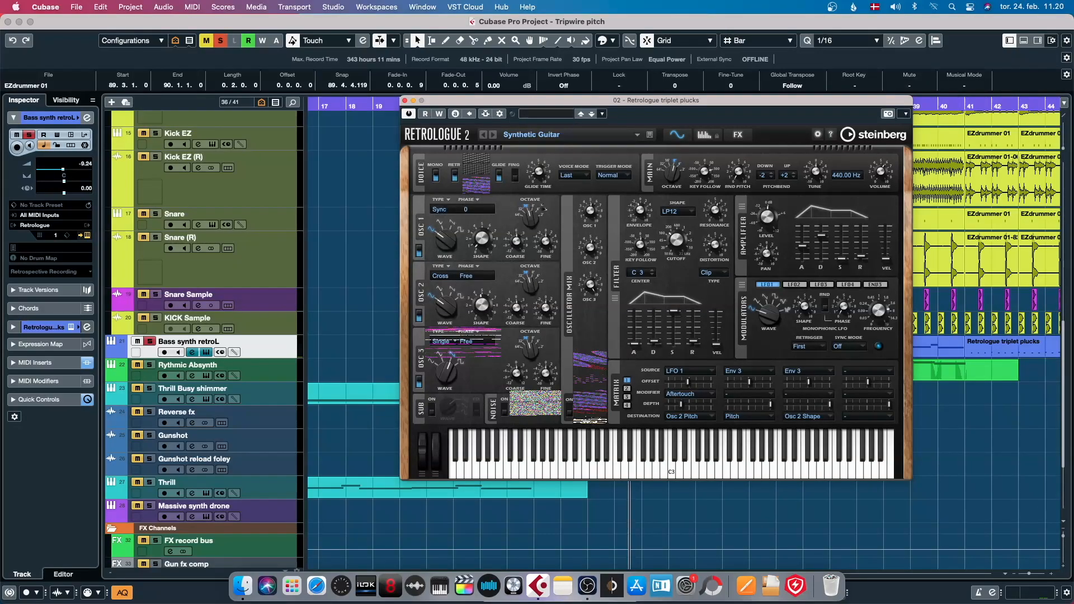
mouse_move(596, 134)
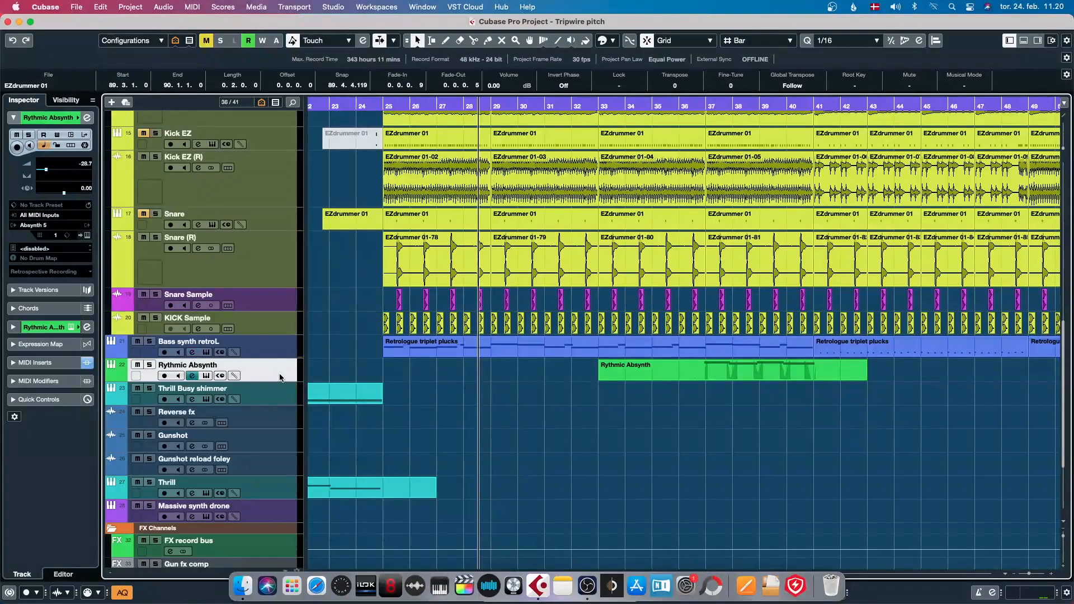
mouse_move(260, 457)
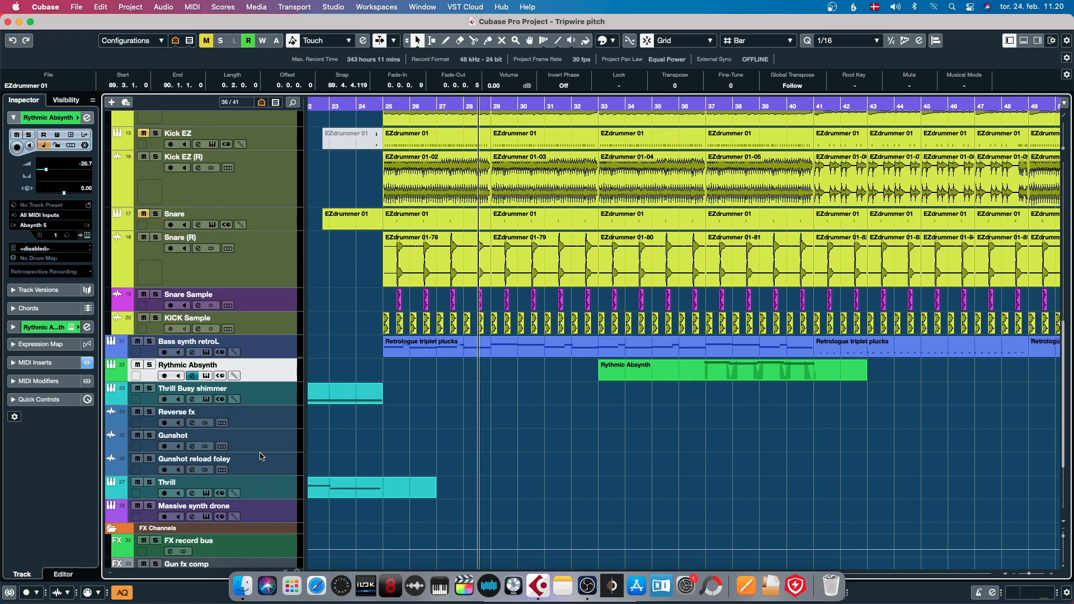
mouse_move(206, 376)
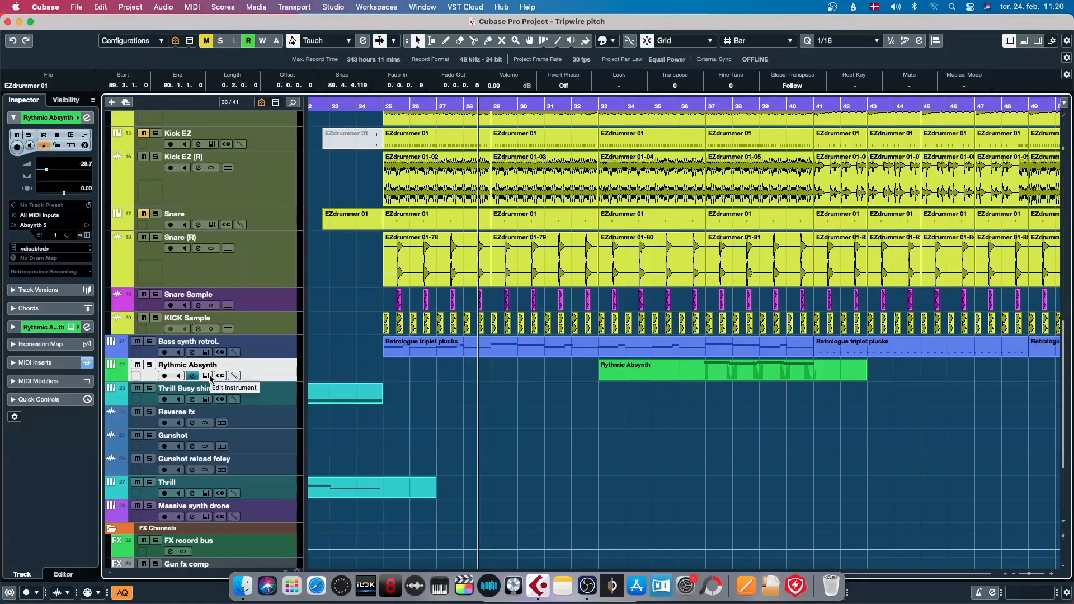
click(206, 375)
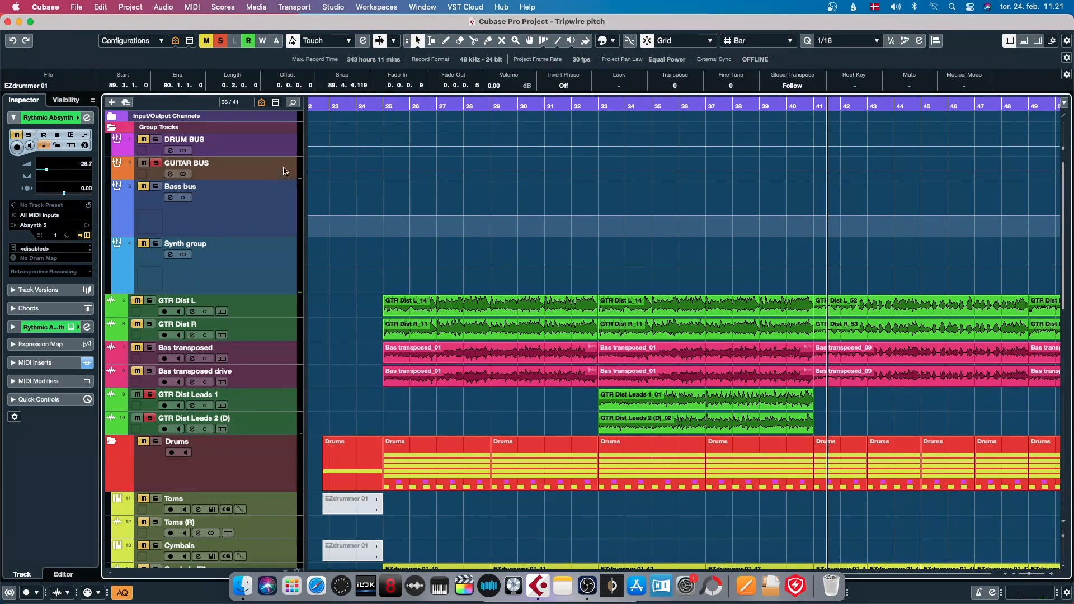
click(186, 395)
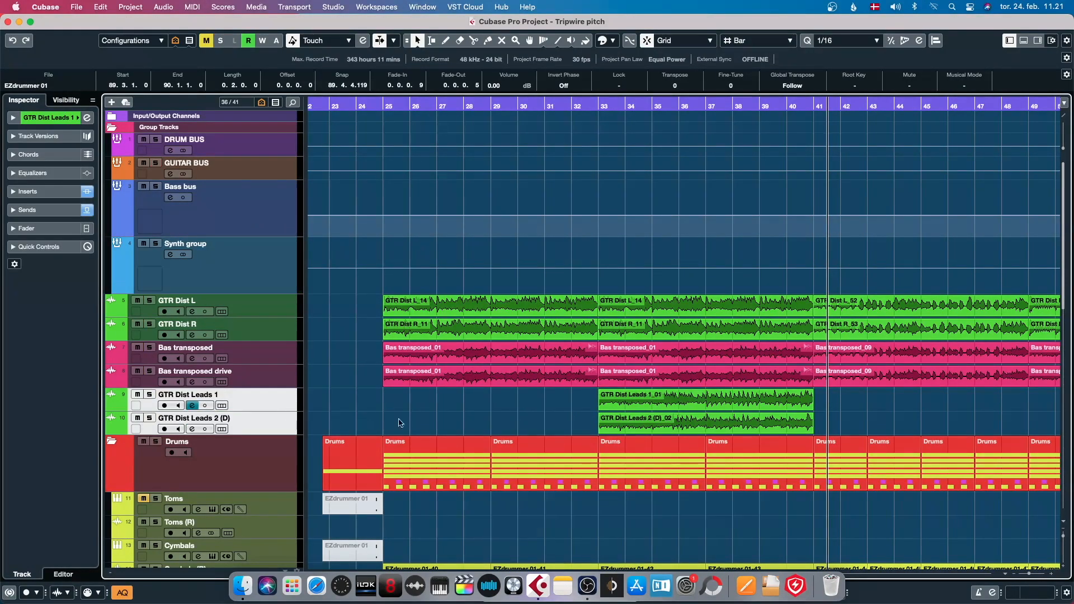
scroll(down, 3)
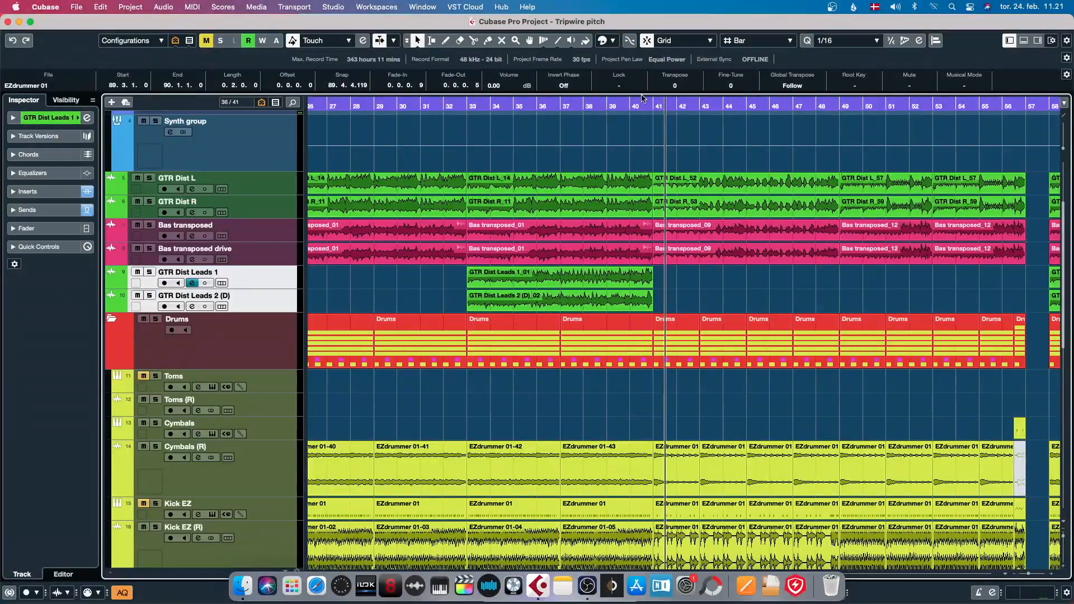
scroll(down, 3)
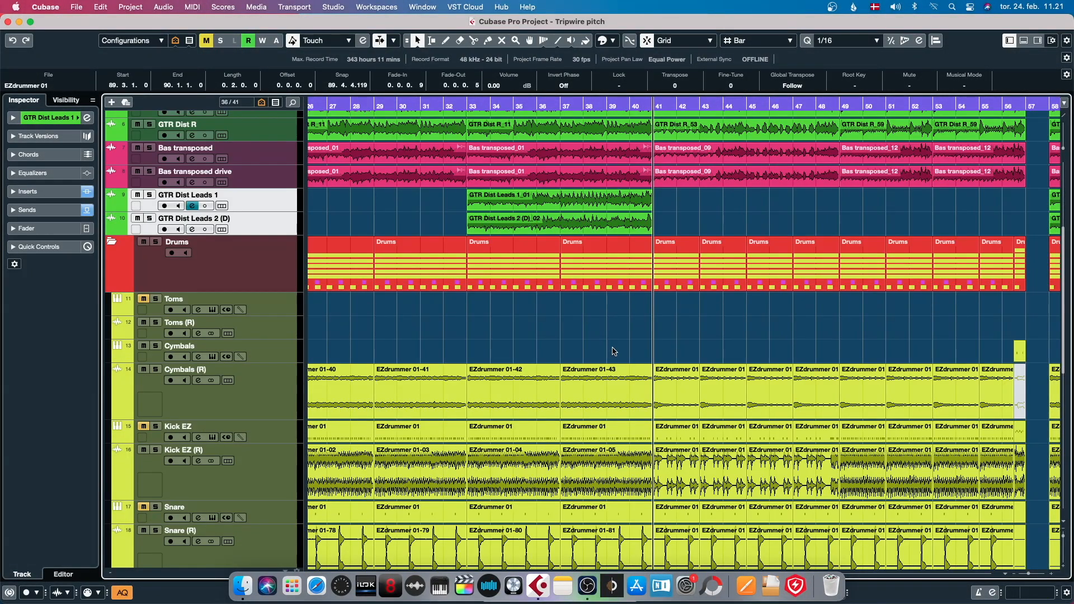
scroll(down, 3)
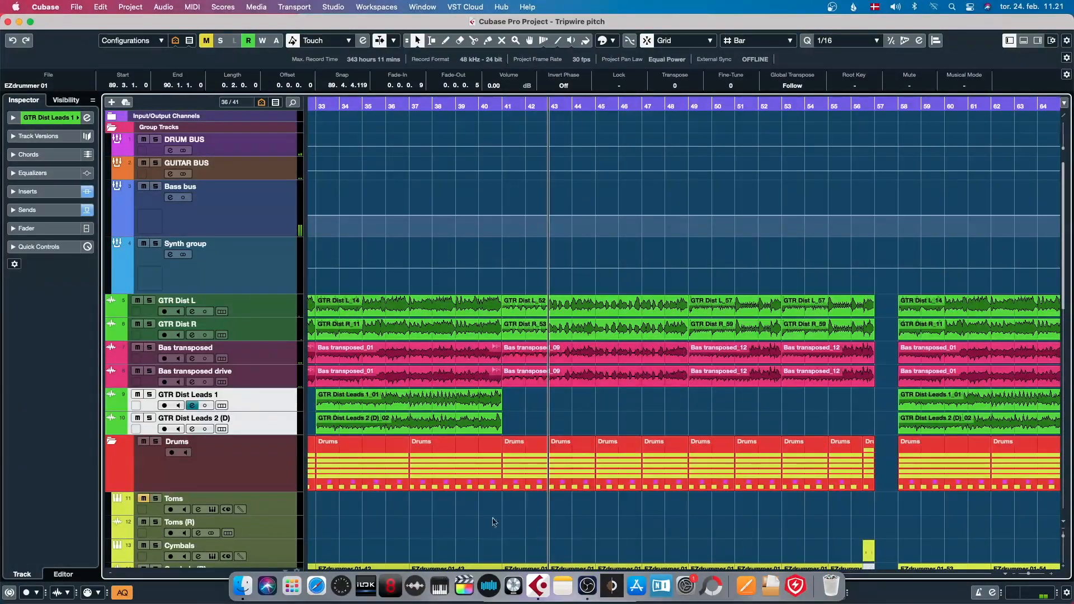
scroll(down, 3)
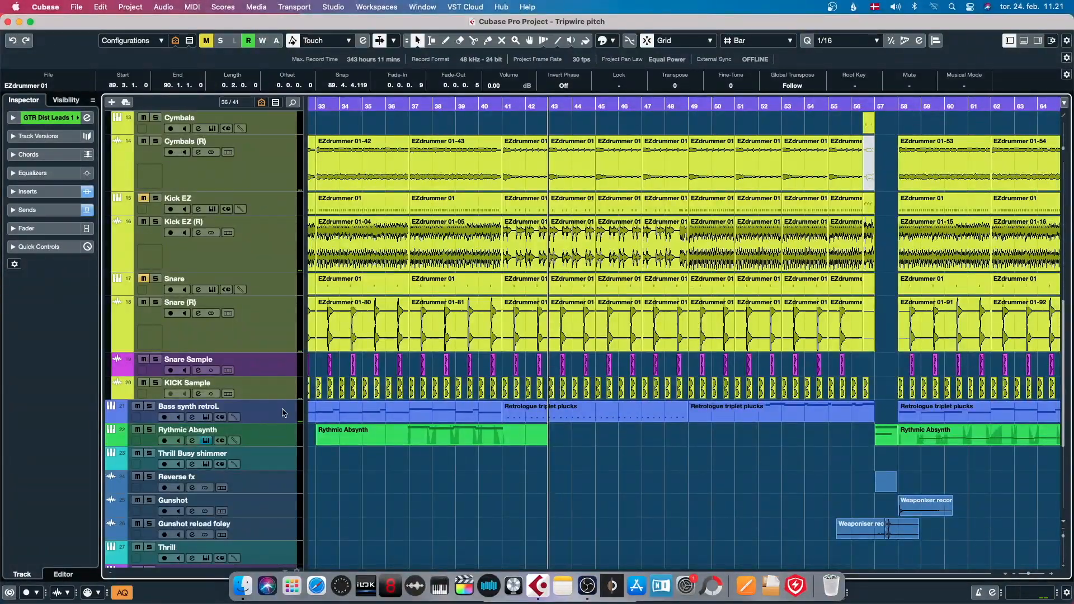
click(188, 406)
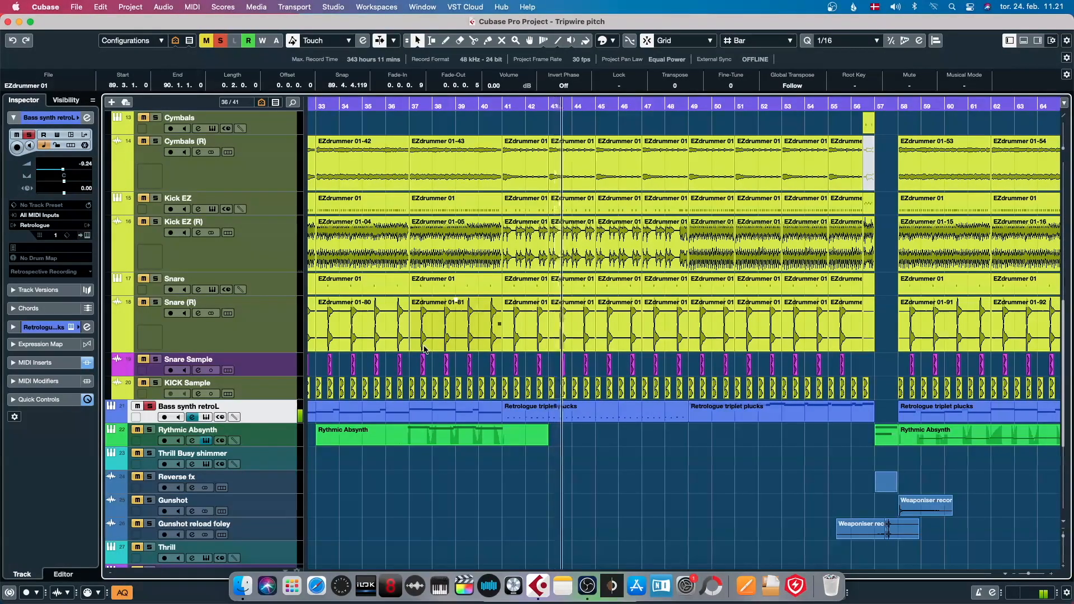
scroll(right, 3)
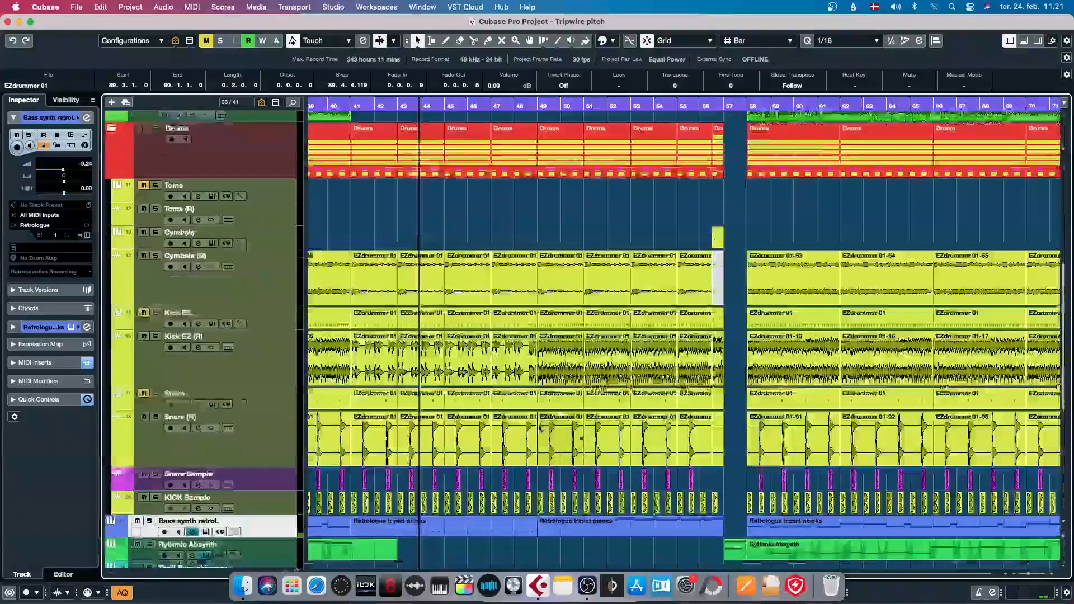
scroll(down, 3)
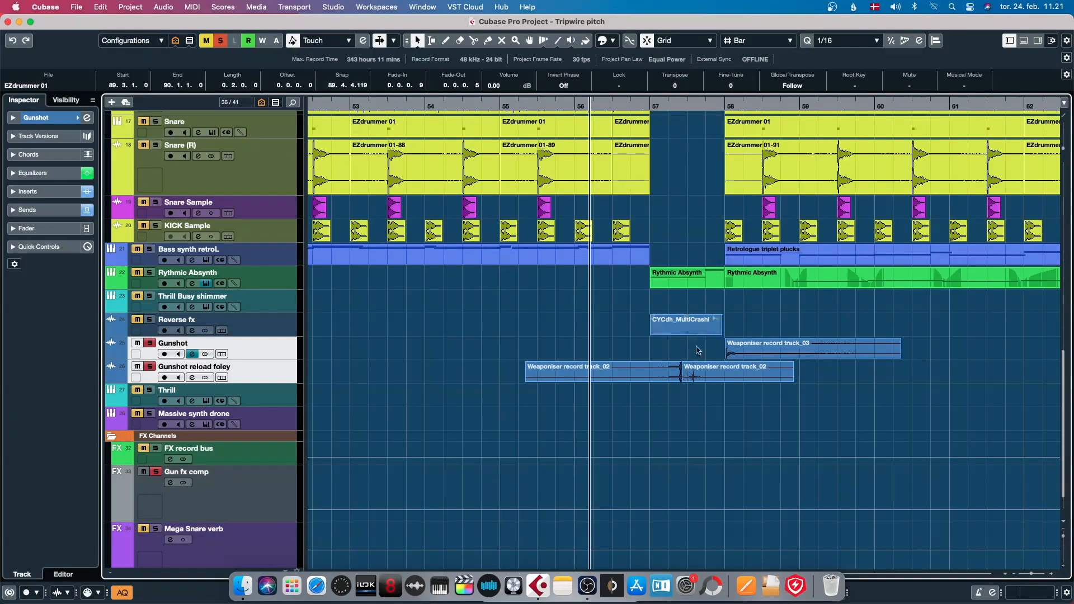
click(685, 318)
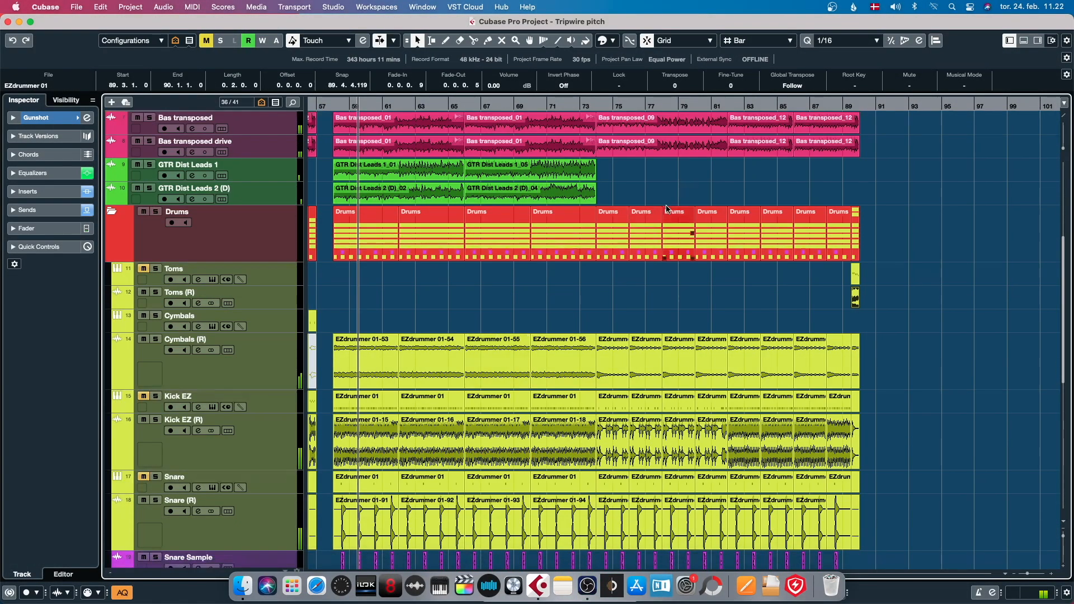
scroll(down, 3)
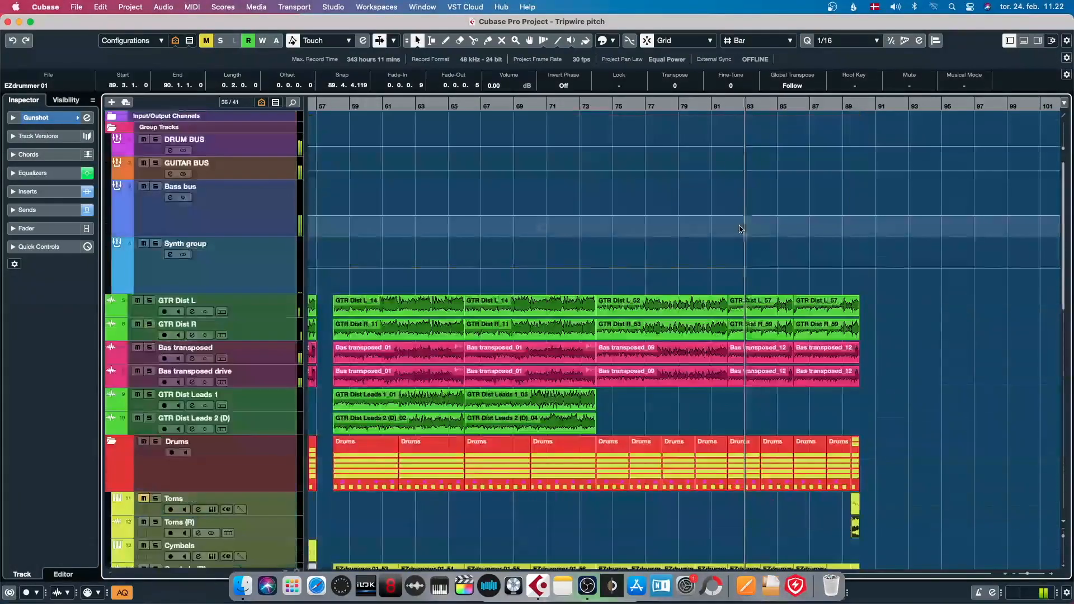
scroll(down, 3)
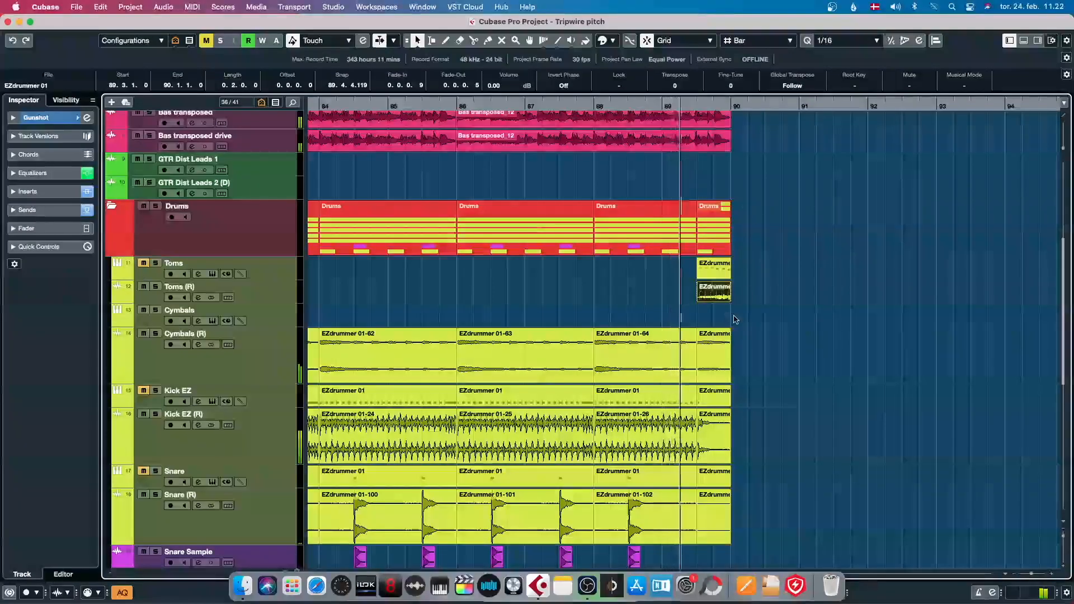
scroll(down, 3)
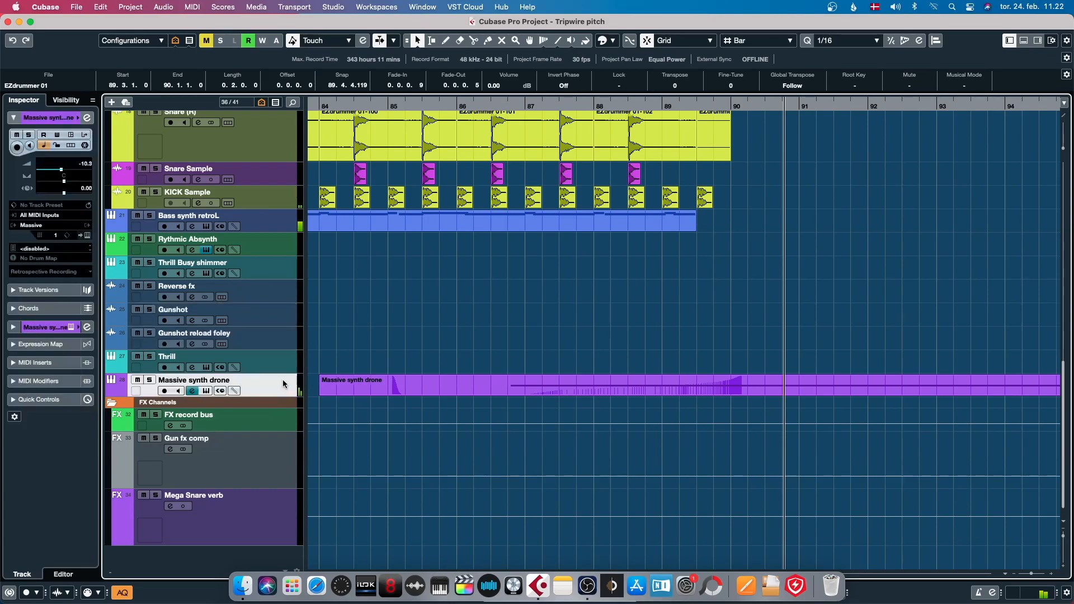
click(149, 380)
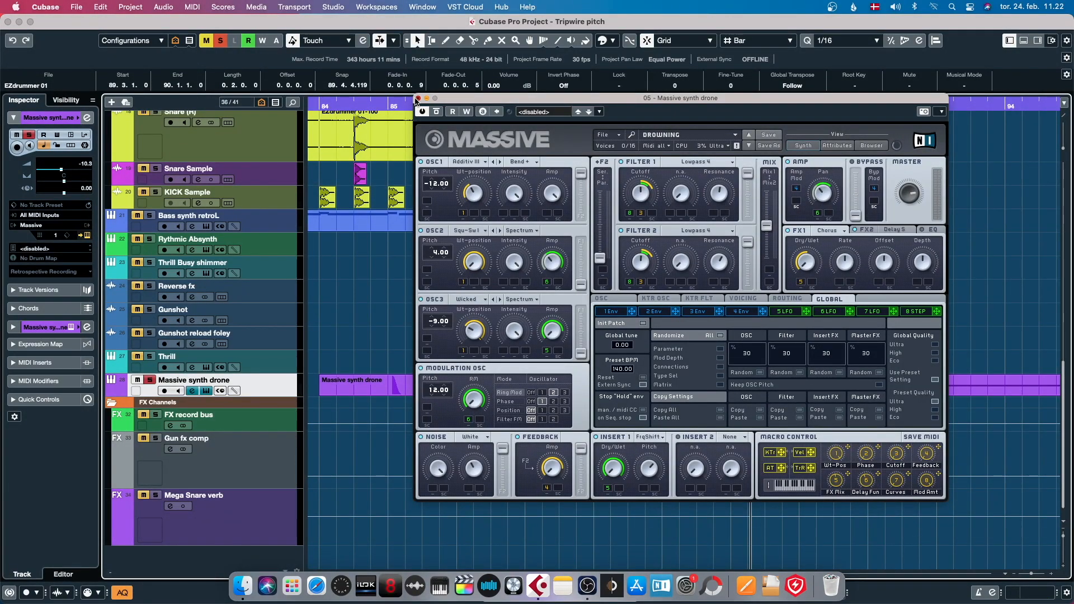
click(426, 98)
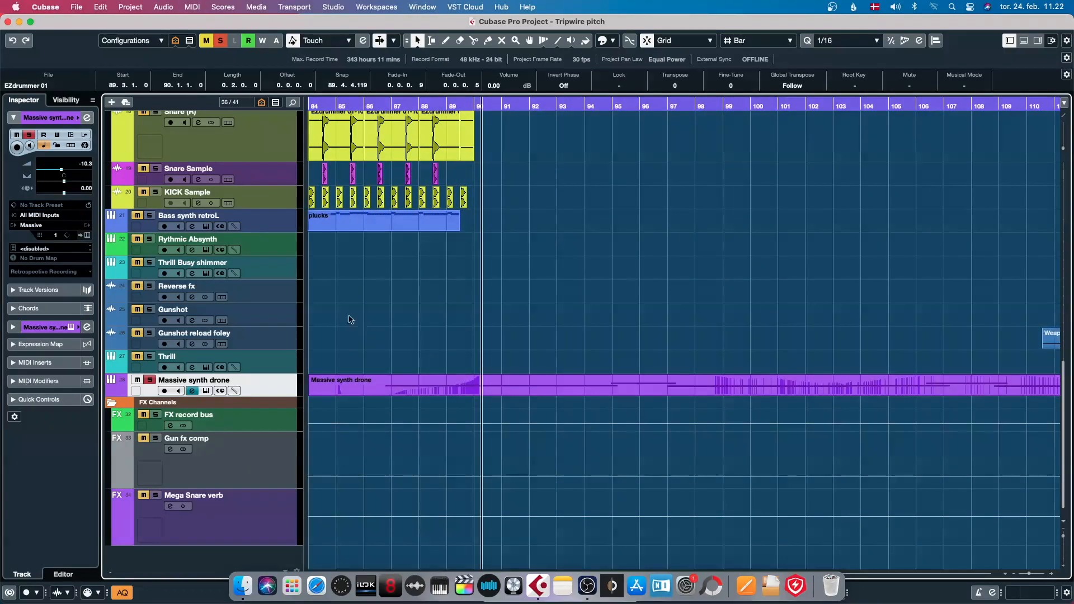
mouse_move(355, 317)
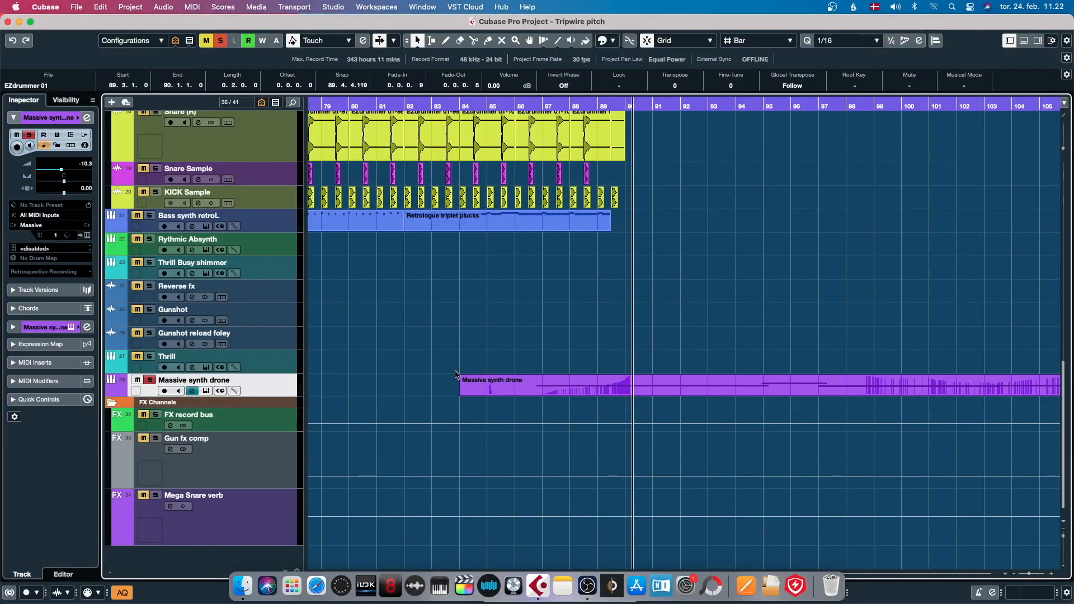
mouse_move(588, 423)
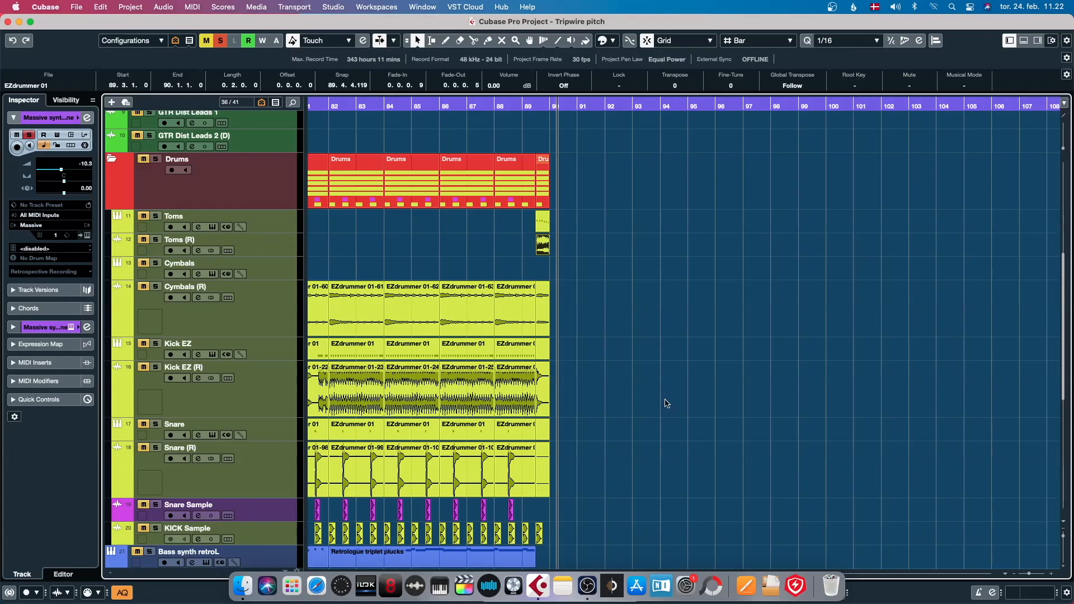
scroll(down, 3)
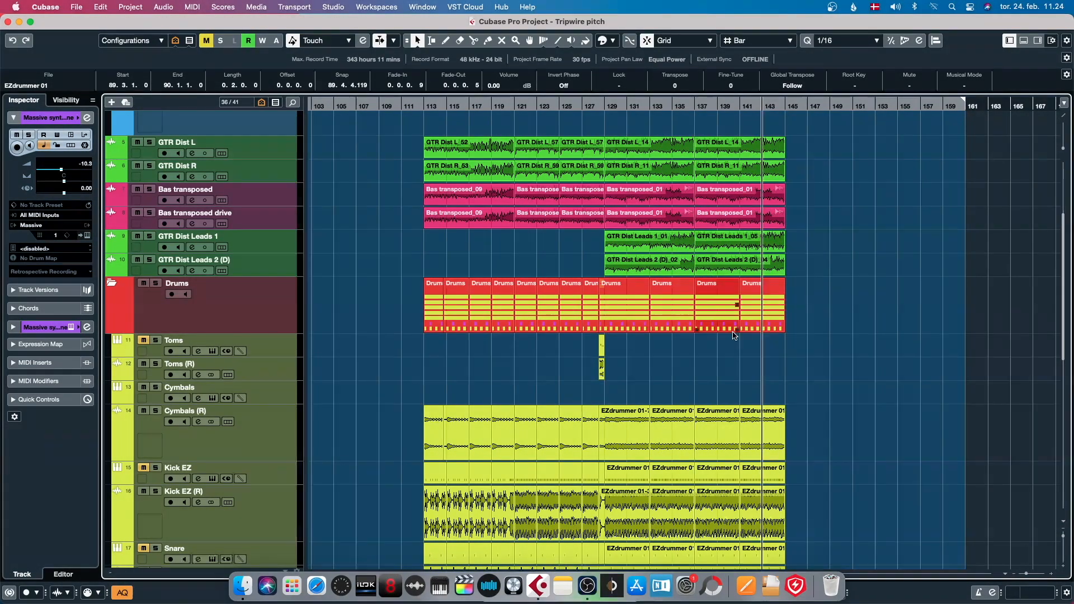
scroll(down, 3)
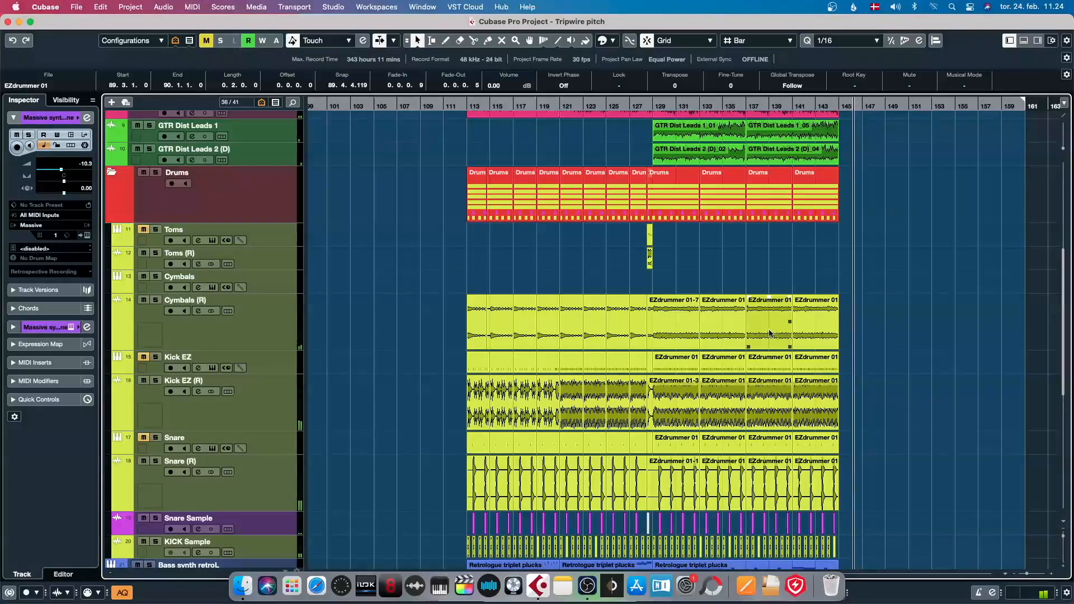
scroll(down, 3)
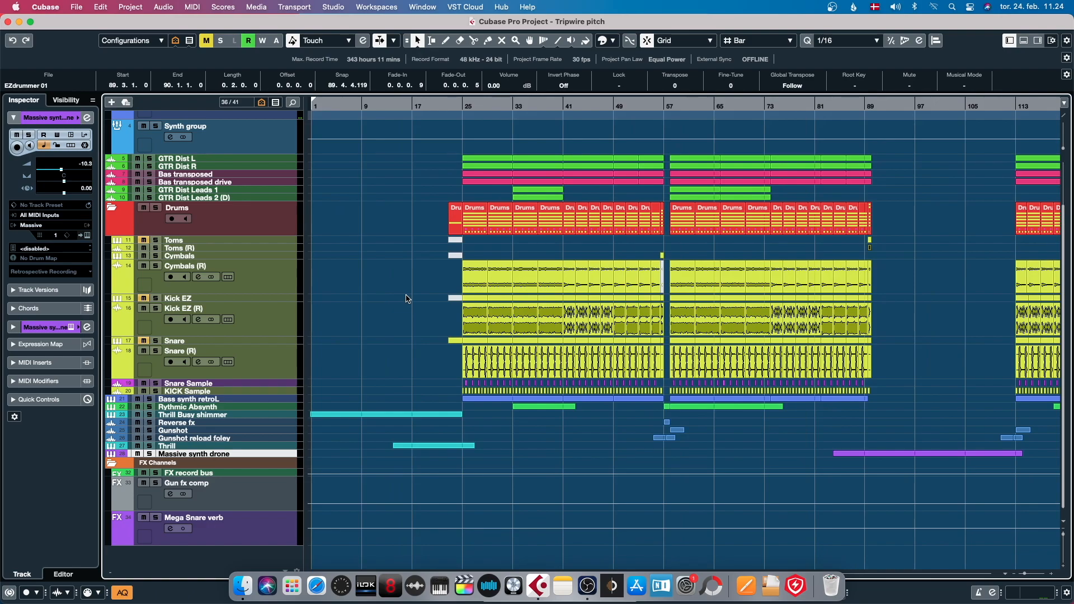
mouse_move(396, 296)
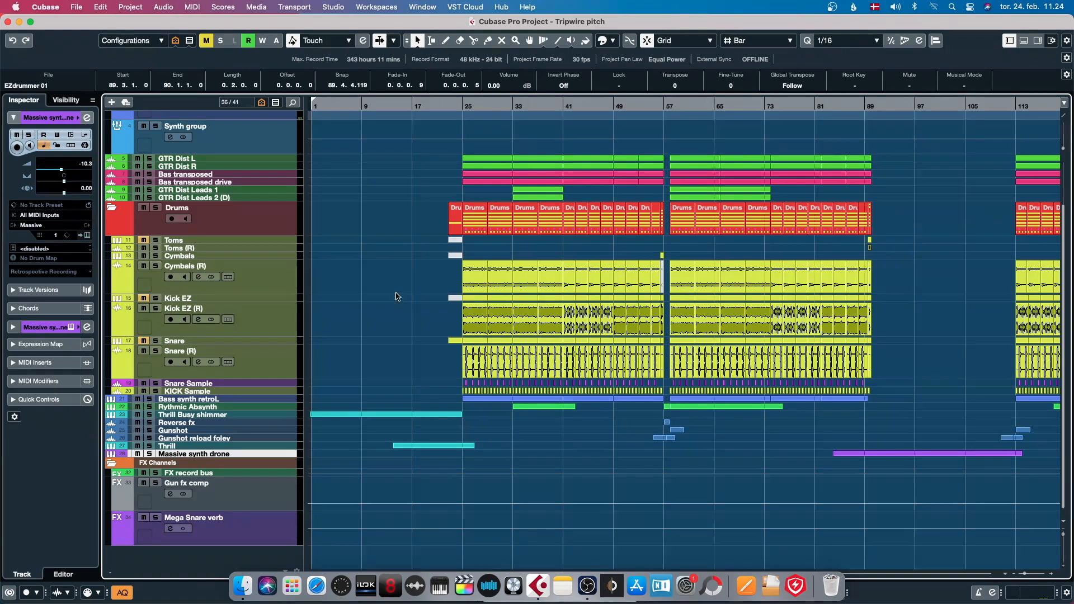
scroll(down, 3)
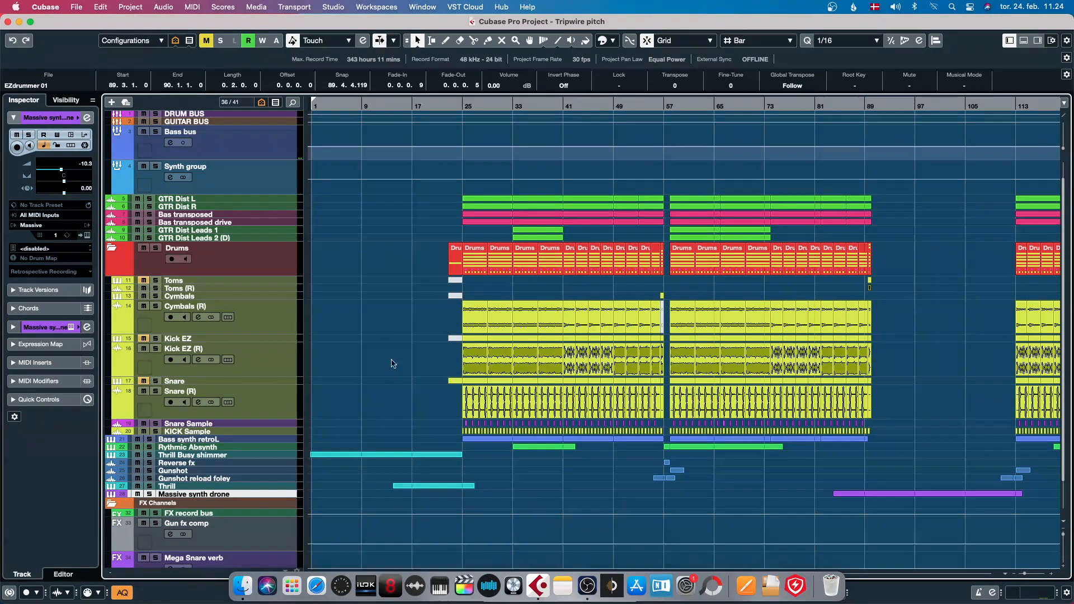
mouse_move(526, 339)
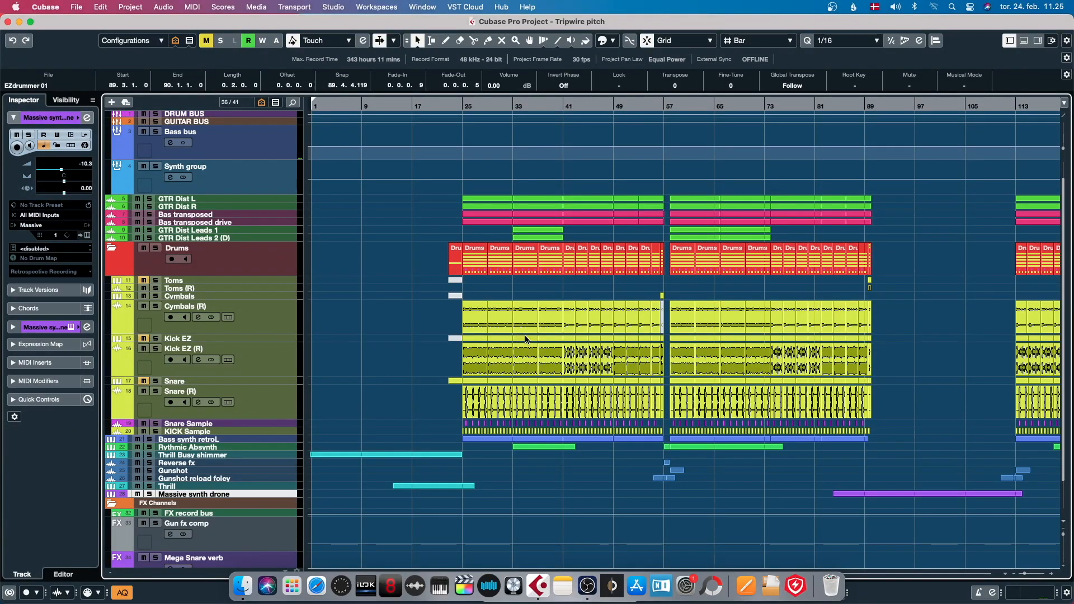
mouse_move(444, 370)
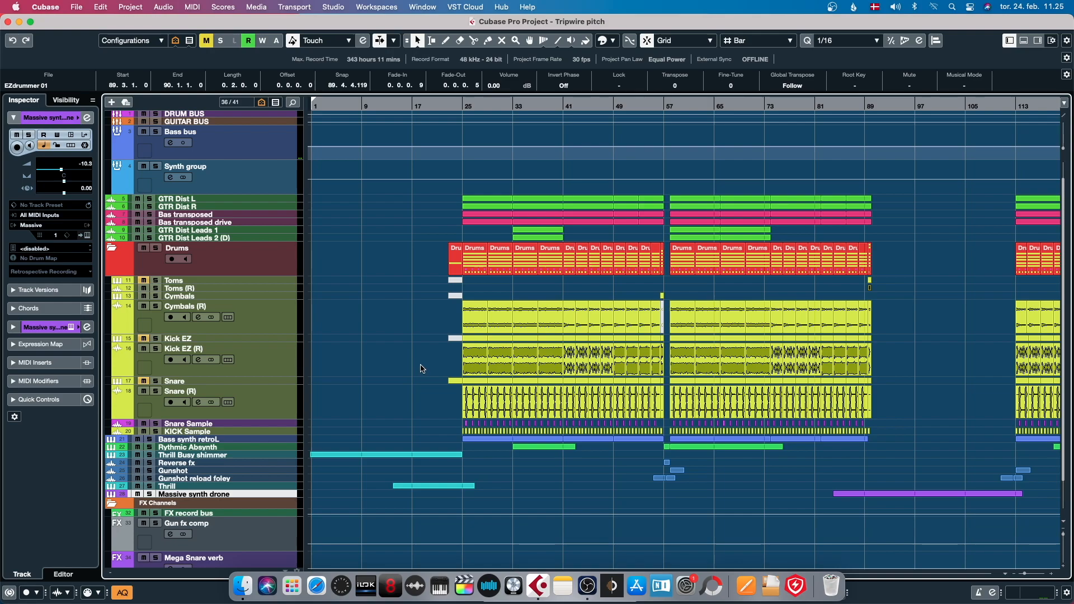
mouse_move(433, 365)
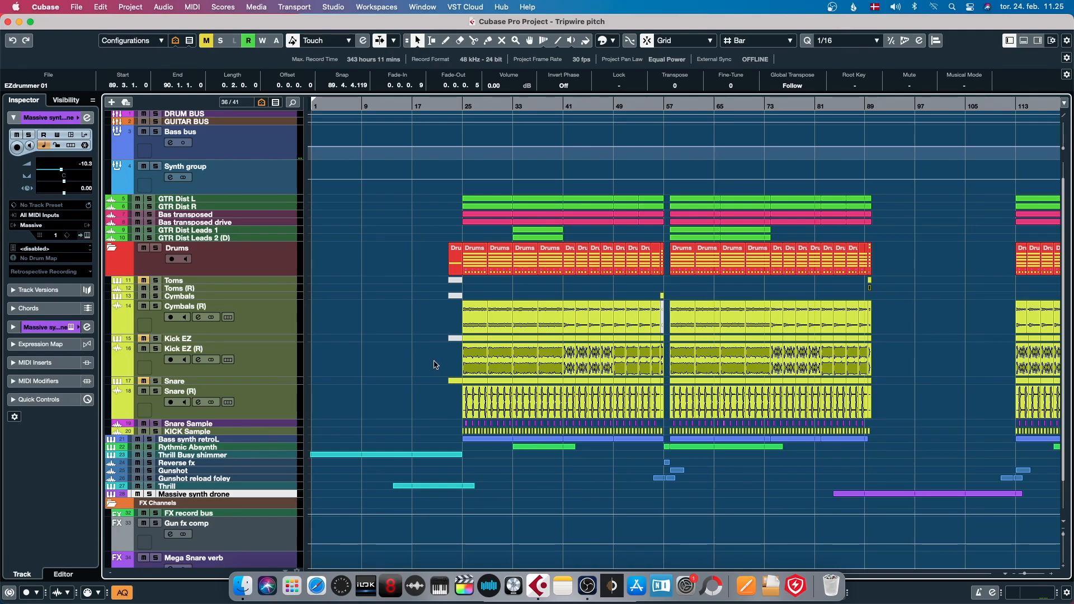